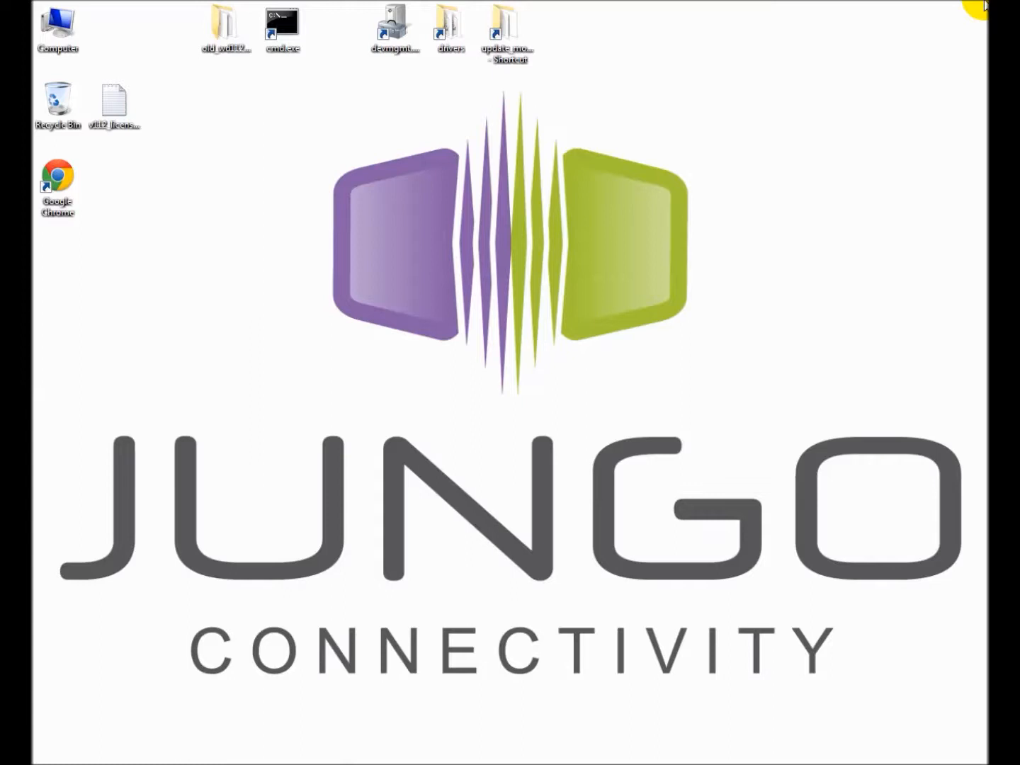
# Navigate into old_wd1120_project\old_project_installation\redist in Explorer
pyautogui.click(225, 29)
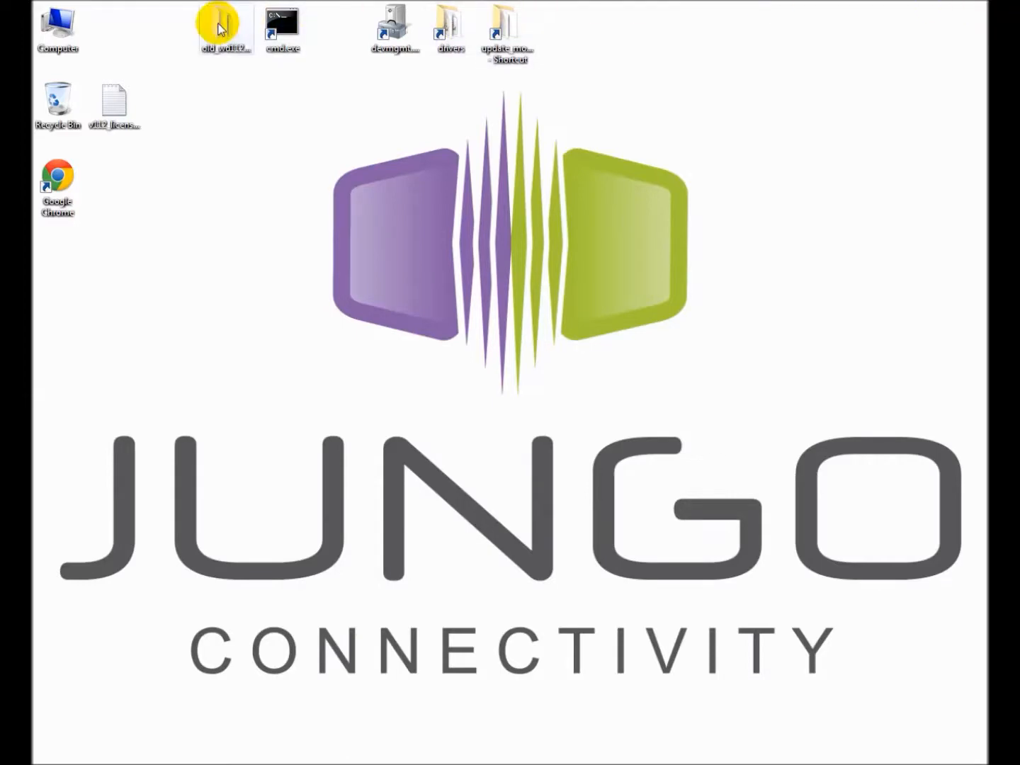
pyautogui.doubleClick(224, 26)
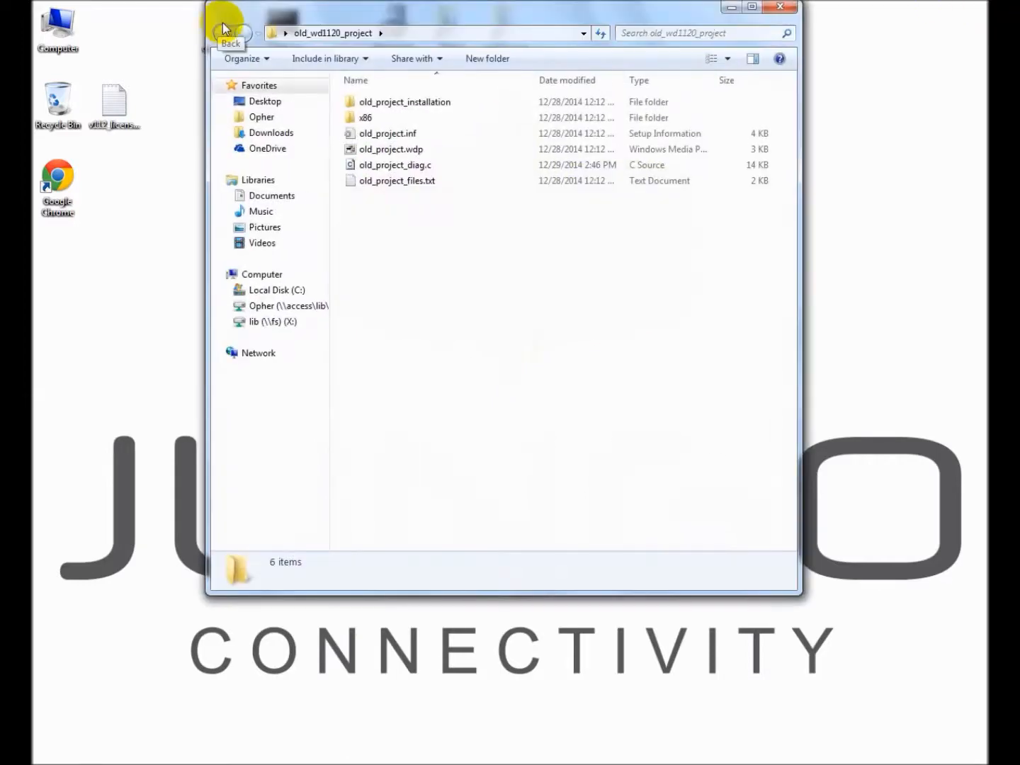
pyautogui.moveTo(265, 58)
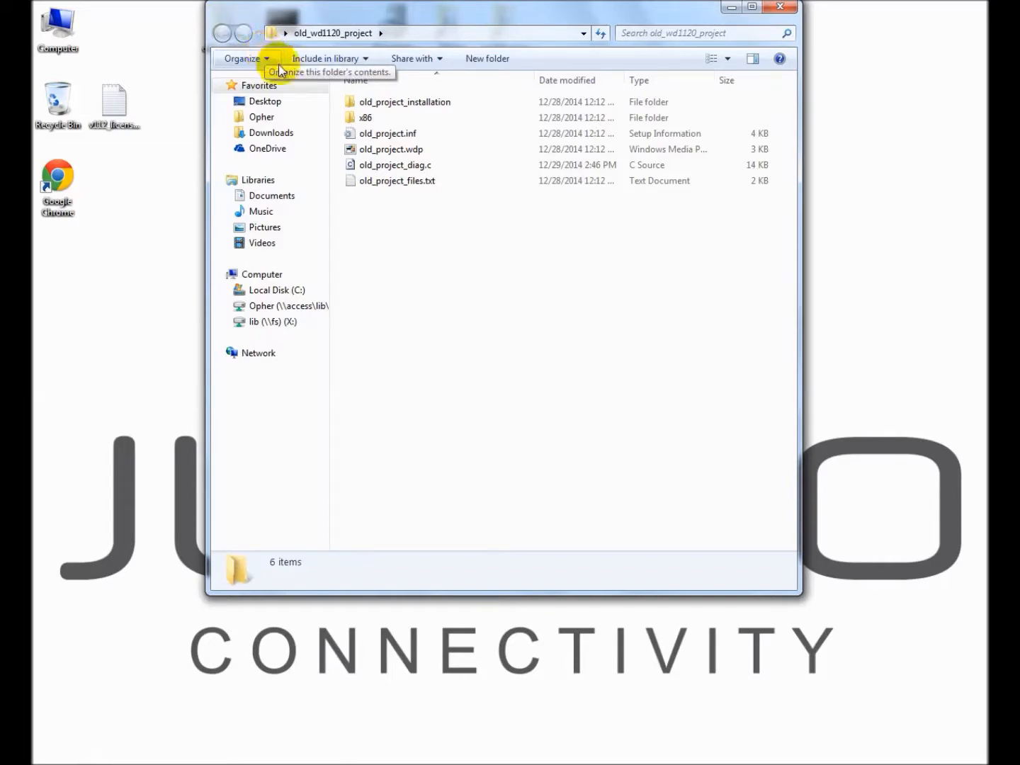
pyautogui.click(366, 117)
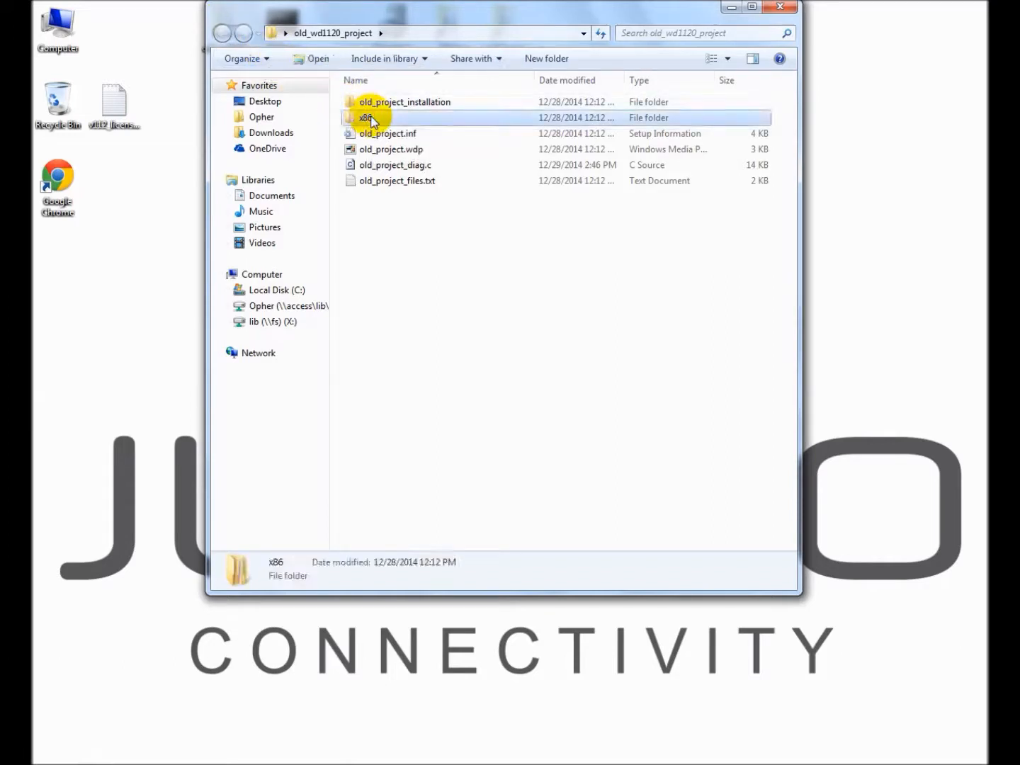
pyautogui.click(404, 101)
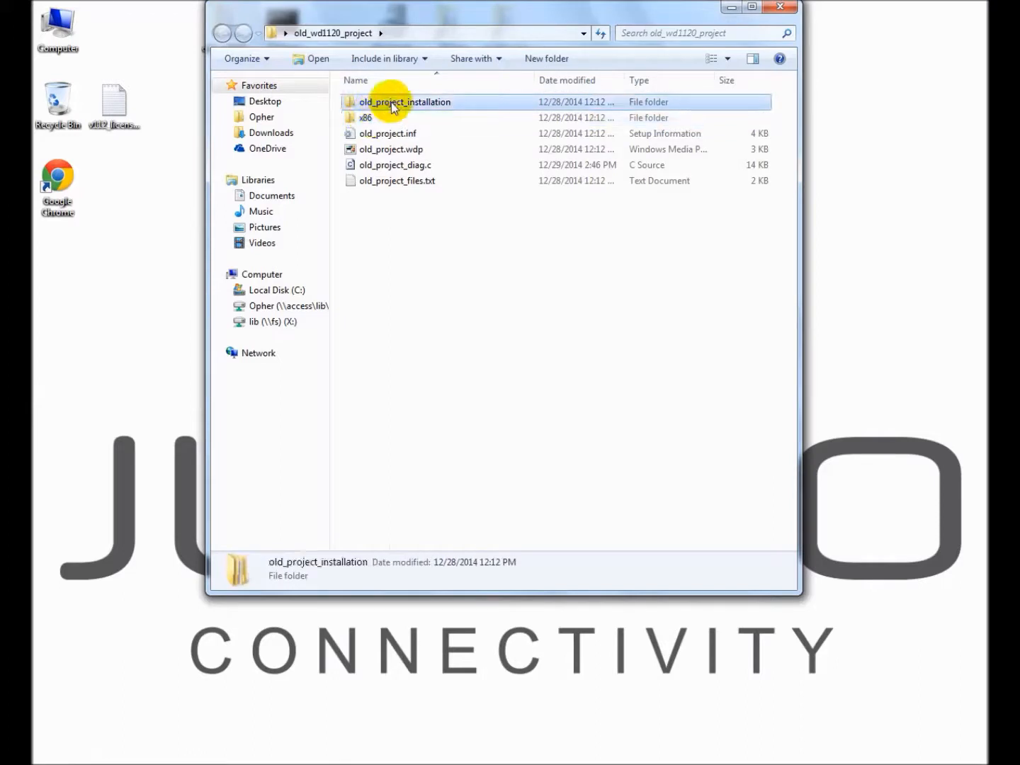
pyautogui.doubleClick(405, 102)
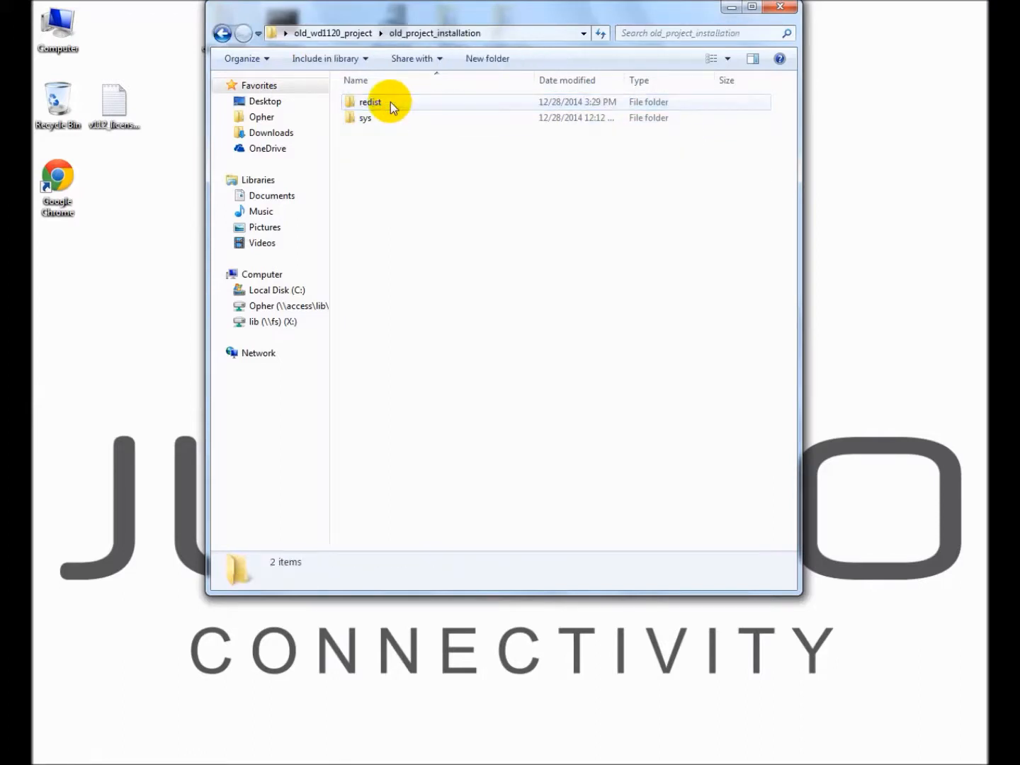
pyautogui.doubleClick(369, 102)
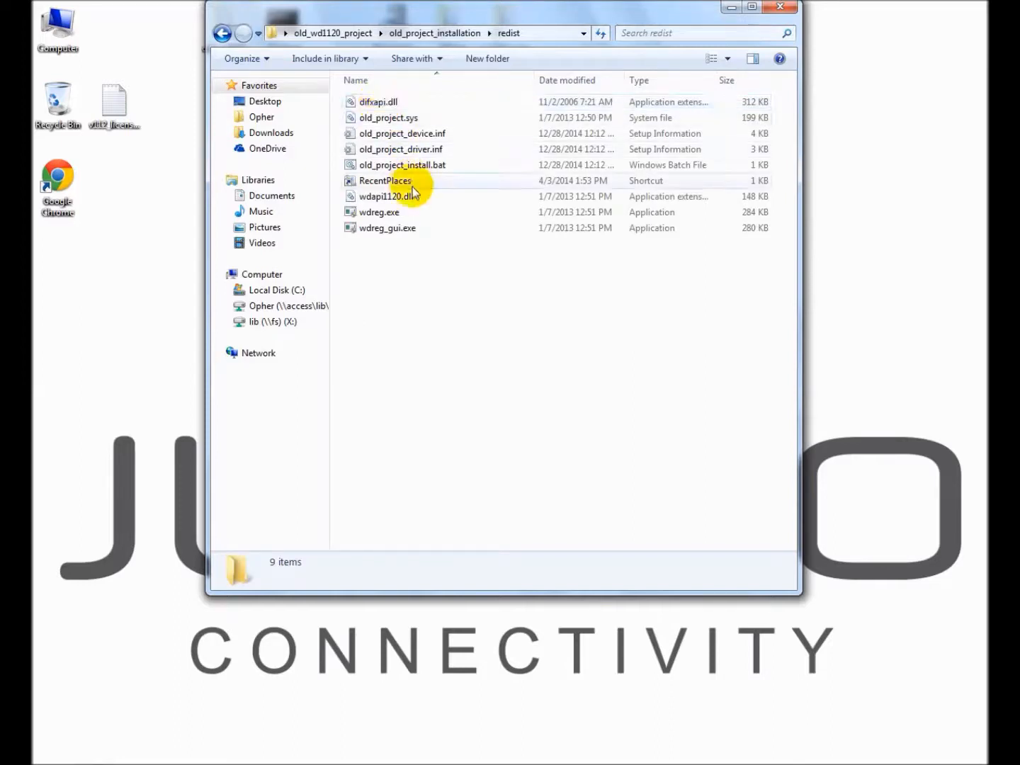
# Select wdapi1120.dll and then old_project_device.inf to check their details
pyautogui.click(386, 196)
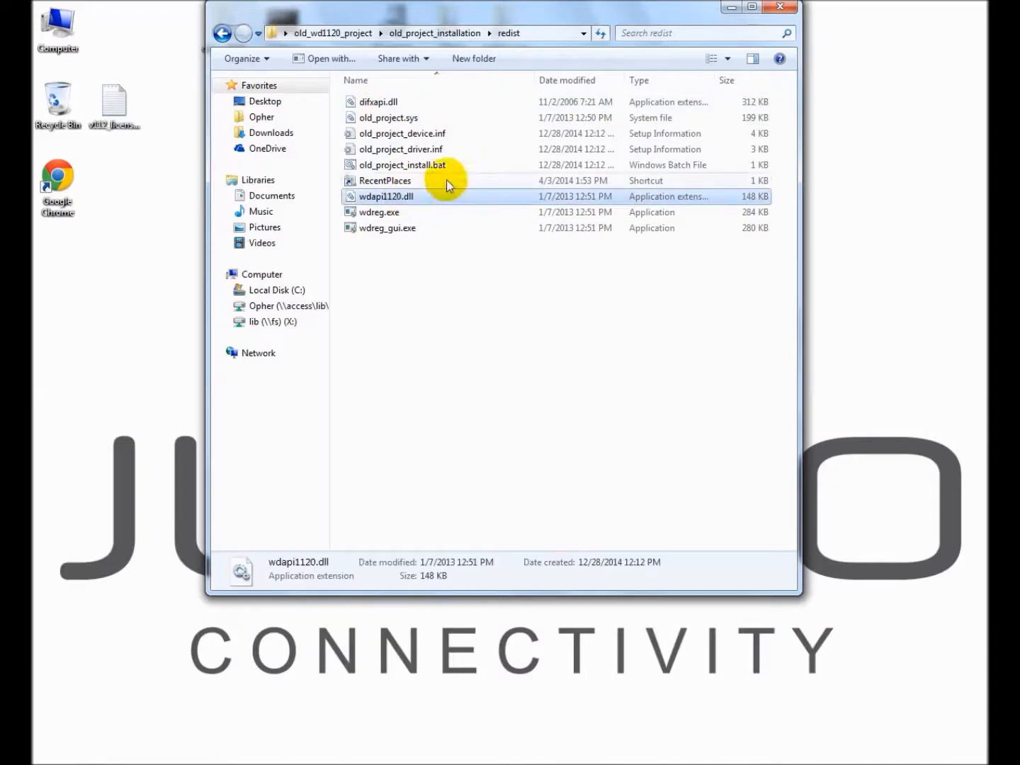
pyautogui.click(401, 133)
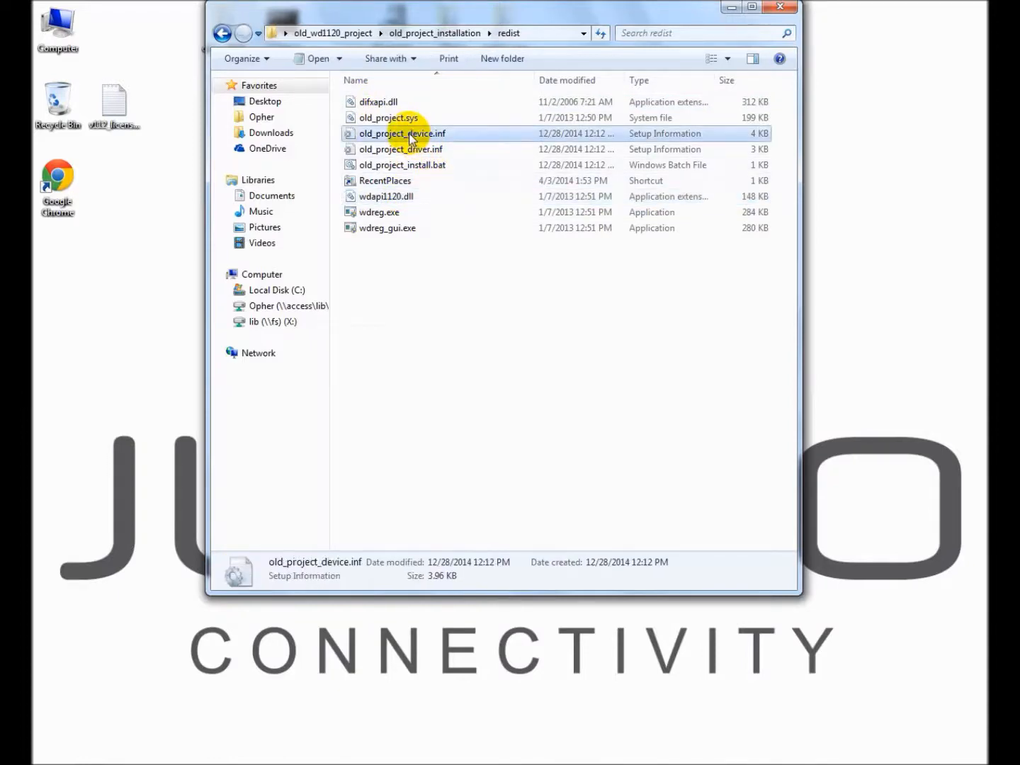
# Review old_project_device.inf in Notepad, noting DriverVer 11.2.0, then close it
pyautogui.doubleClick(401, 133)
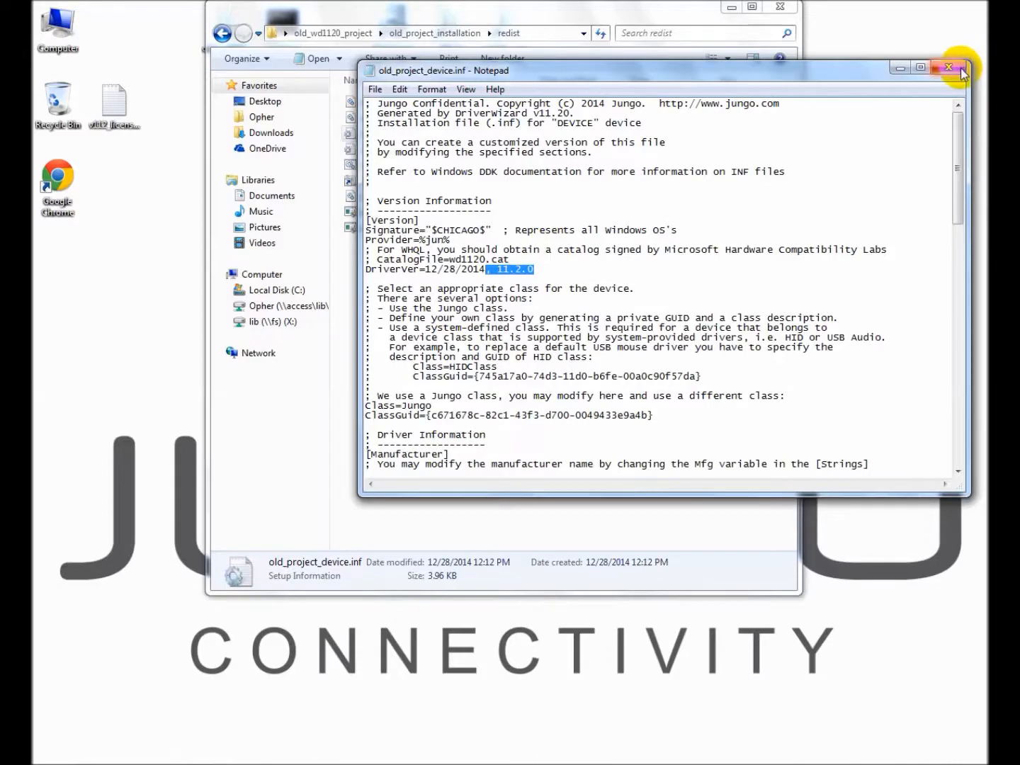
pyautogui.click(951, 67)
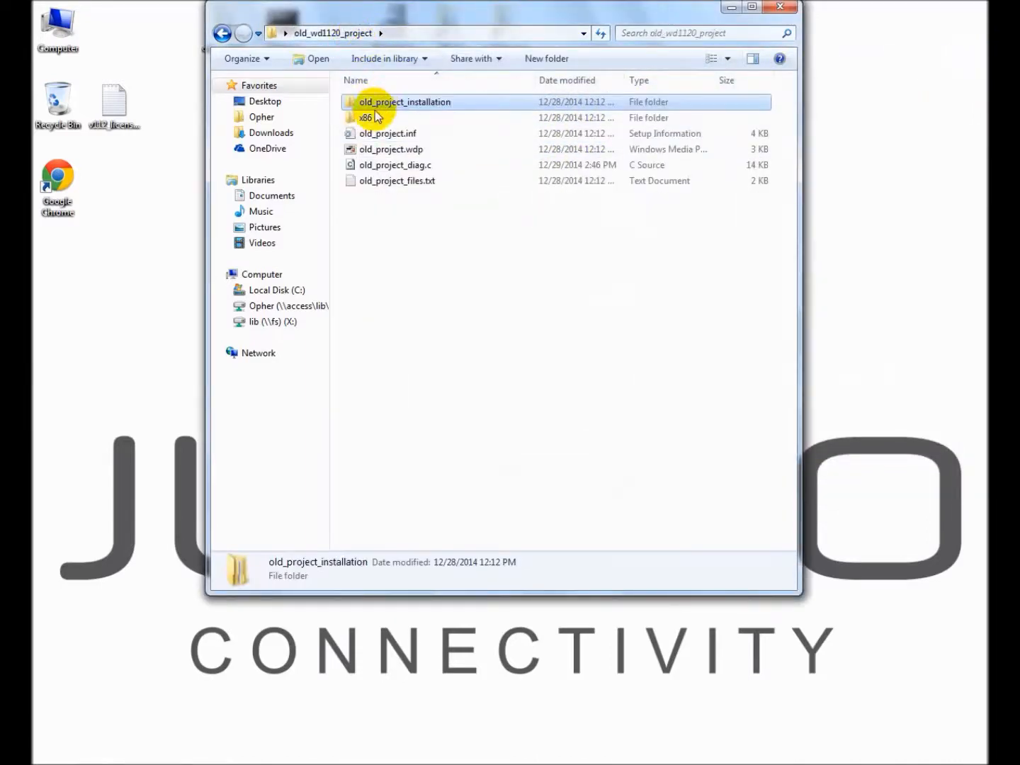
# Load x86\msdev_2012\old_project_diag.vcxproj in Visual Studio to review the 11.20 license string
pyautogui.doubleClick(365, 118)
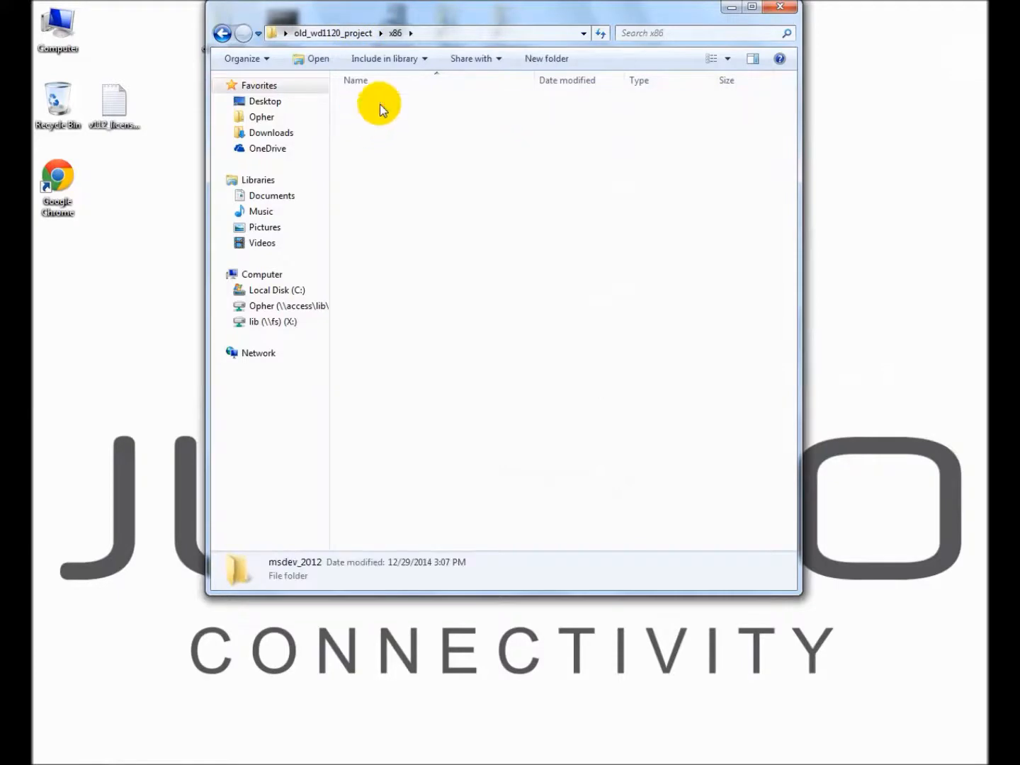
pyautogui.doubleClick(294, 568)
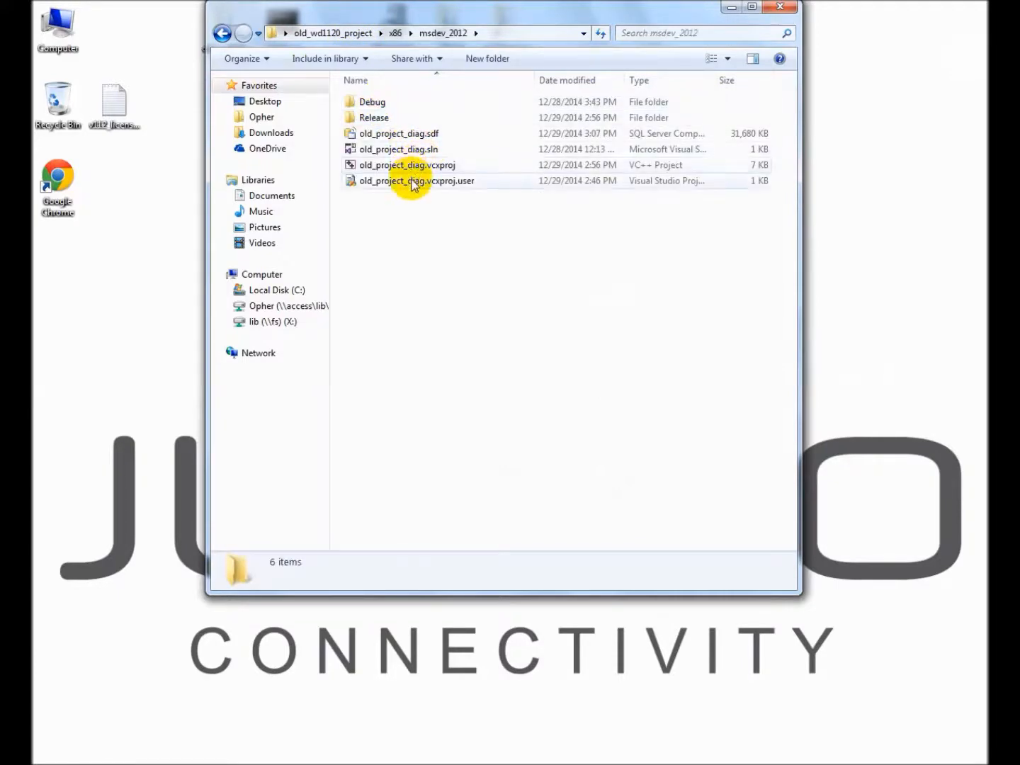
pyautogui.doubleClick(407, 164)
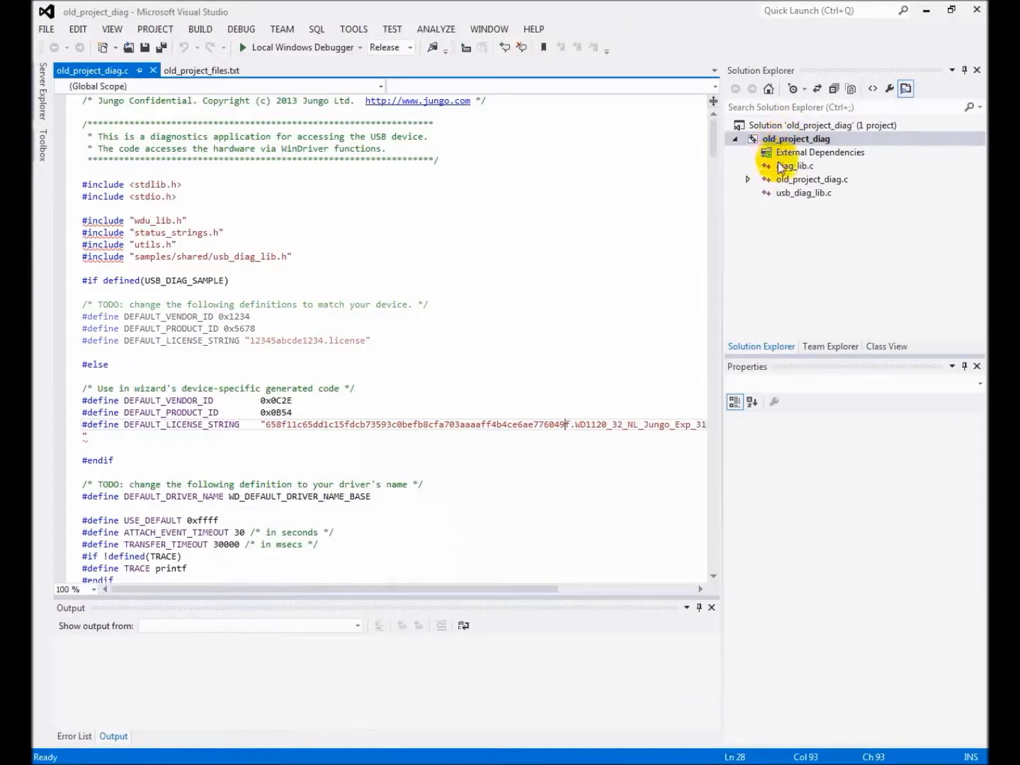
pyautogui.click(811, 179)
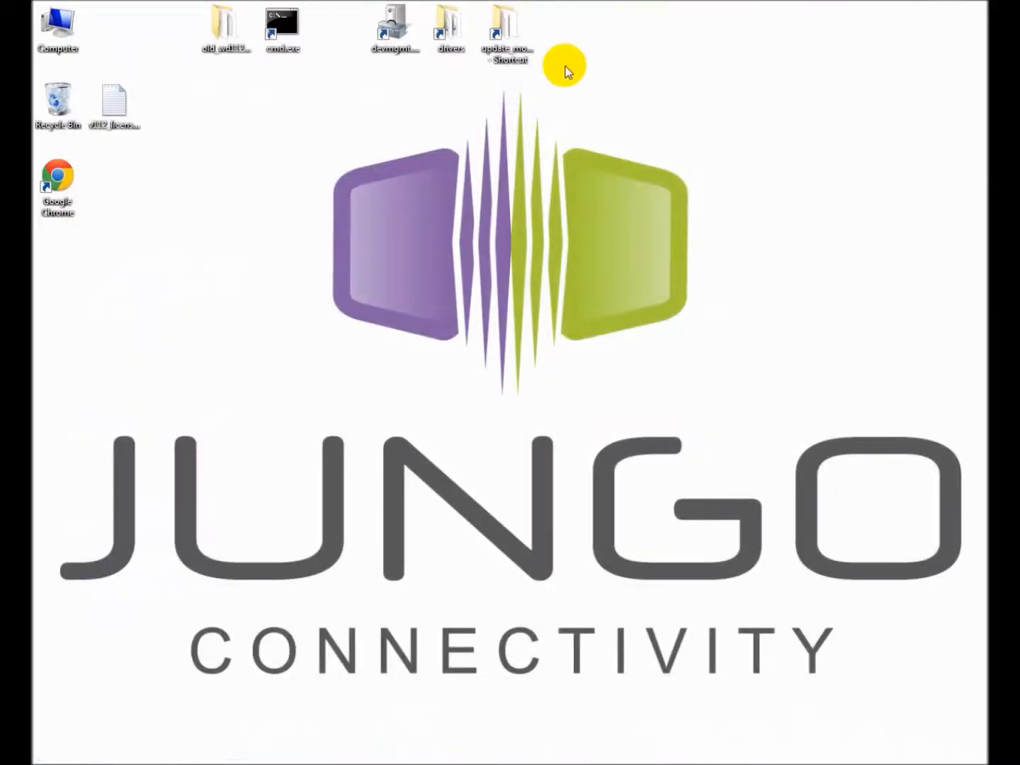
# View v112_license.txt in Notepad, select the v117 license string, then close it
pyautogui.click(115, 103)
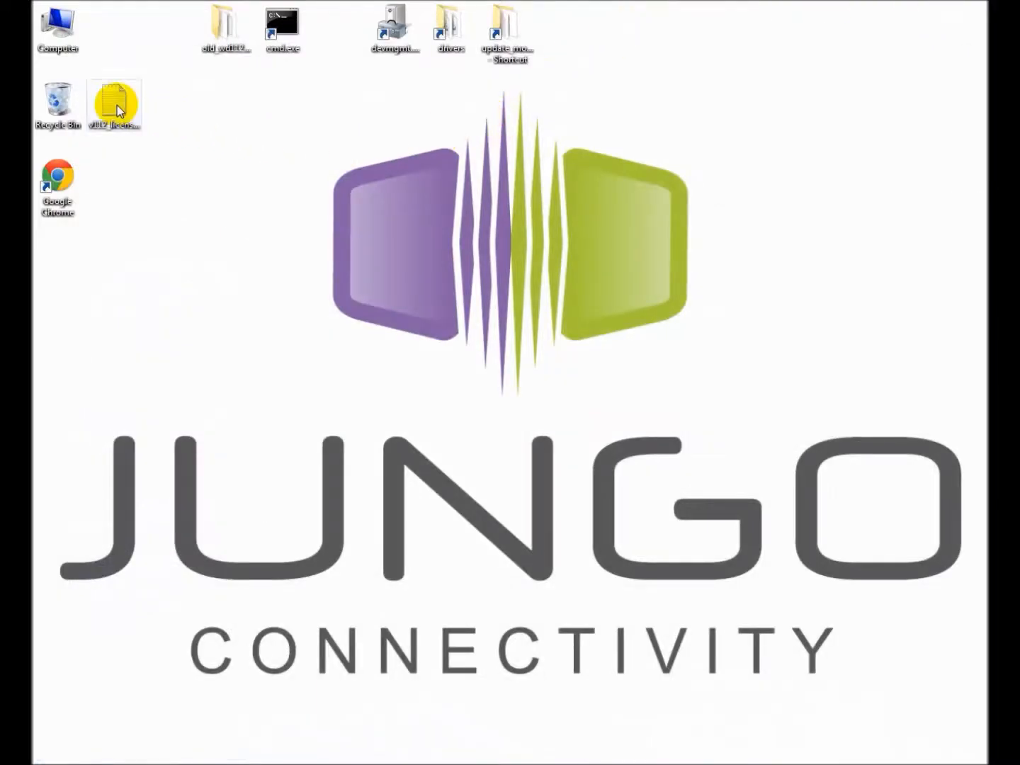
pyautogui.doubleClick(114, 101)
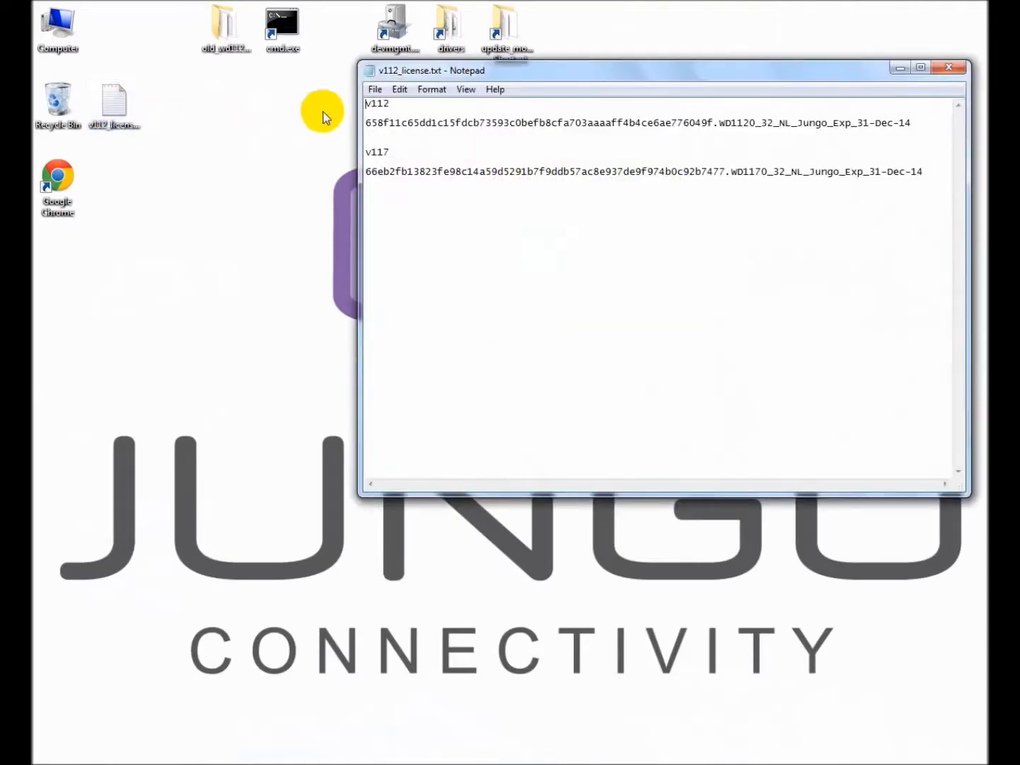
pyautogui.doubleClick(377, 103)
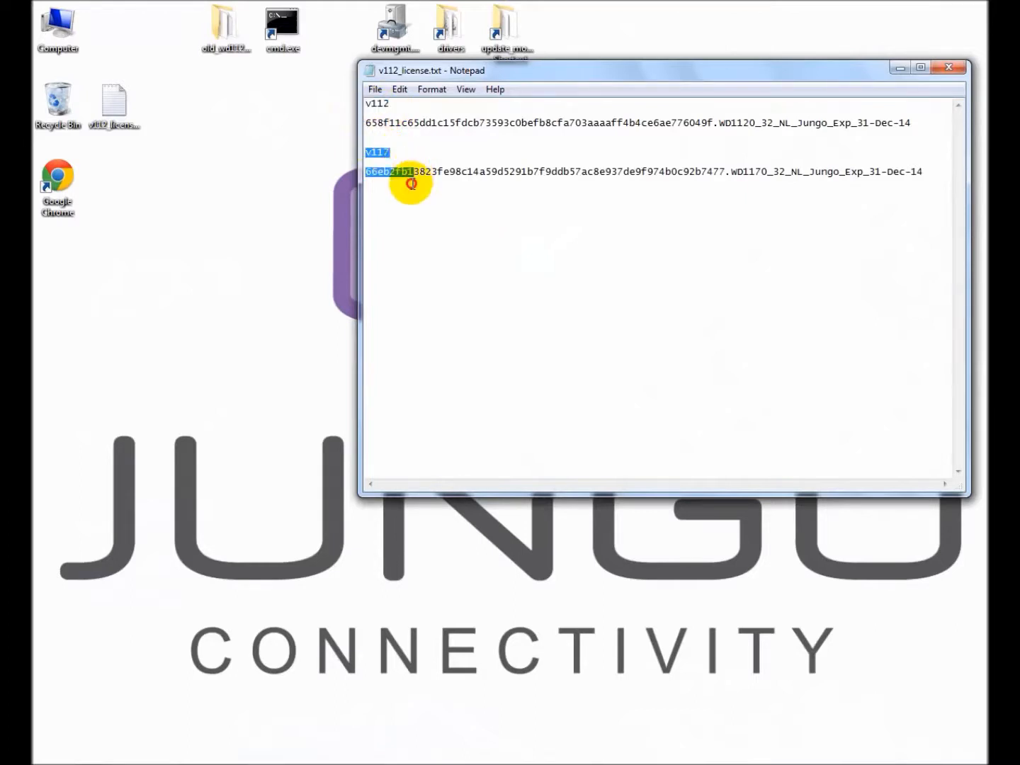
pyautogui.moveTo(719, 103)
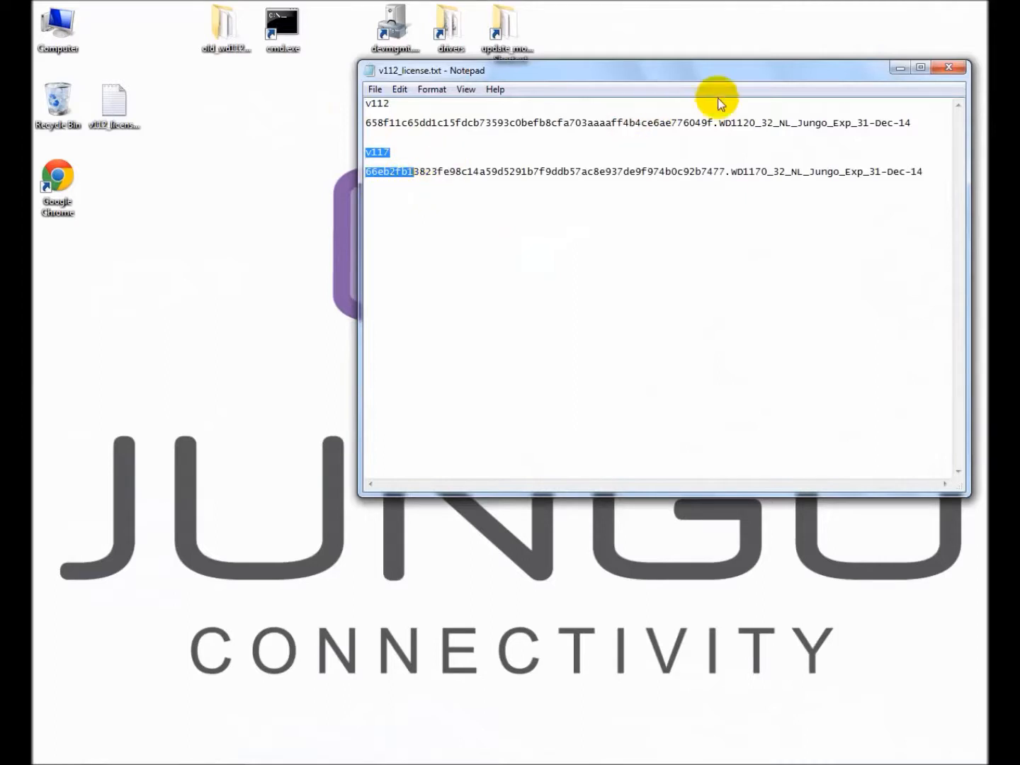
pyautogui.moveTo(949, 67)
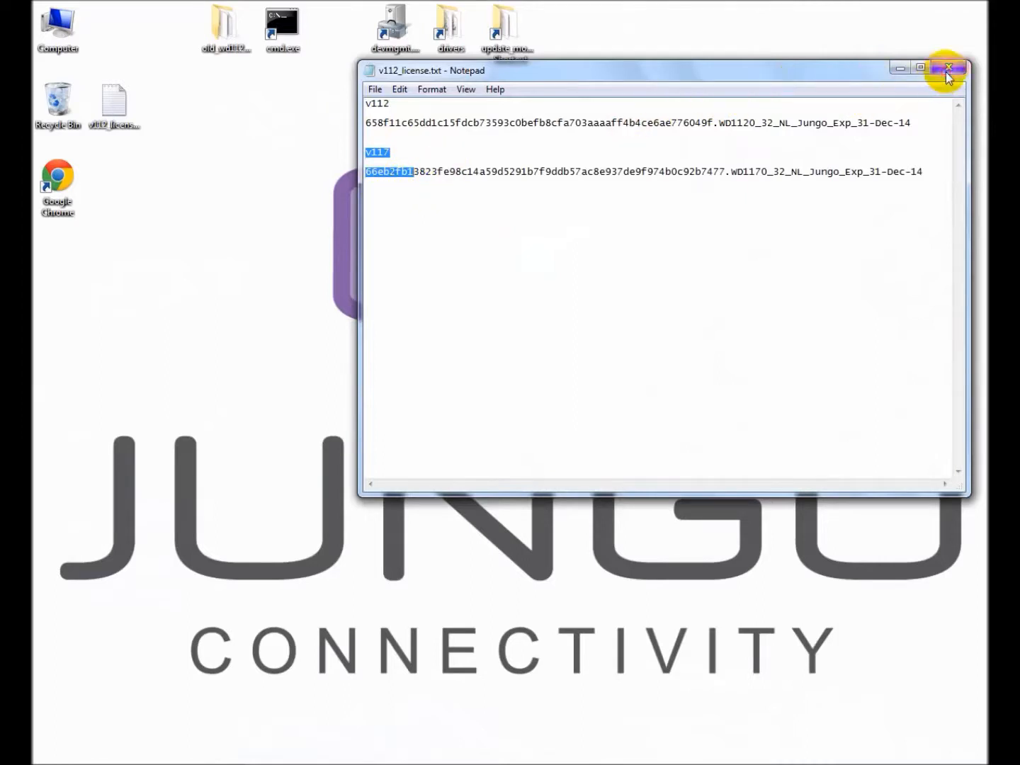
pyautogui.click(947, 68)
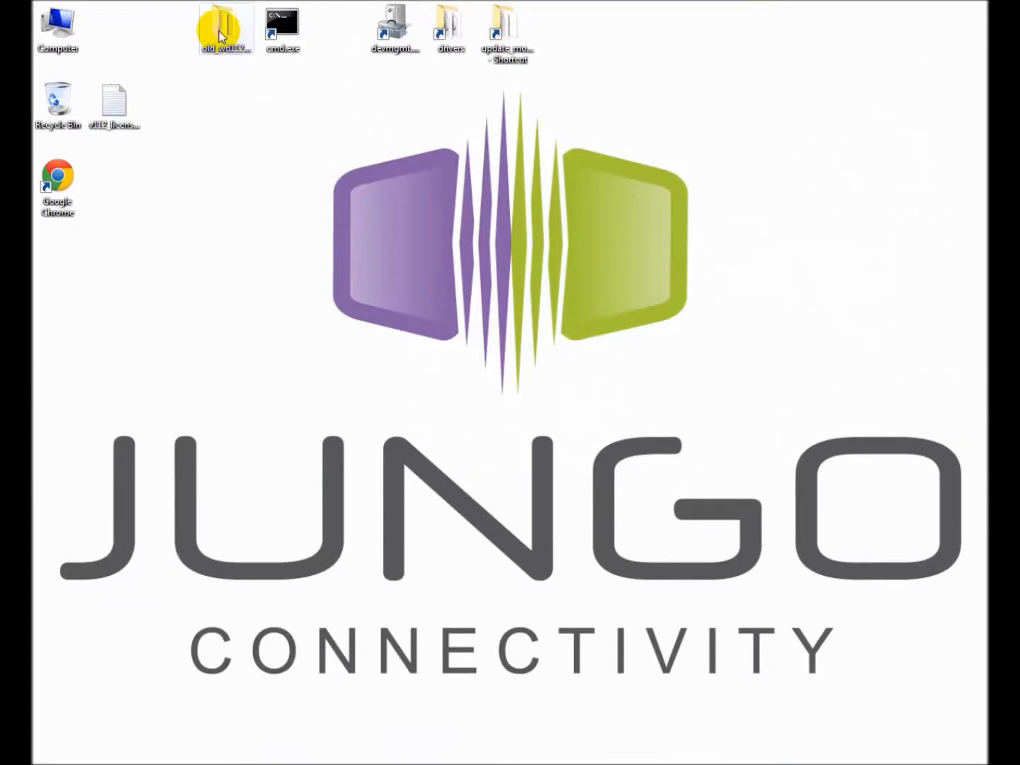
# Copy the old project as new proj, then select WD1170.EXE in the update_movie folder
pyautogui.click(226, 29)
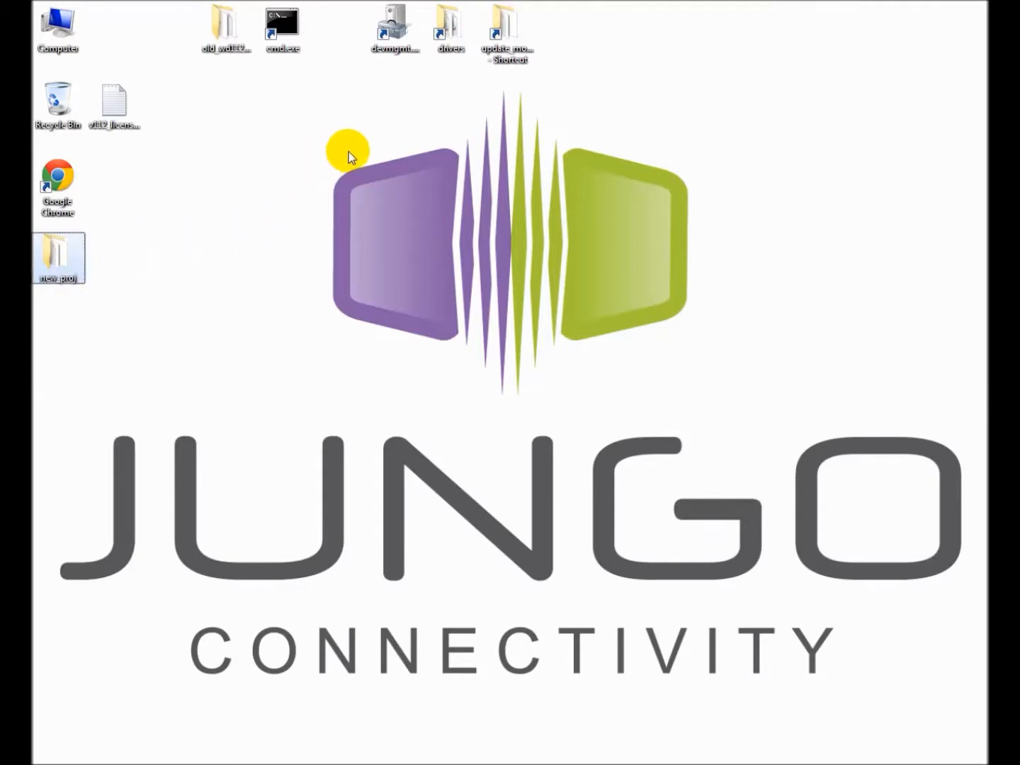
pyautogui.doubleClick(507, 31)
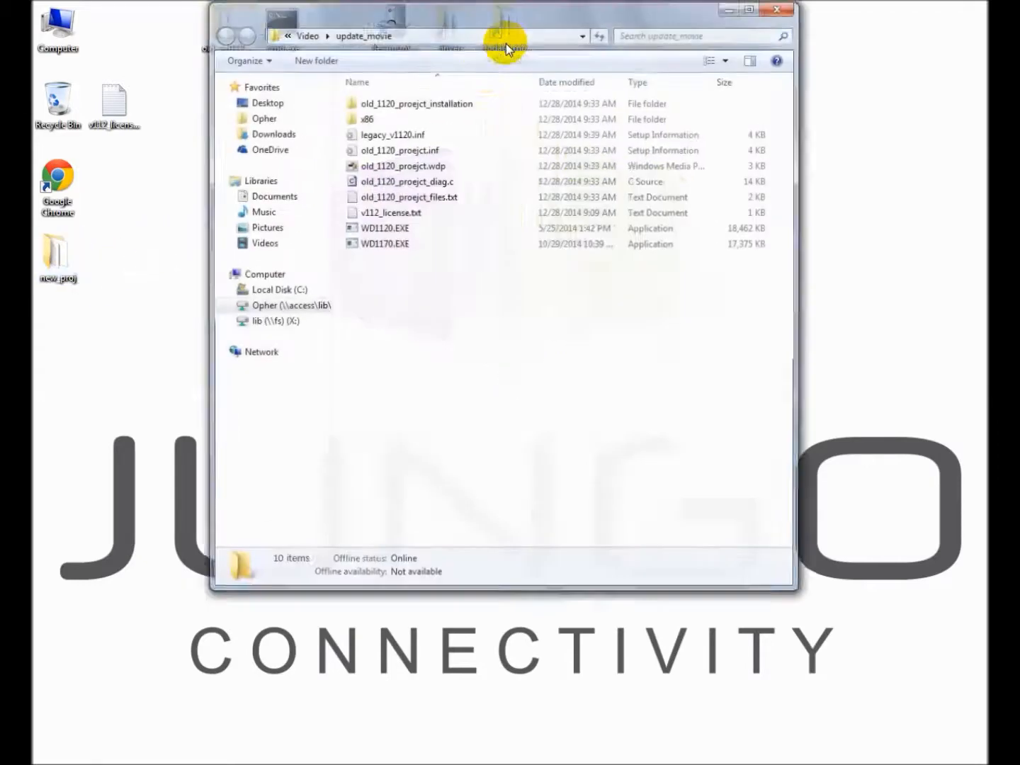
pyautogui.click(383, 243)
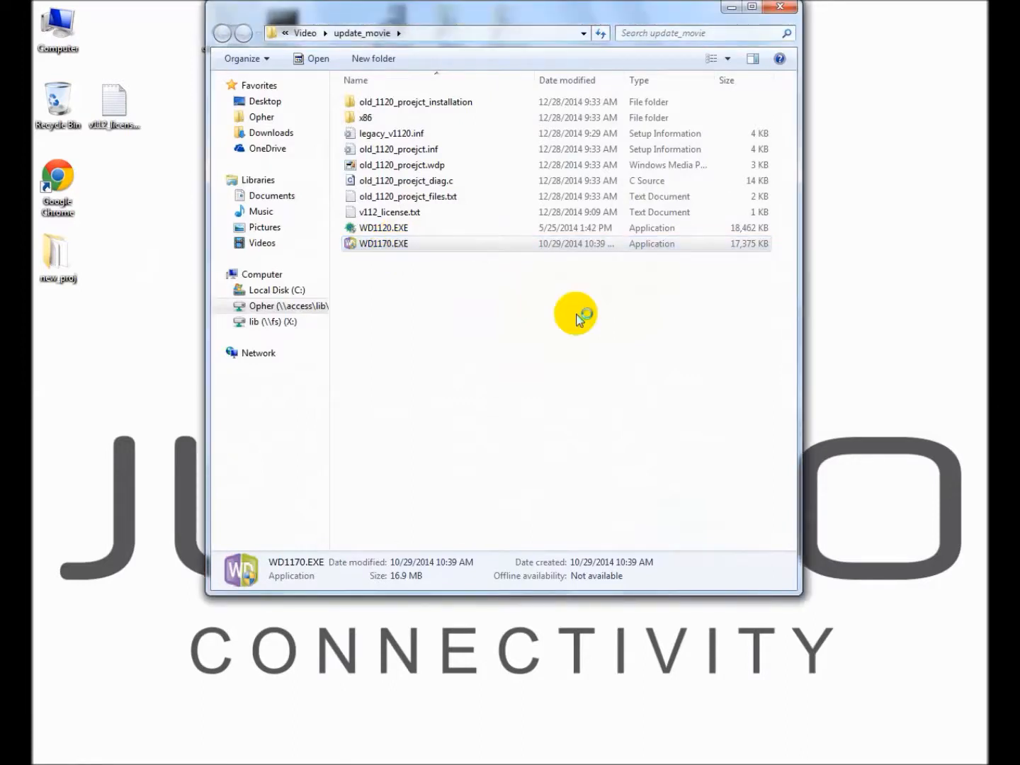
# Install WinDriver 11.7.0 with full components to C:\WinDriver117, skipping the DriverWizard launch
pyautogui.doubleClick(383, 243)
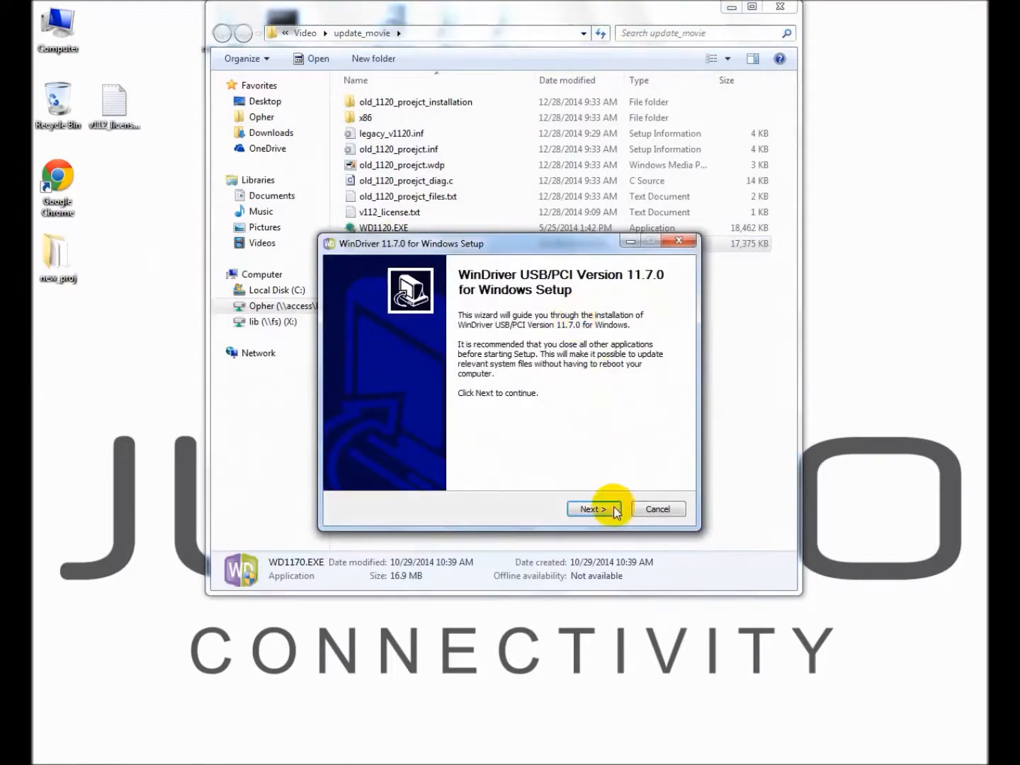
pyautogui.click(592, 509)
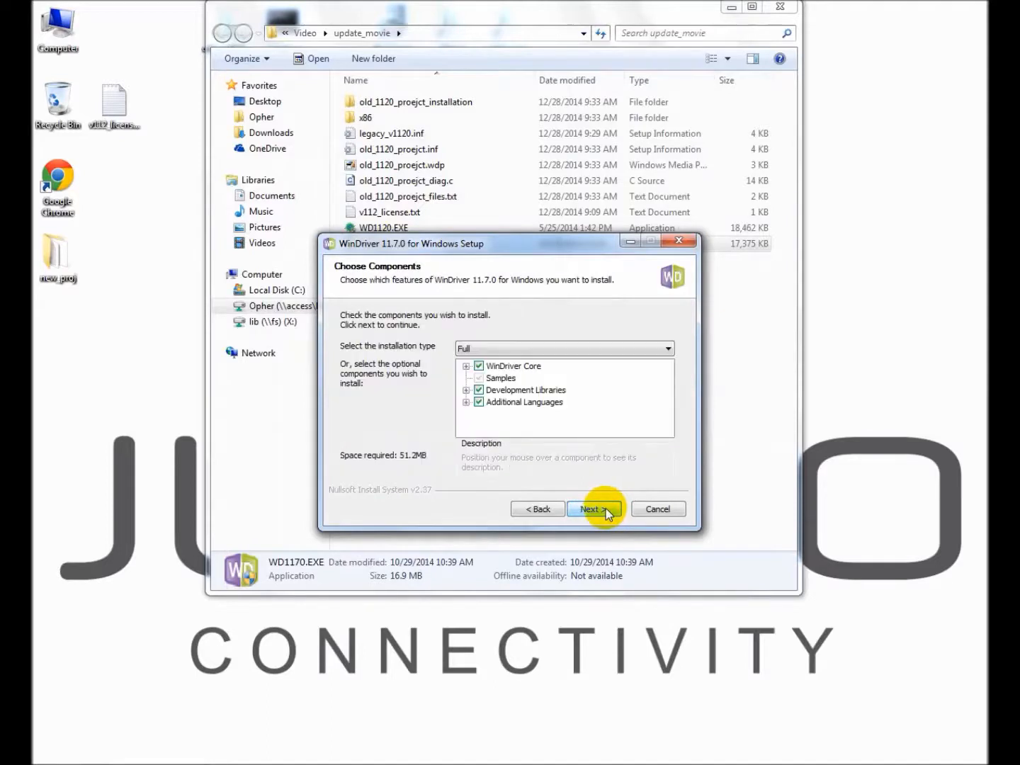
pyautogui.click(593, 508)
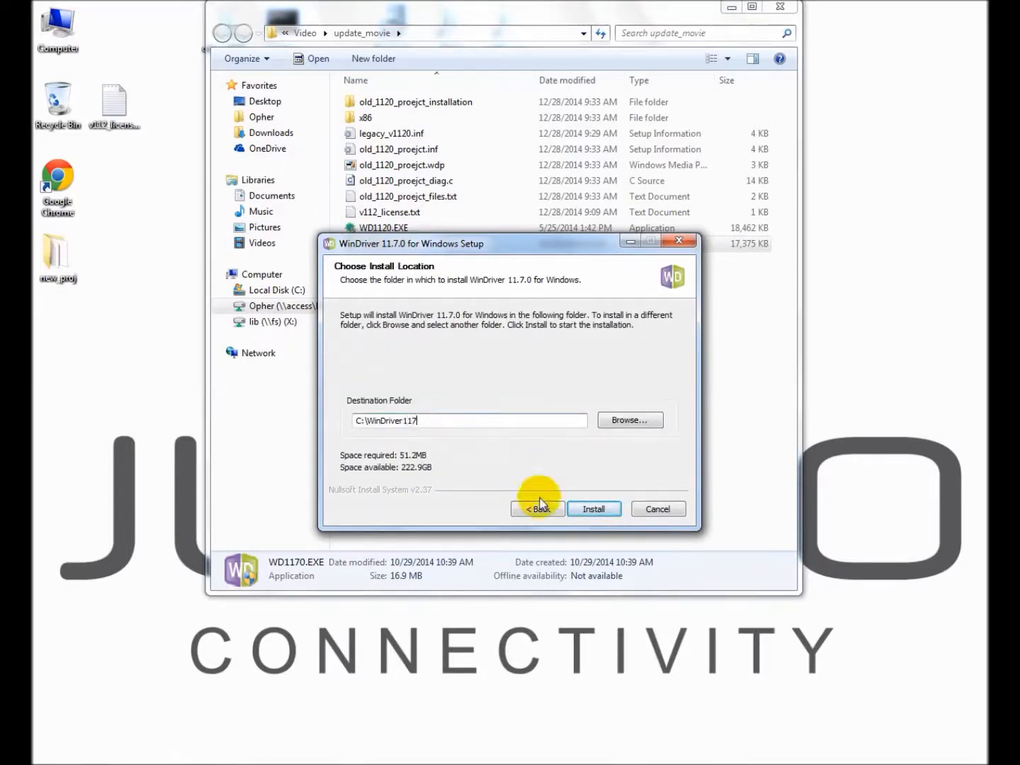
pyautogui.click(594, 509)
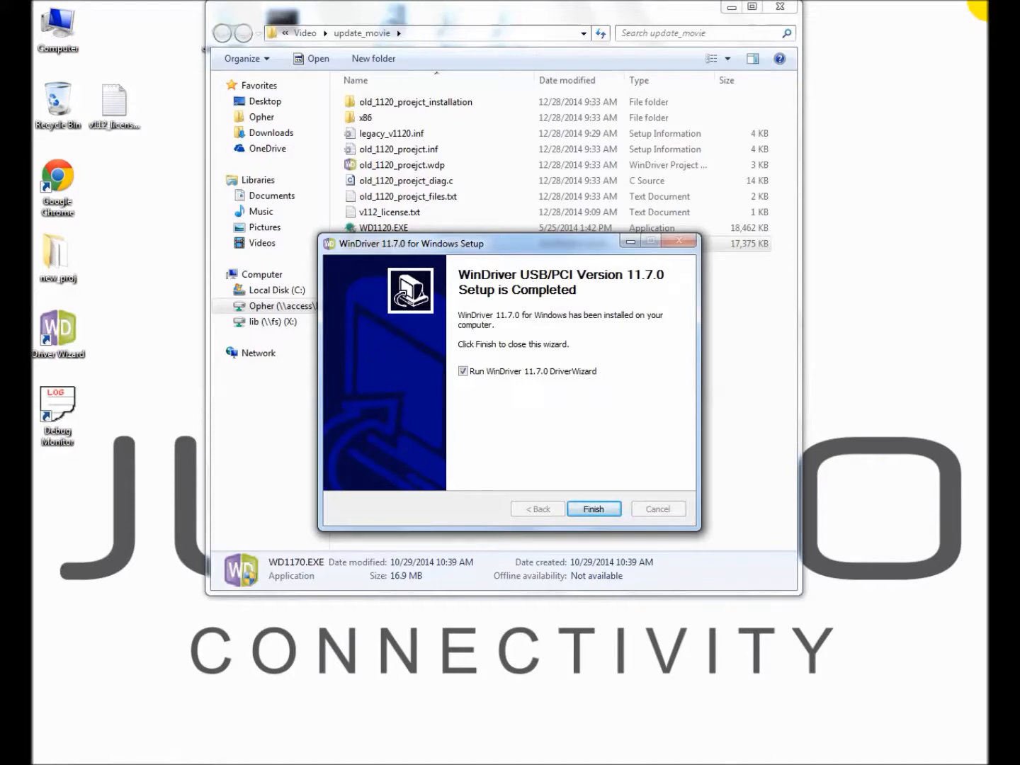
pyautogui.click(463, 371)
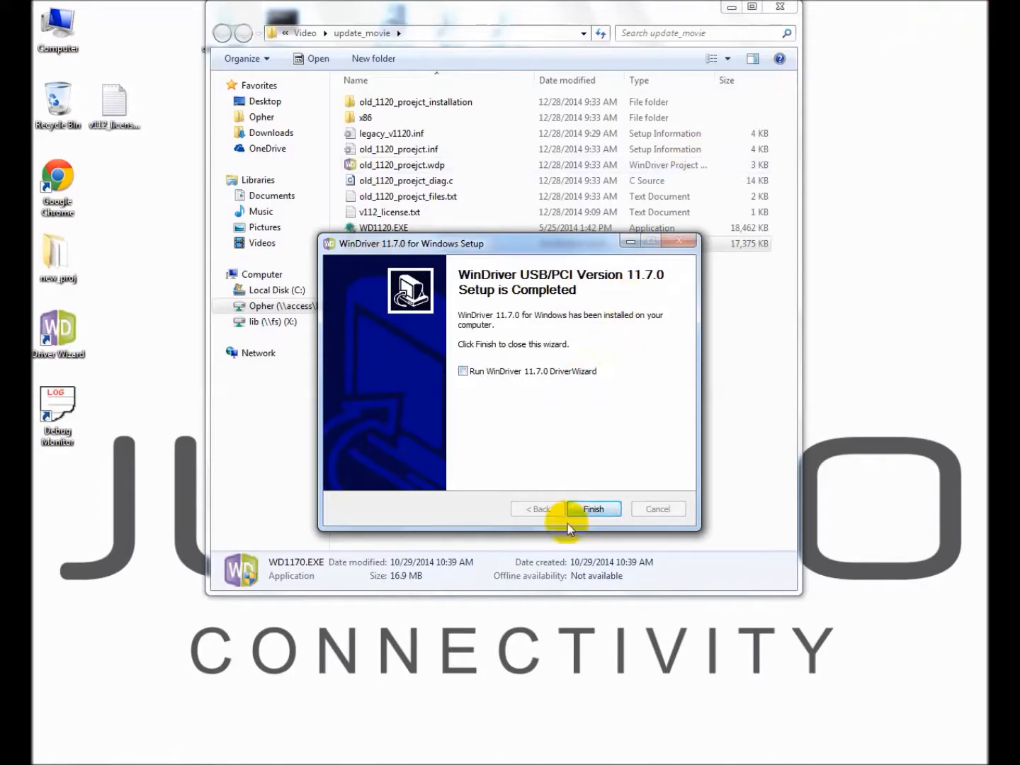
pyautogui.click(593, 509)
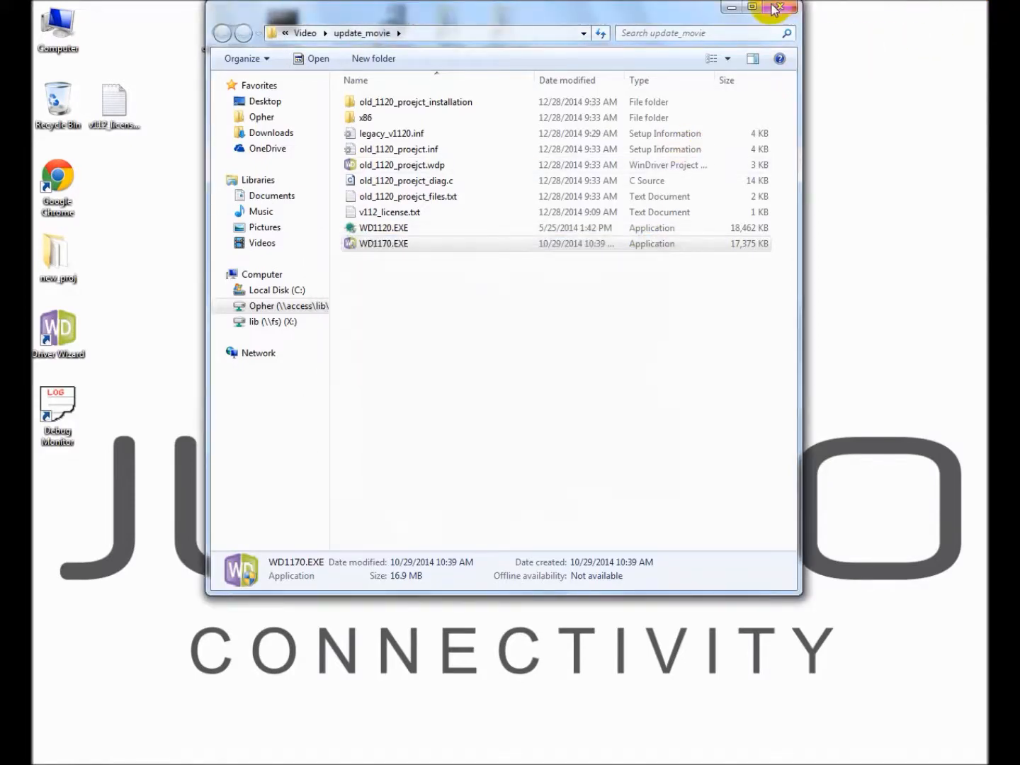
# In the evaluation DriverWizard, start an INF for the Metro USB device 0b54 named new_device
pyautogui.click(778, 8)
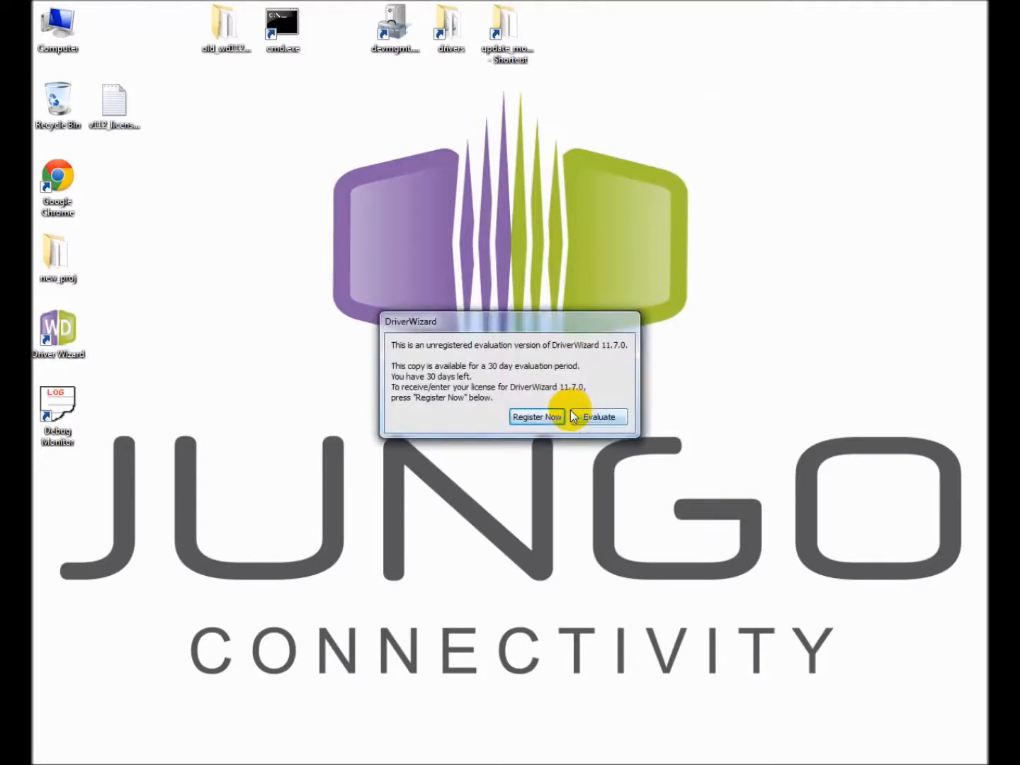
pyautogui.click(599, 416)
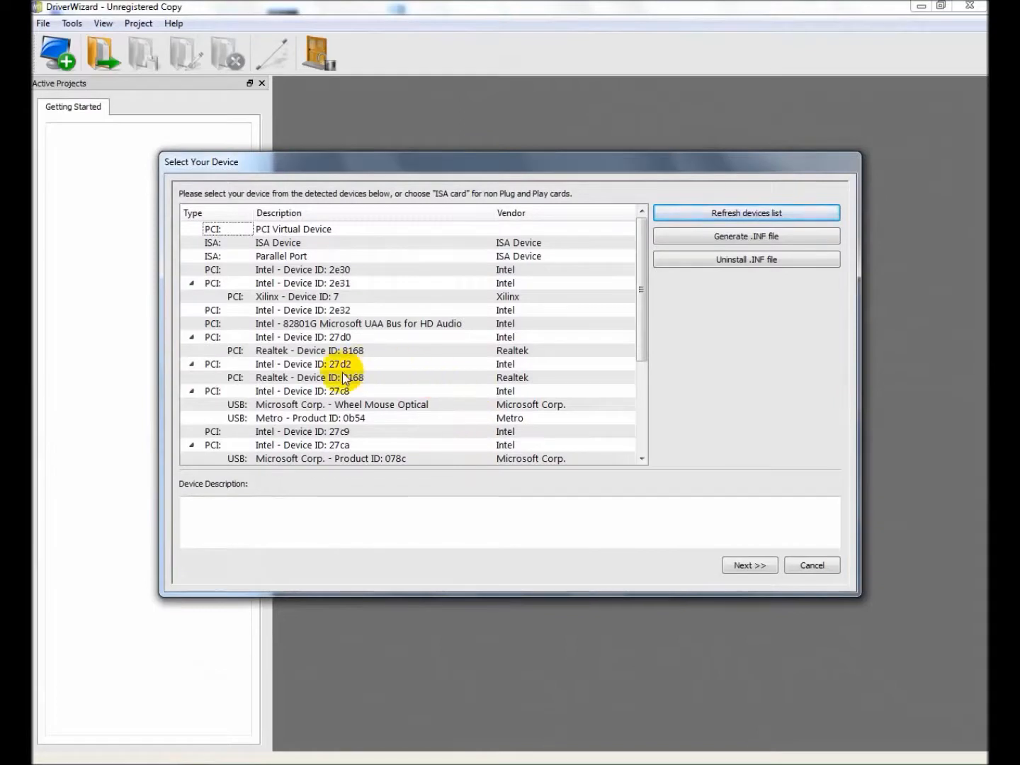
pyautogui.click(309, 417)
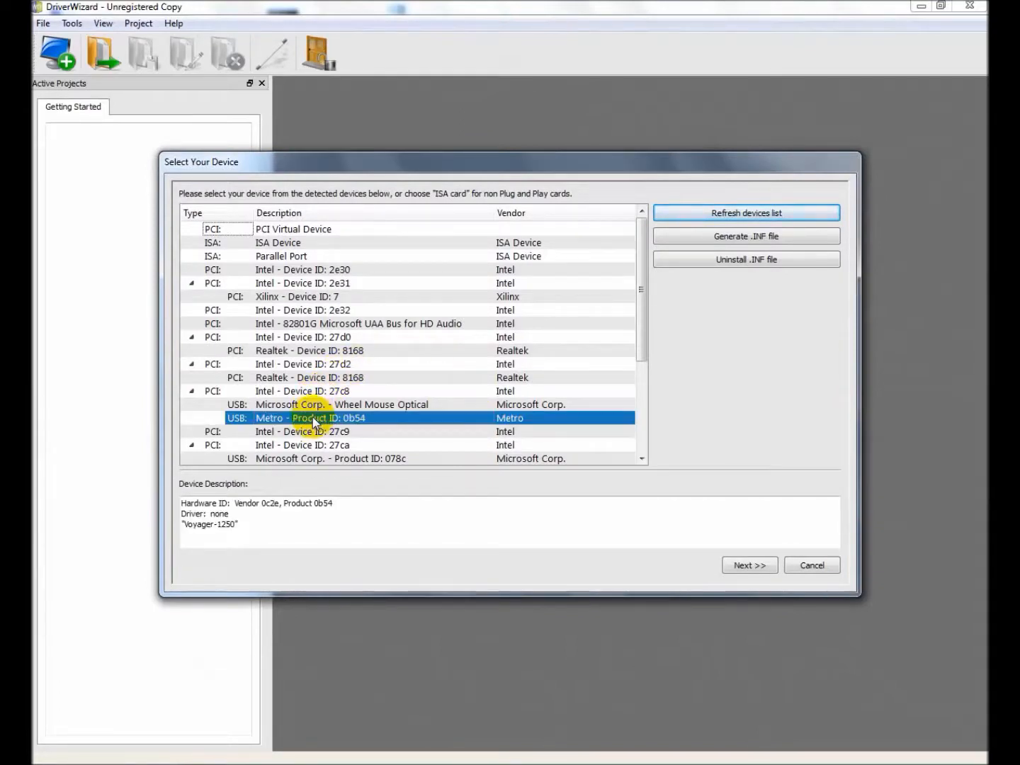
pyautogui.moveTo(243, 530)
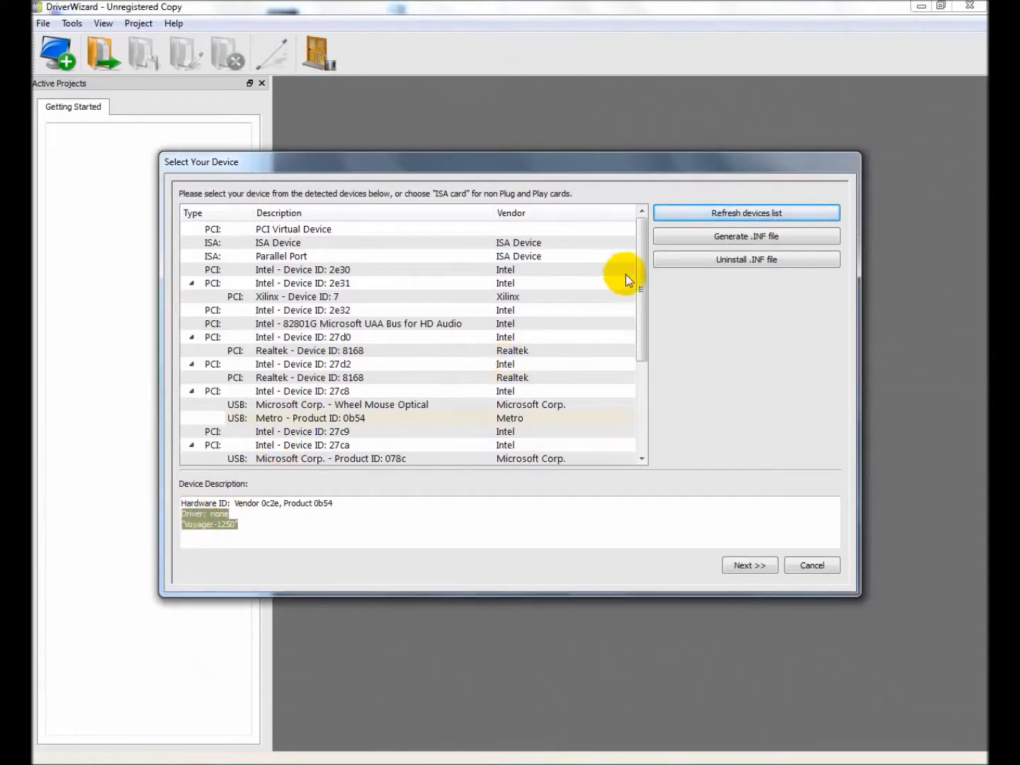
pyautogui.click(746, 235)
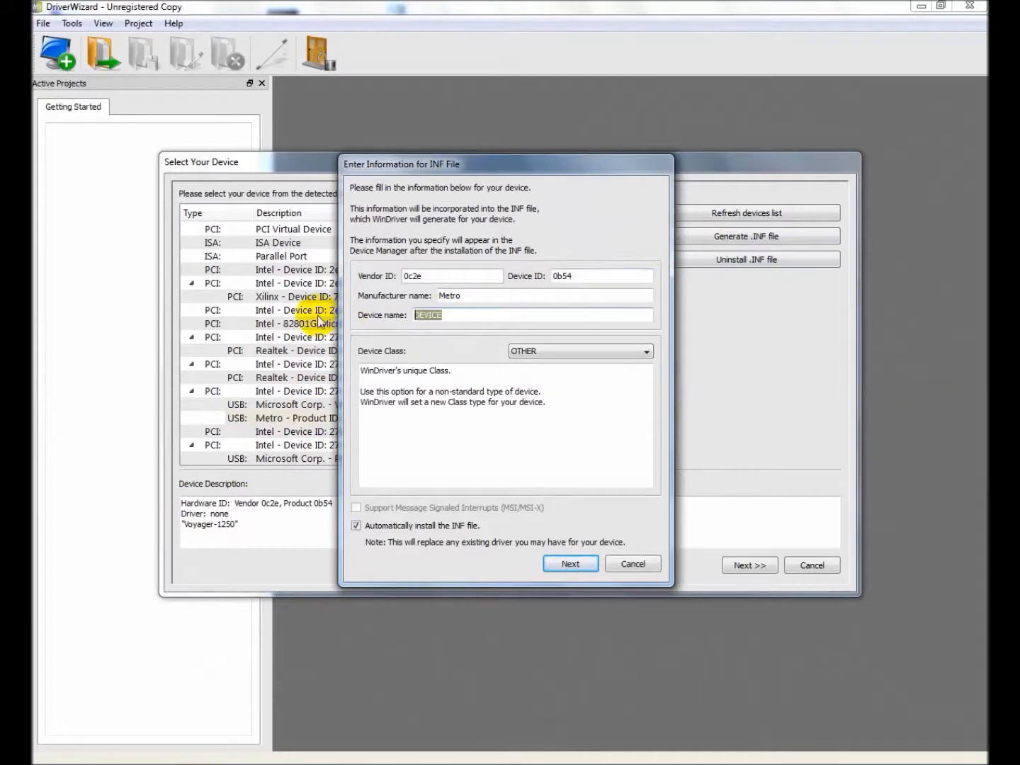
pyautogui.write('new_device')
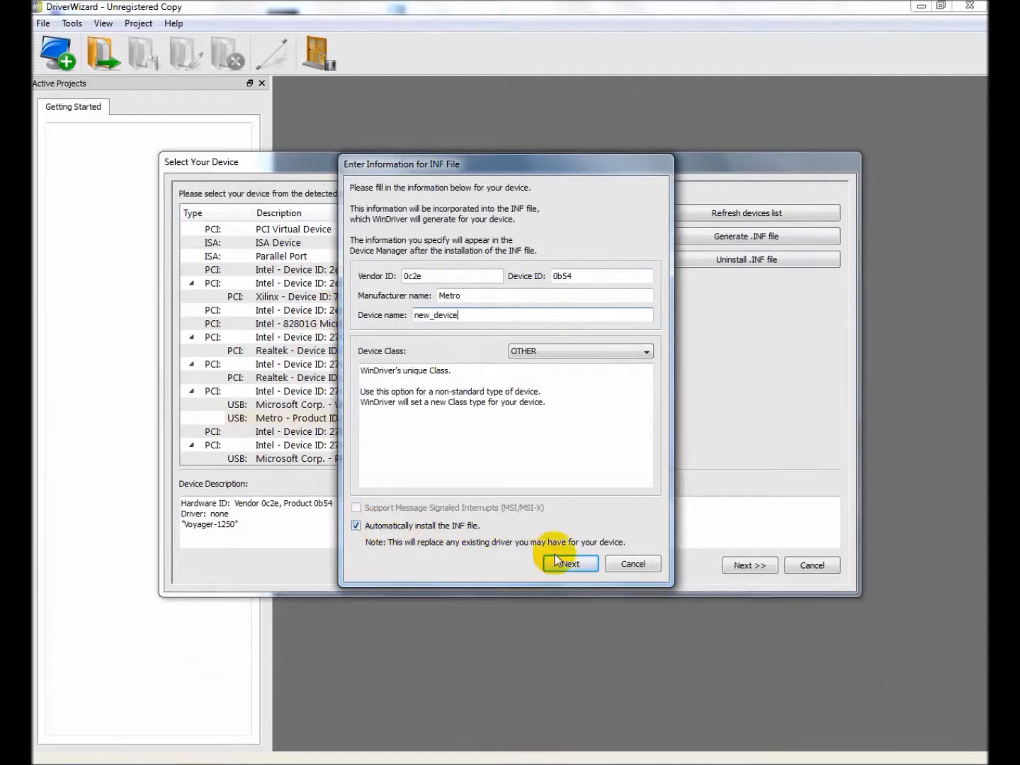
pyautogui.click(567, 563)
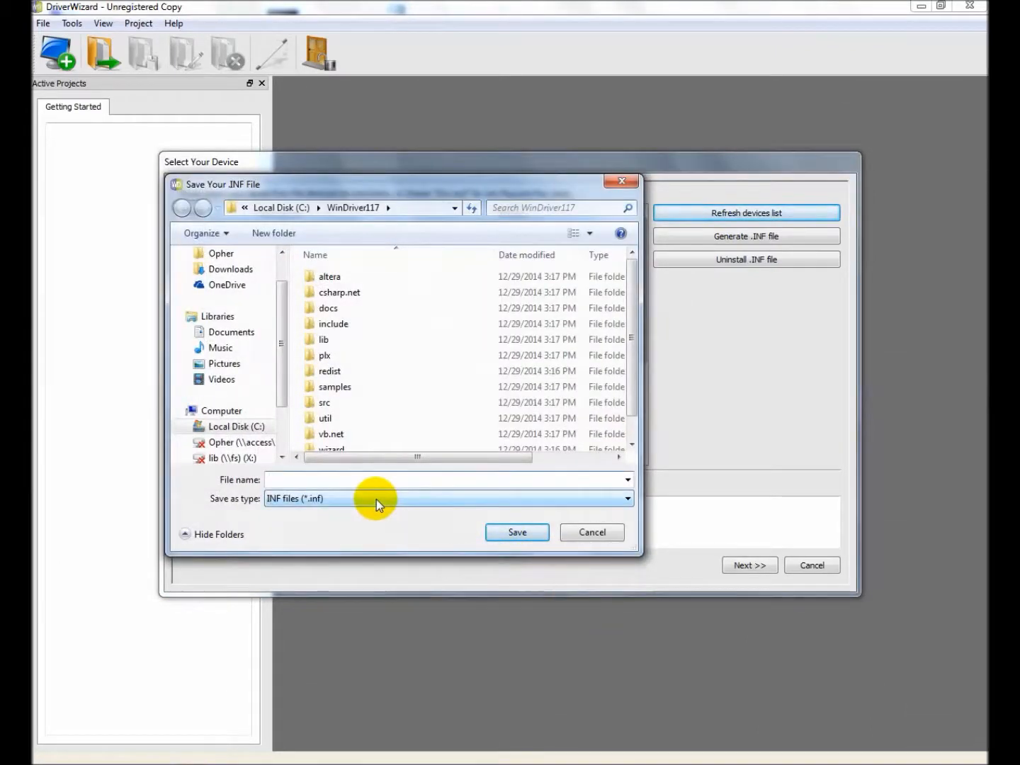
# Save the INF as v117, install the unsigned driver, and recheck the Metro device's driver
pyautogui.write('v117')
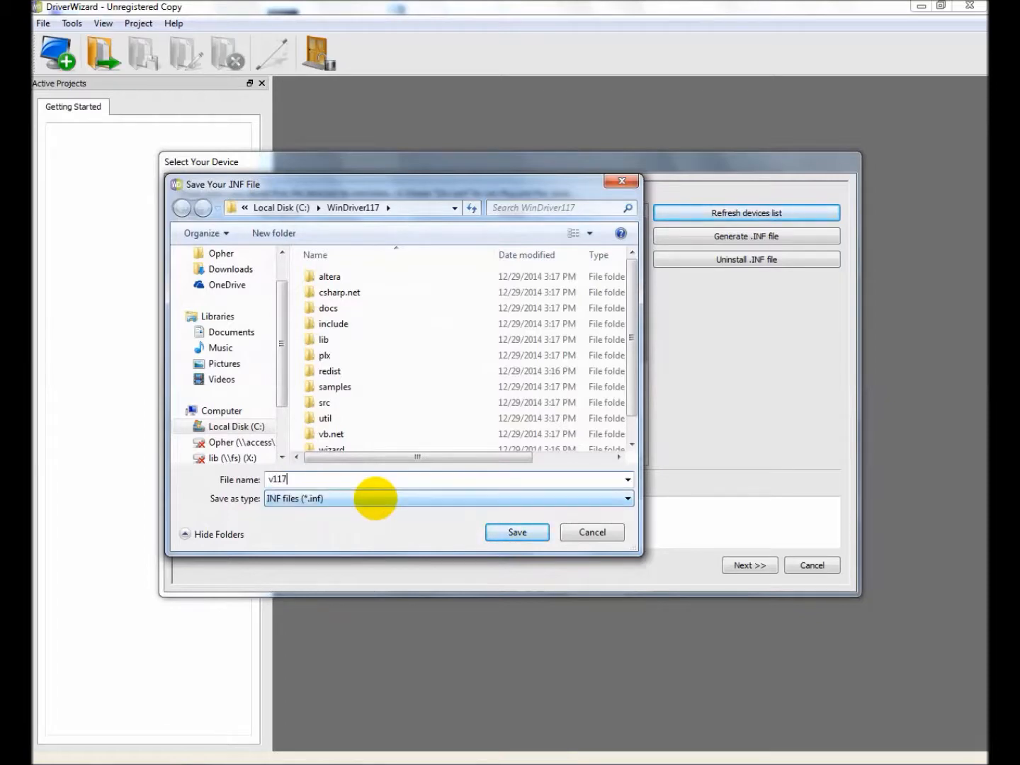
pyautogui.click(517, 532)
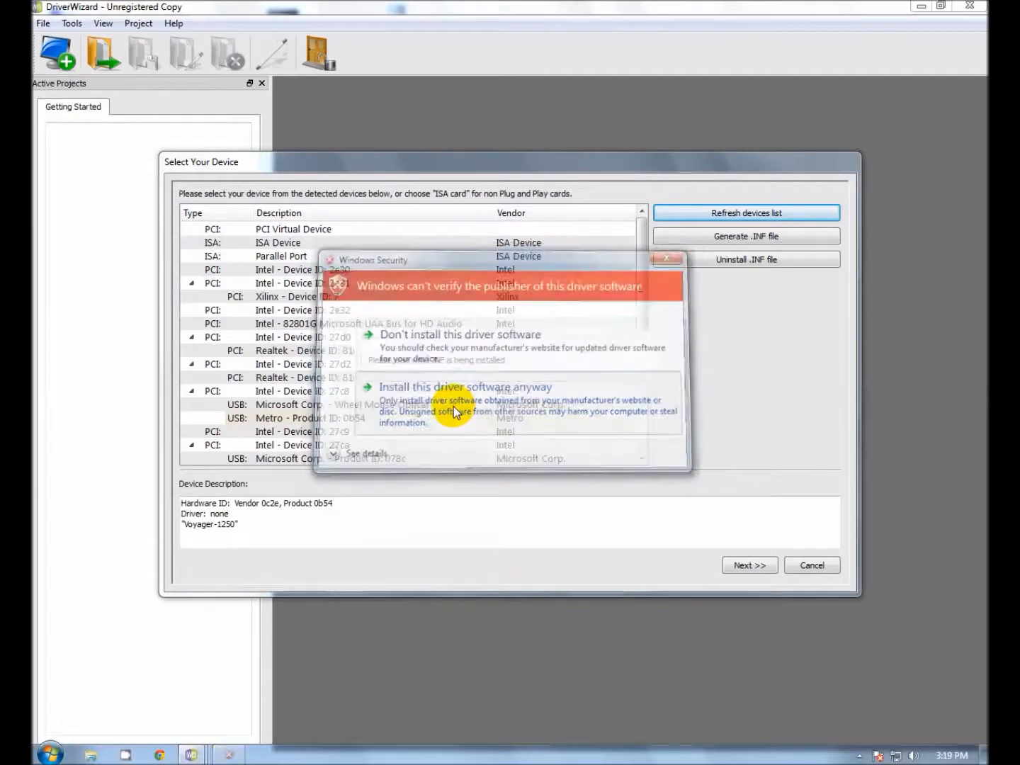
pyautogui.click(465, 386)
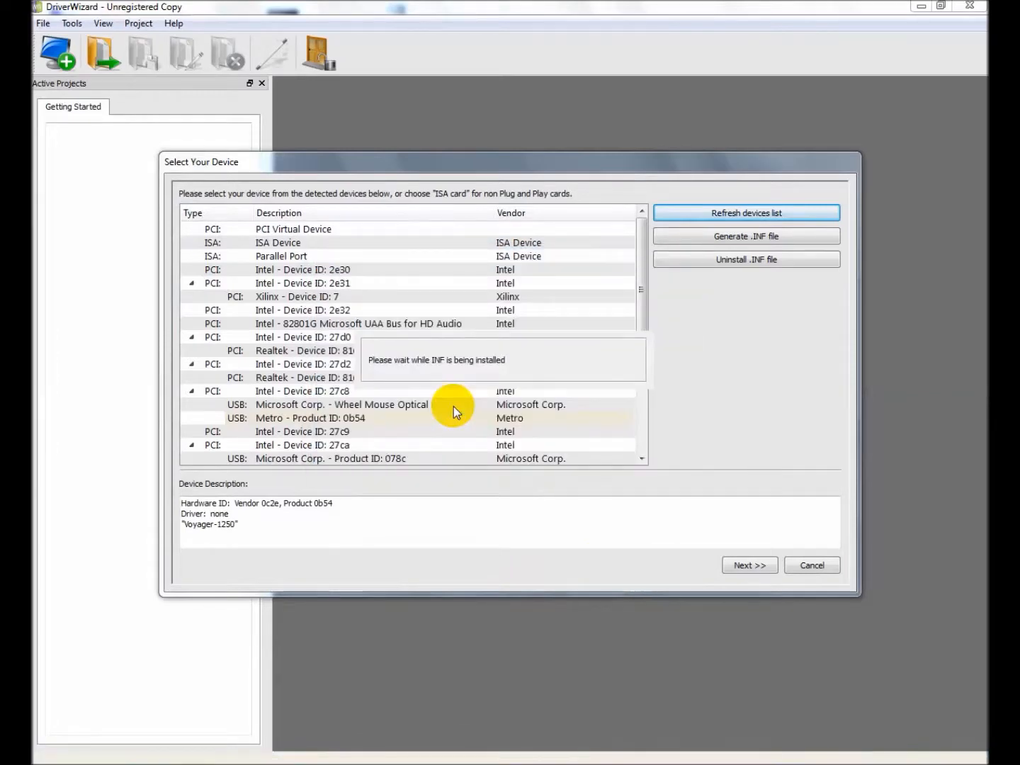
pyautogui.click(310, 418)
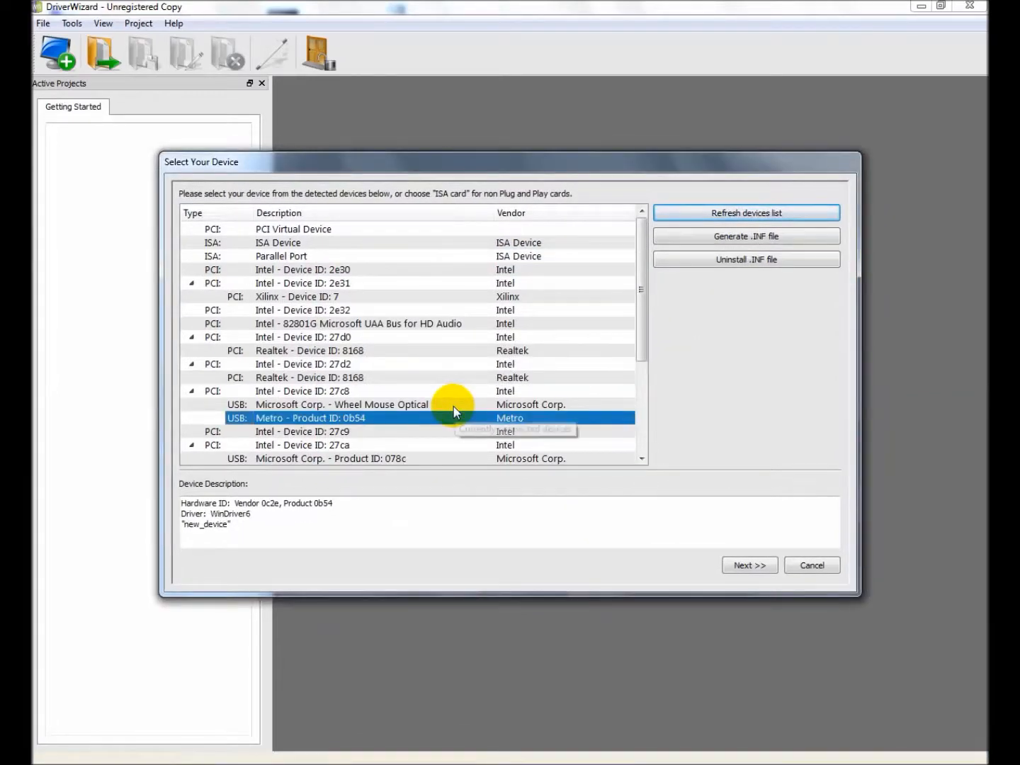
pyautogui.moveTo(273, 553)
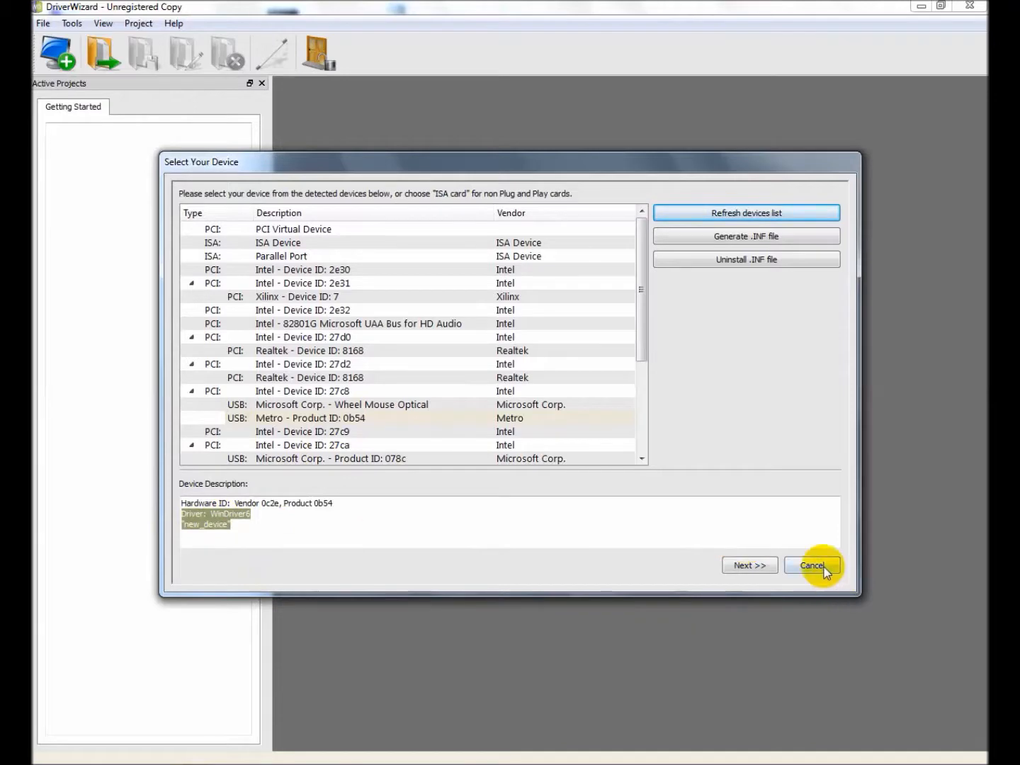
# In Device Manager, confirm new_device under Jungo Connectivity uses driver version 11.7.0.0
pyautogui.click(811, 565)
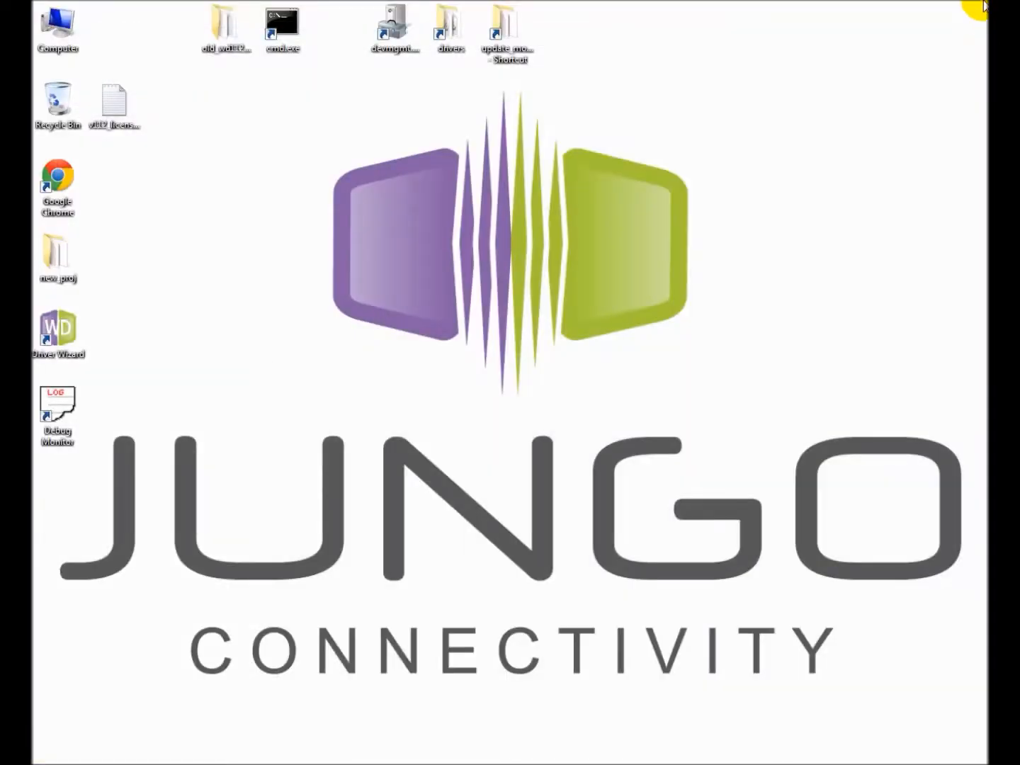
pyautogui.click(394, 28)
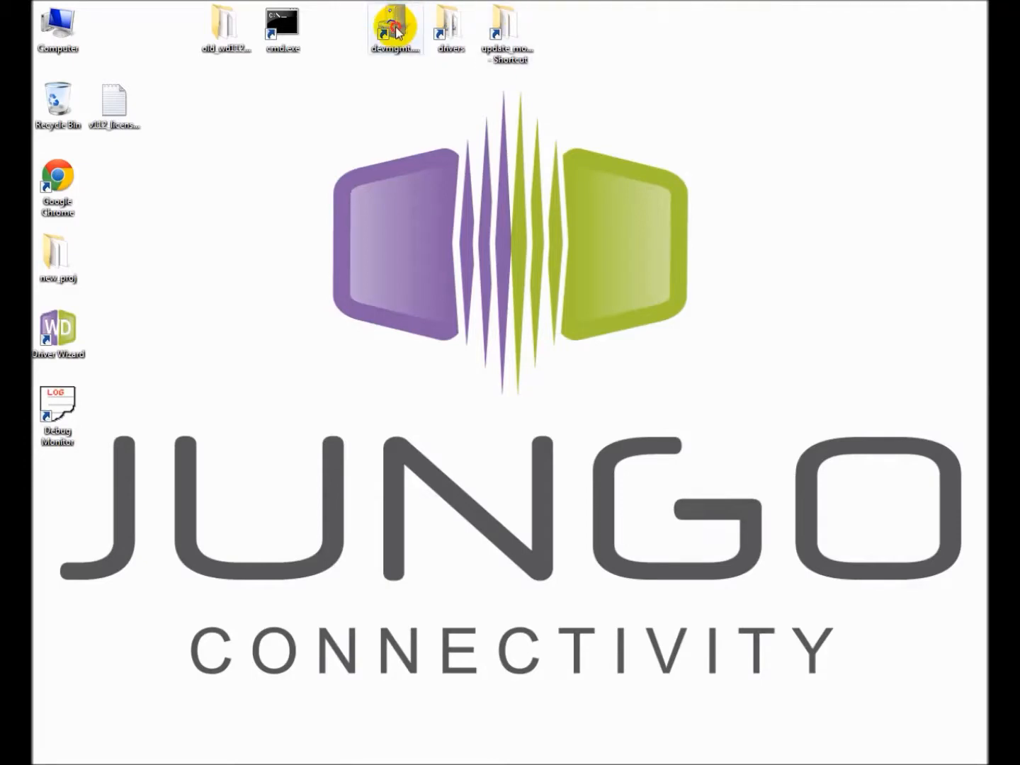
pyautogui.doubleClick(394, 28)
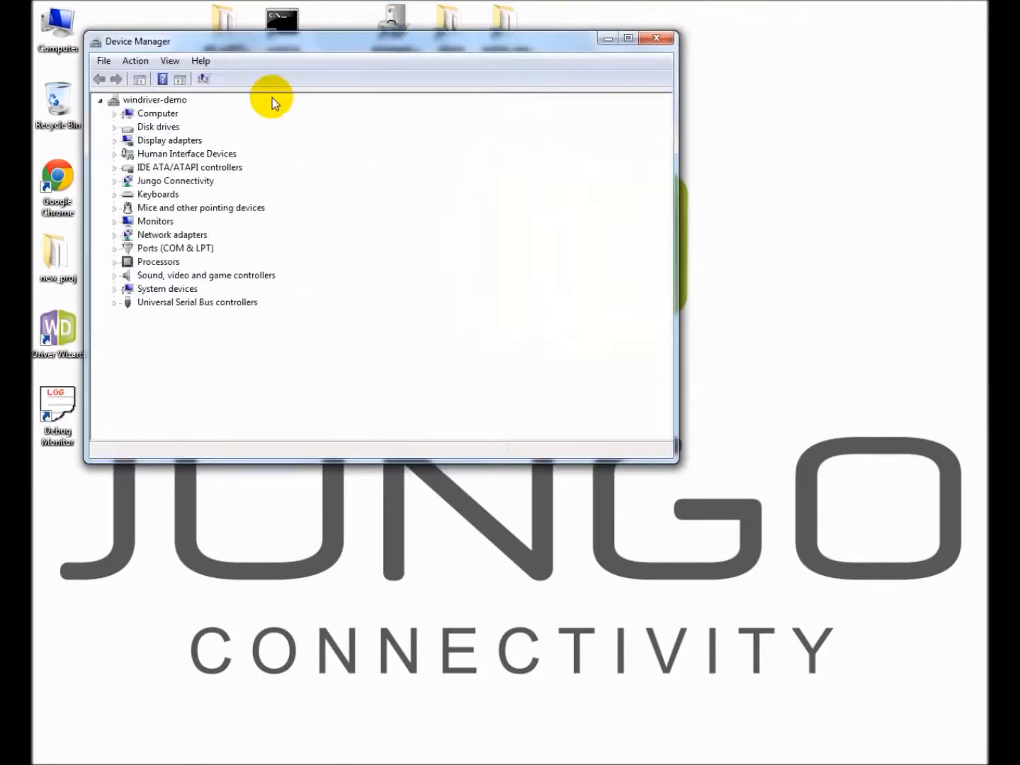
pyautogui.moveTo(133, 204)
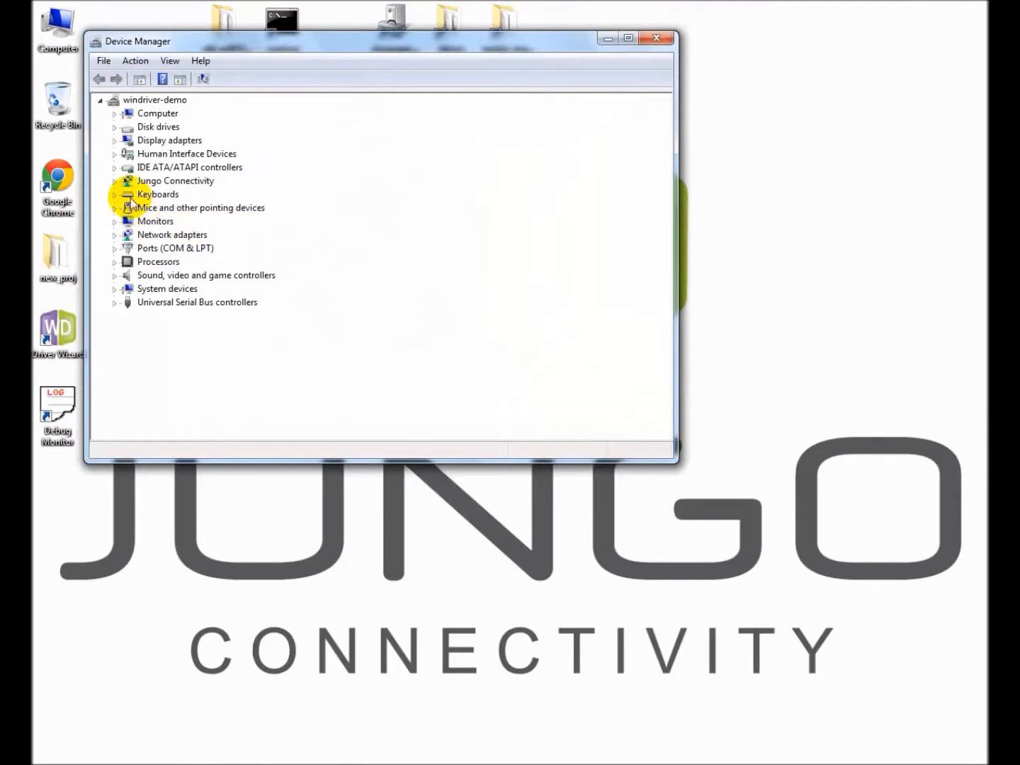
pyautogui.click(115, 181)
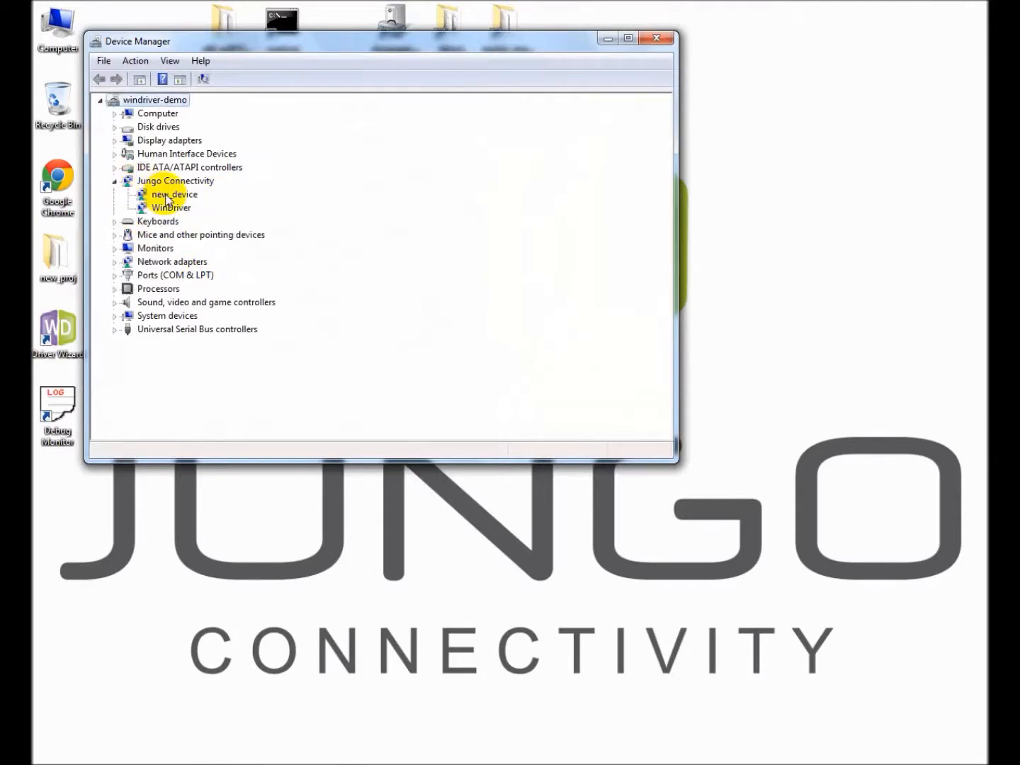
pyautogui.rightClick(169, 194)
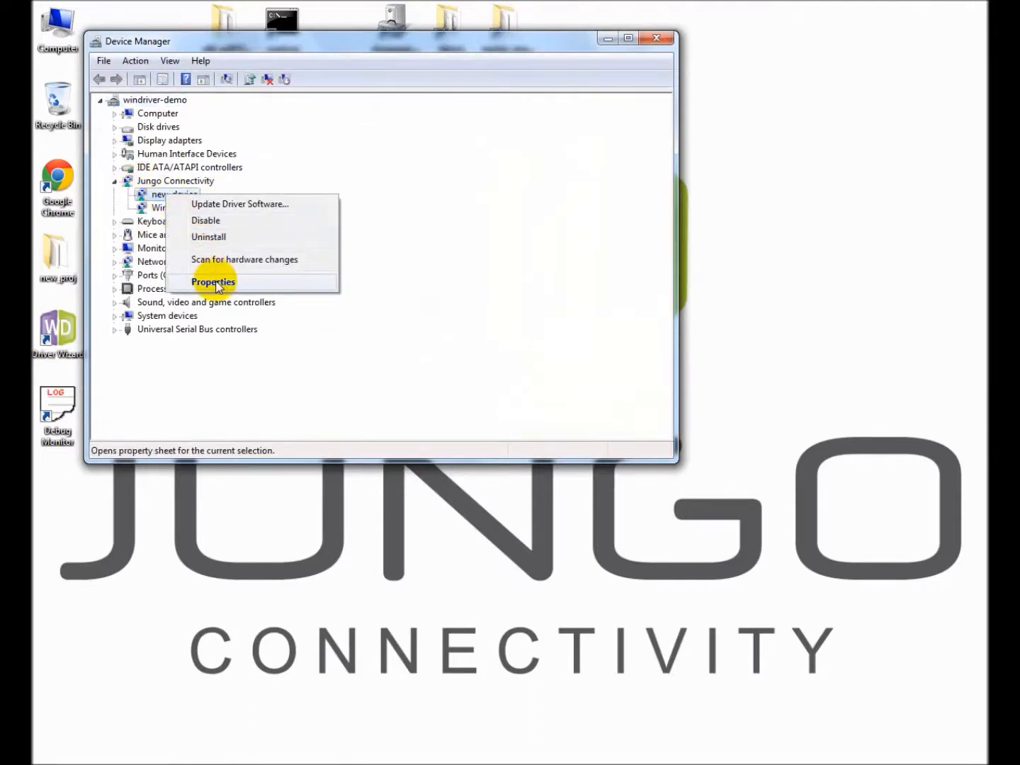
pyautogui.click(213, 281)
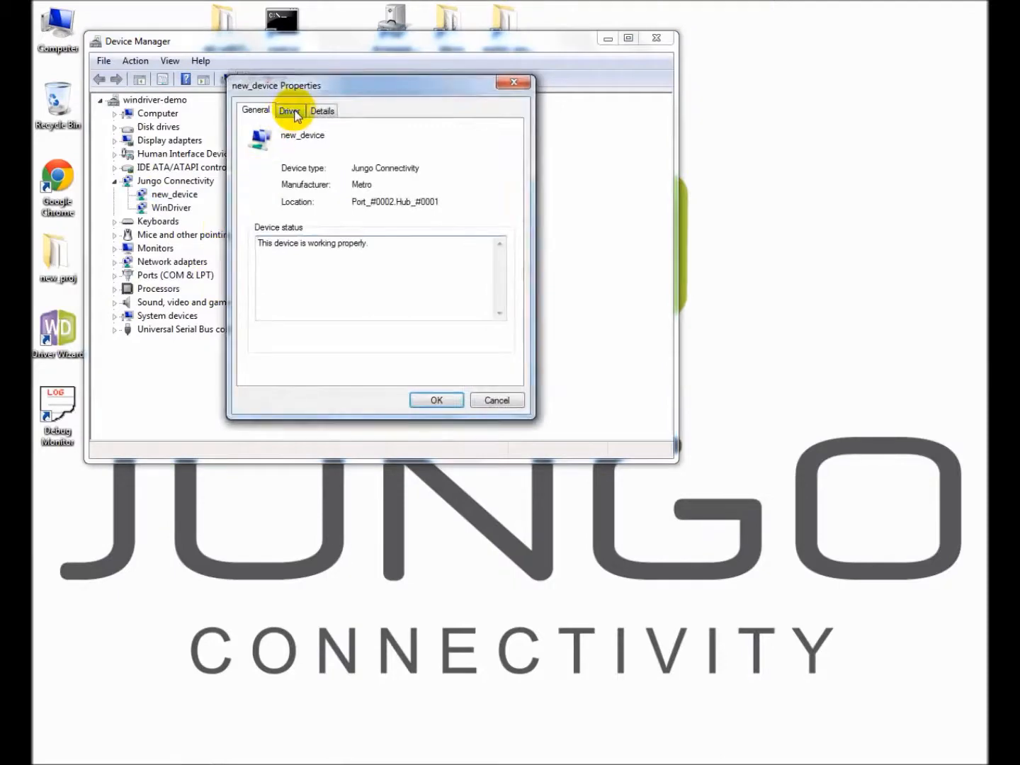
pyautogui.click(289, 111)
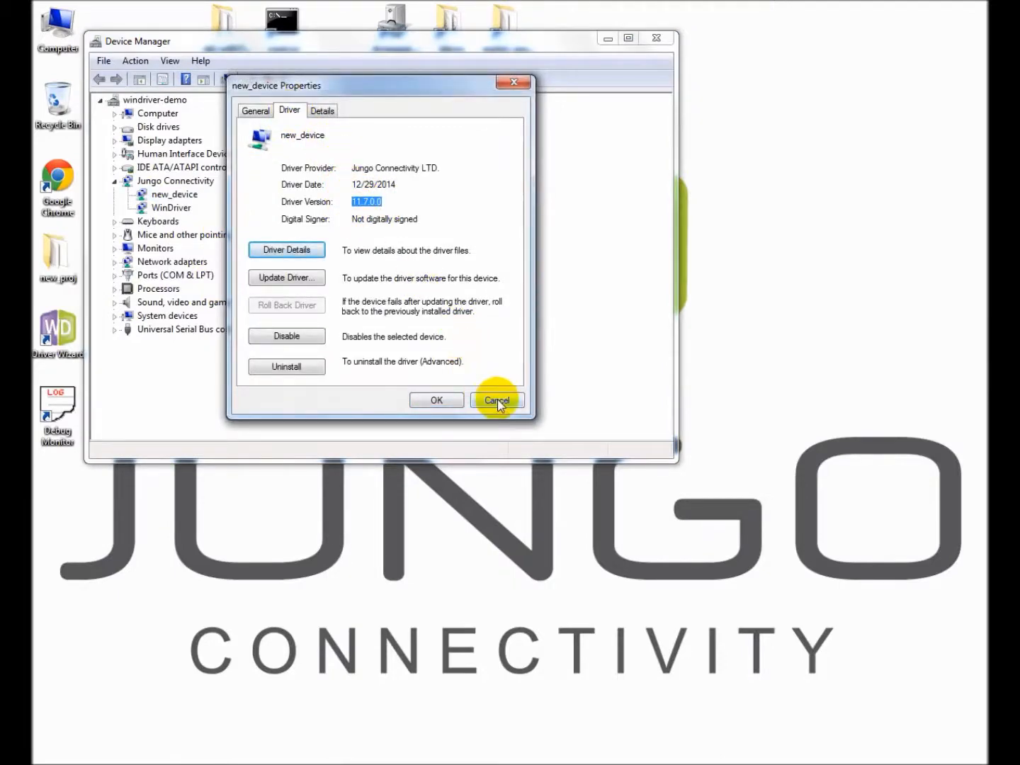
pyautogui.click(497, 400)
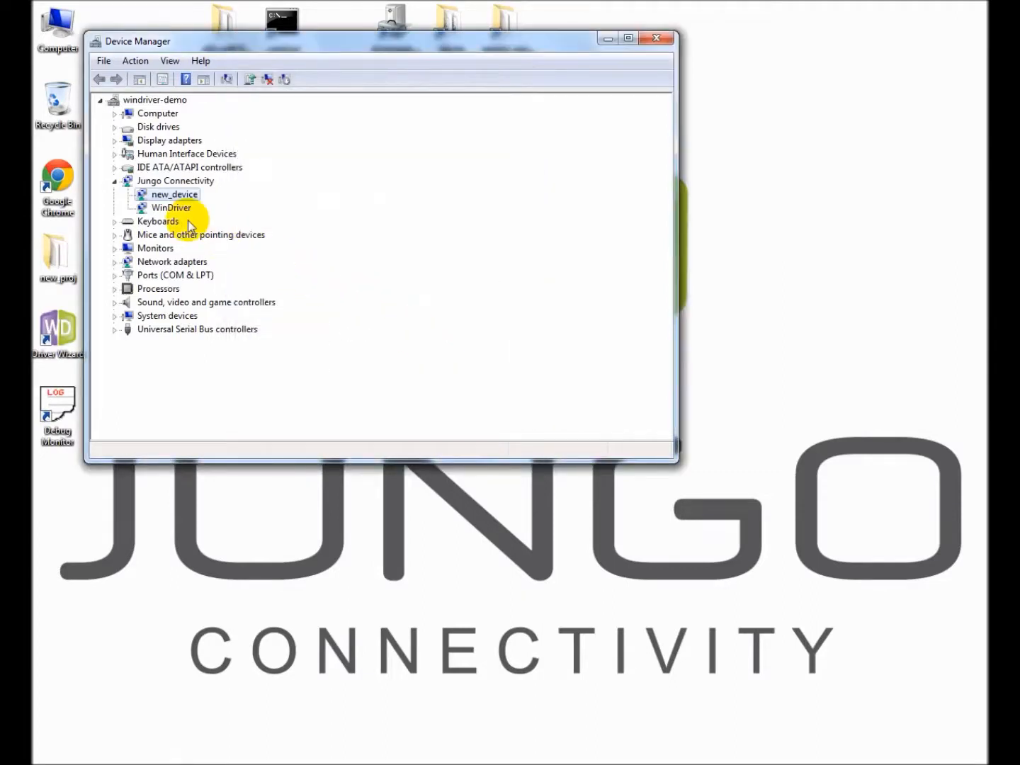
# Confirm the WinDriver device is also at version 11.7.0.0, then close Device Manager
pyautogui.rightClick(170, 208)
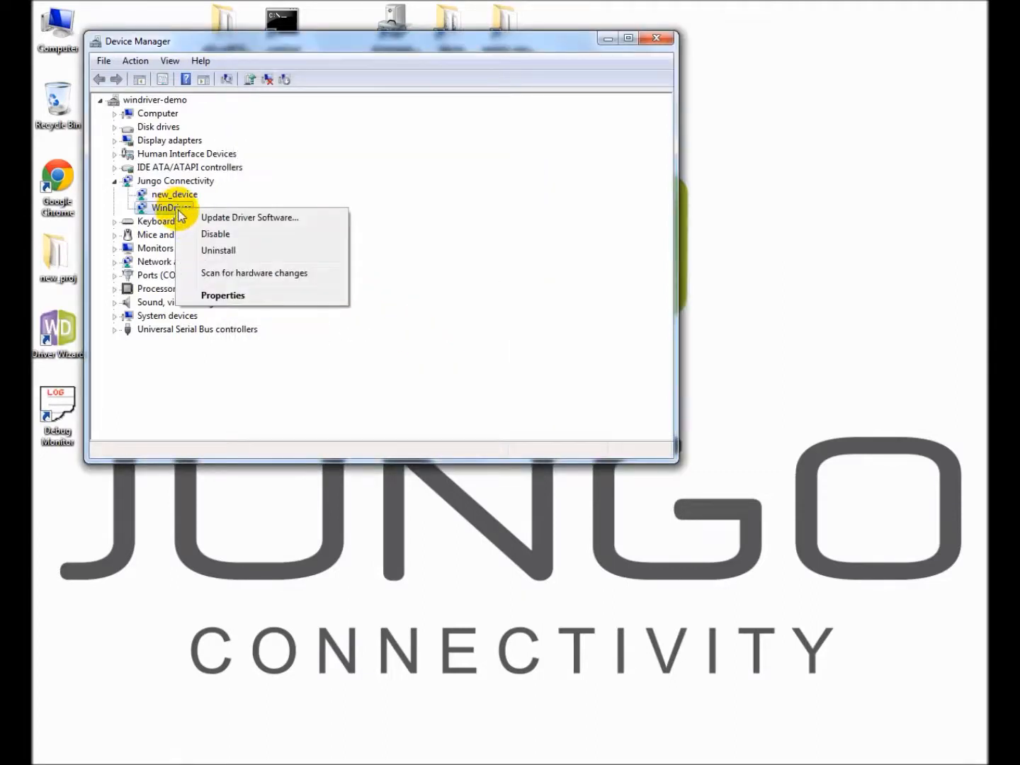
pyautogui.click(222, 295)
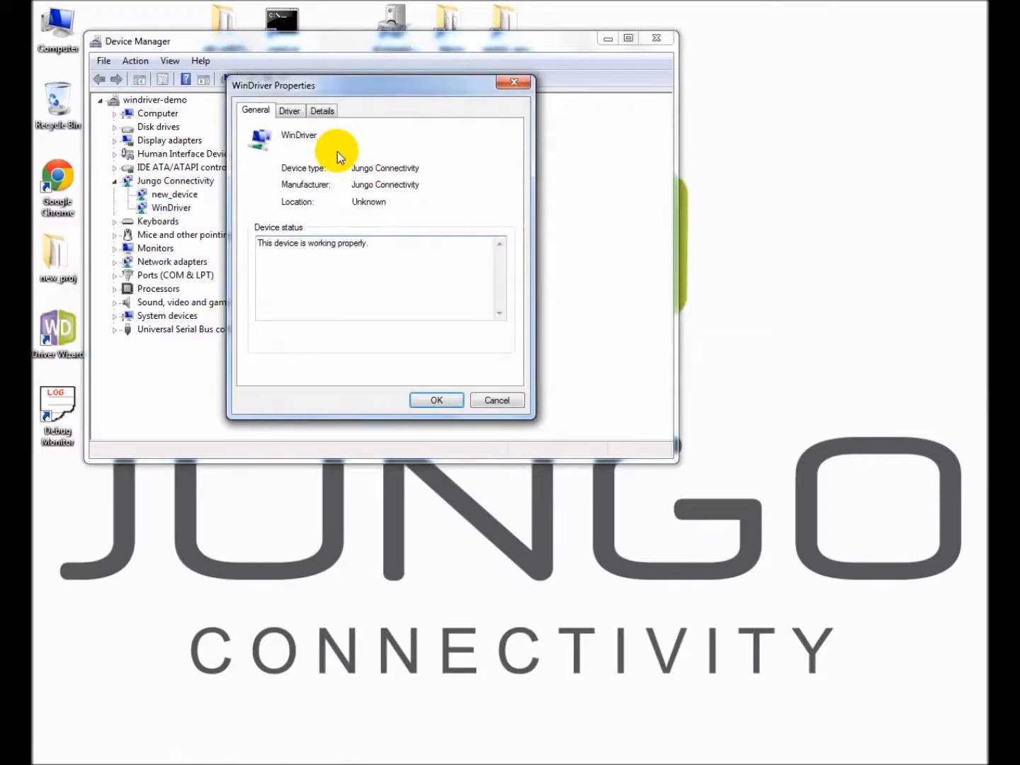
pyautogui.click(289, 110)
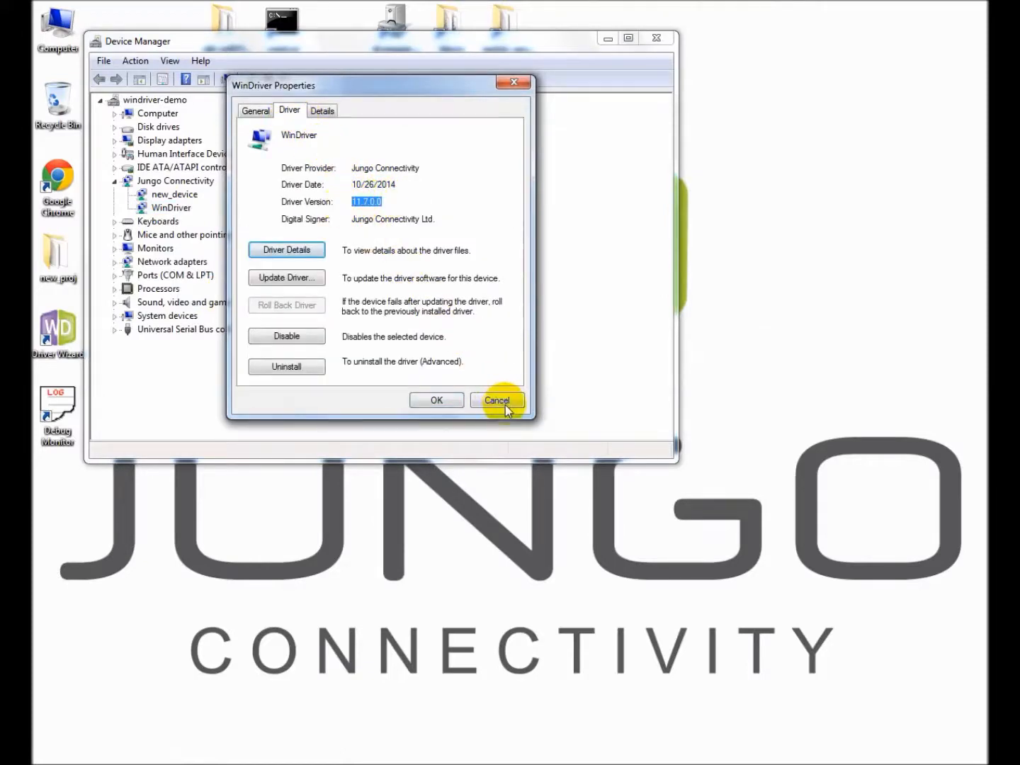
pyautogui.click(497, 400)
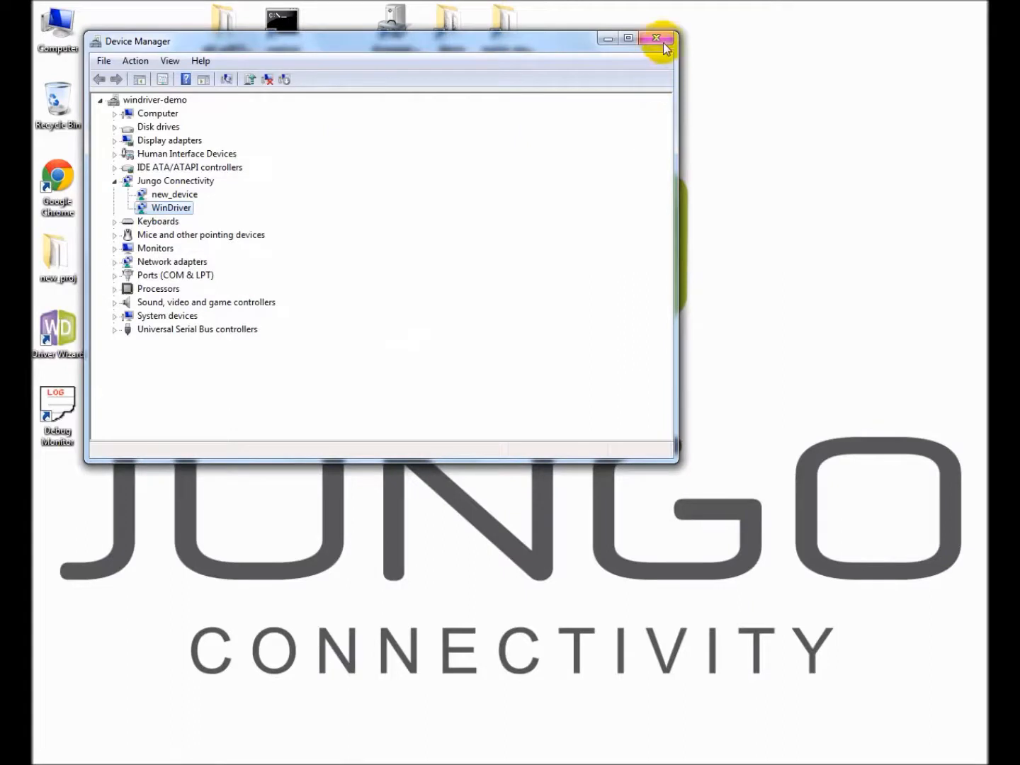
pyautogui.moveTo(658, 38)
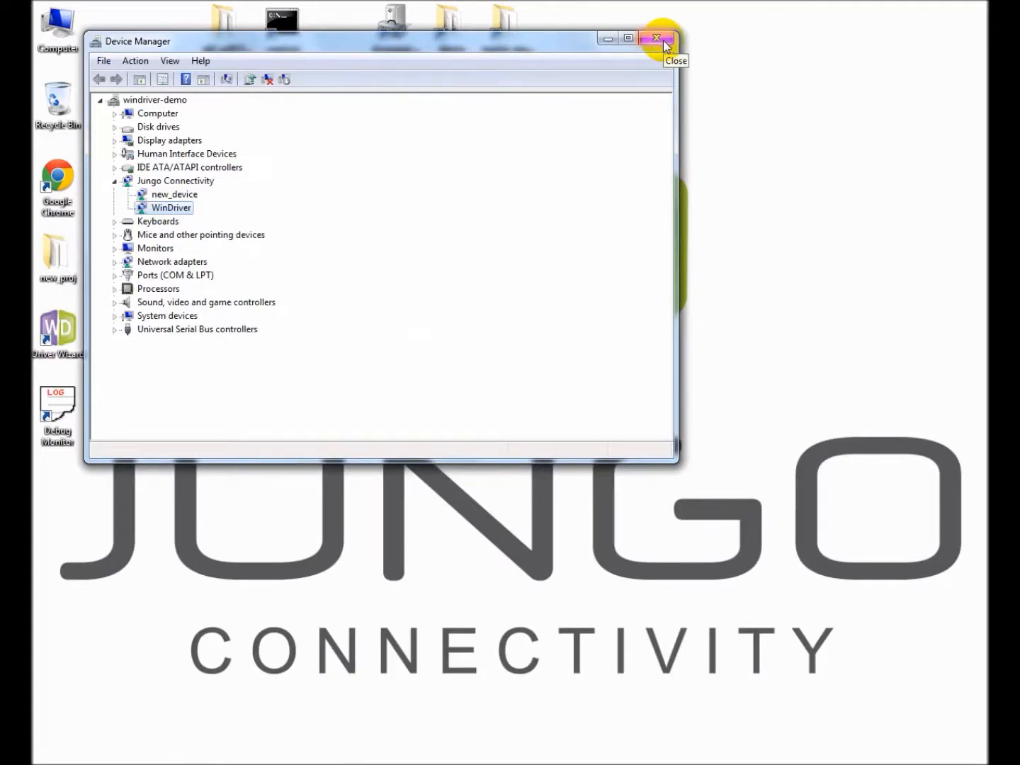
pyautogui.click(656, 37)
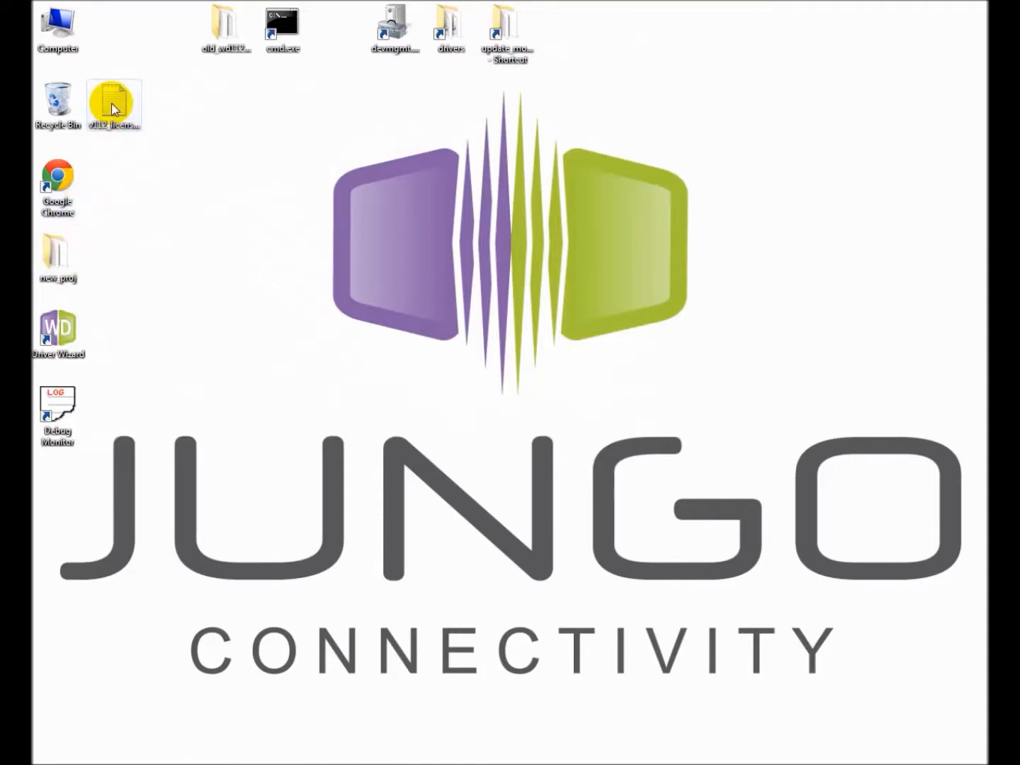
# Copy the v117 license line from v112_license.txt in Notepad and close it
pyautogui.doubleClick(113, 104)
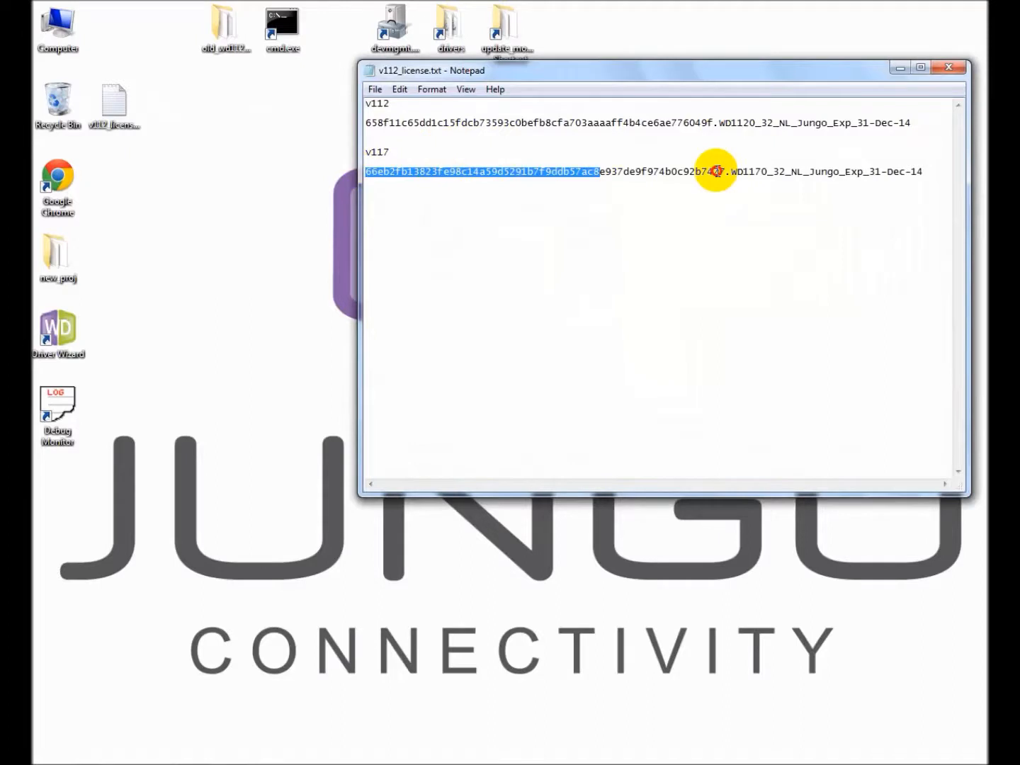
pyautogui.moveTo(715, 171); pyautogui.dragTo(922, 172)
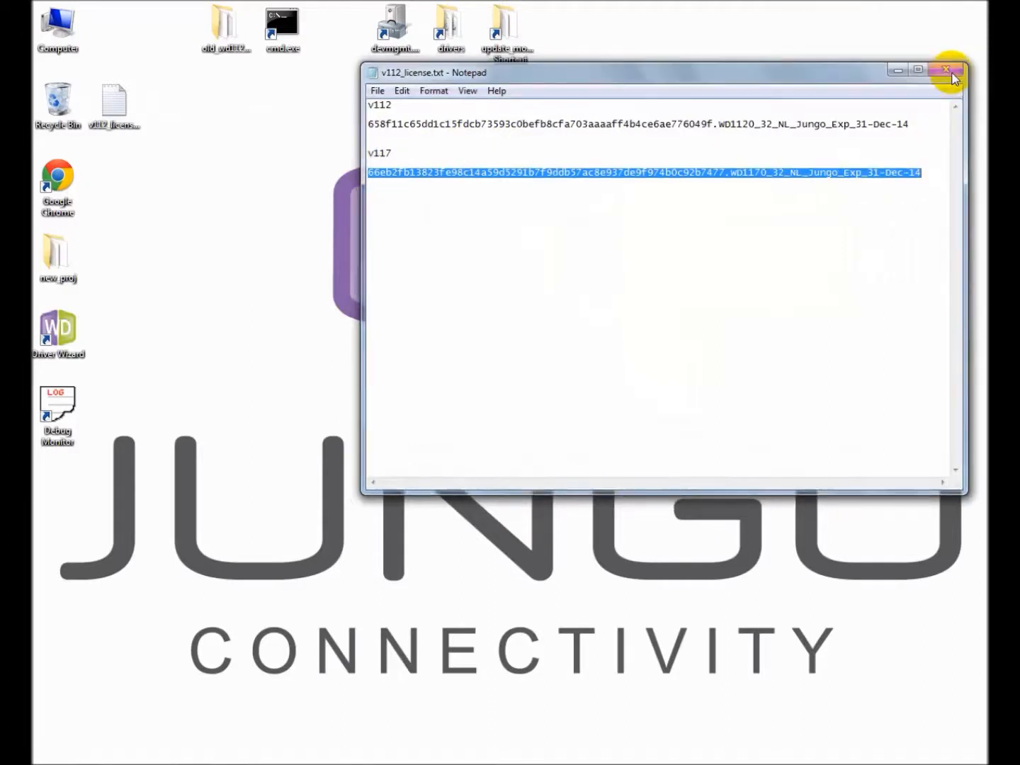
pyautogui.click(946, 70)
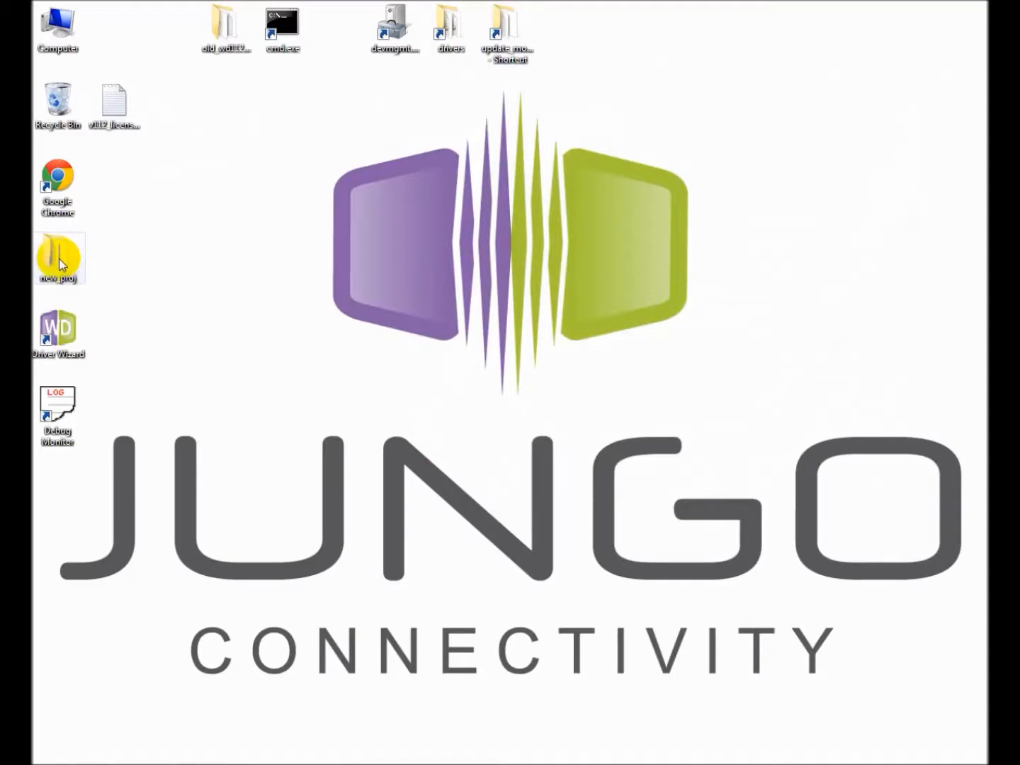
# Launch new_proj\x86\msdev_2012\old_project_diag.vcxproj in Visual Studio
pyautogui.doubleClick(57, 258)
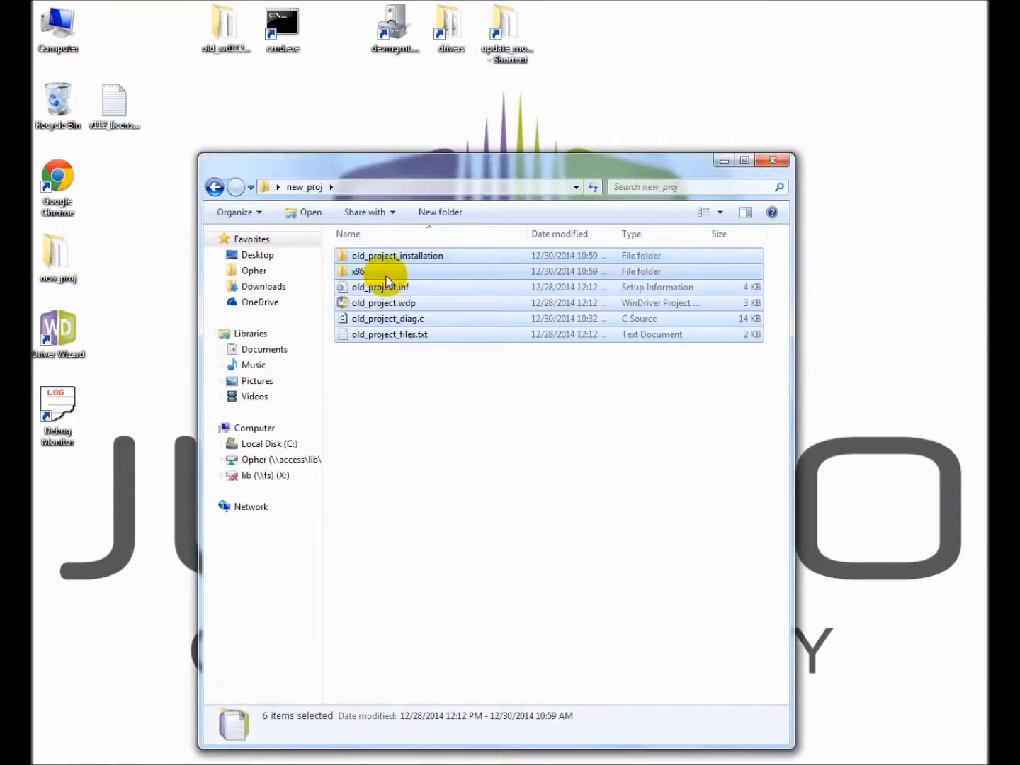
pyautogui.doubleClick(358, 271)
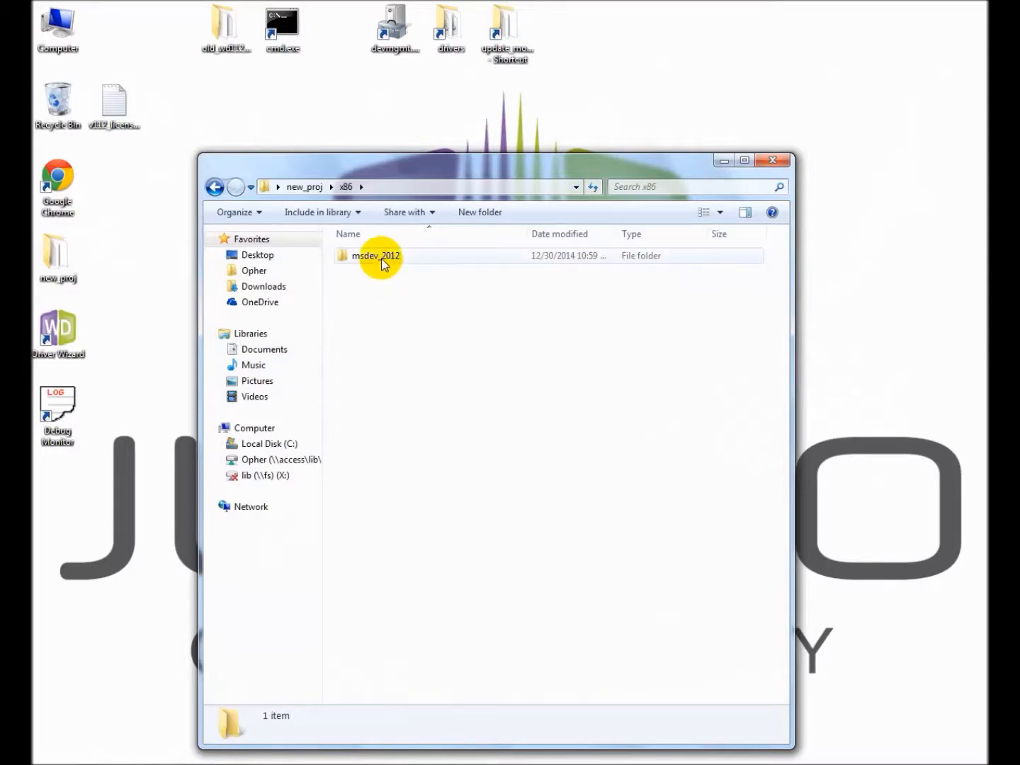
pyautogui.doubleClick(375, 256)
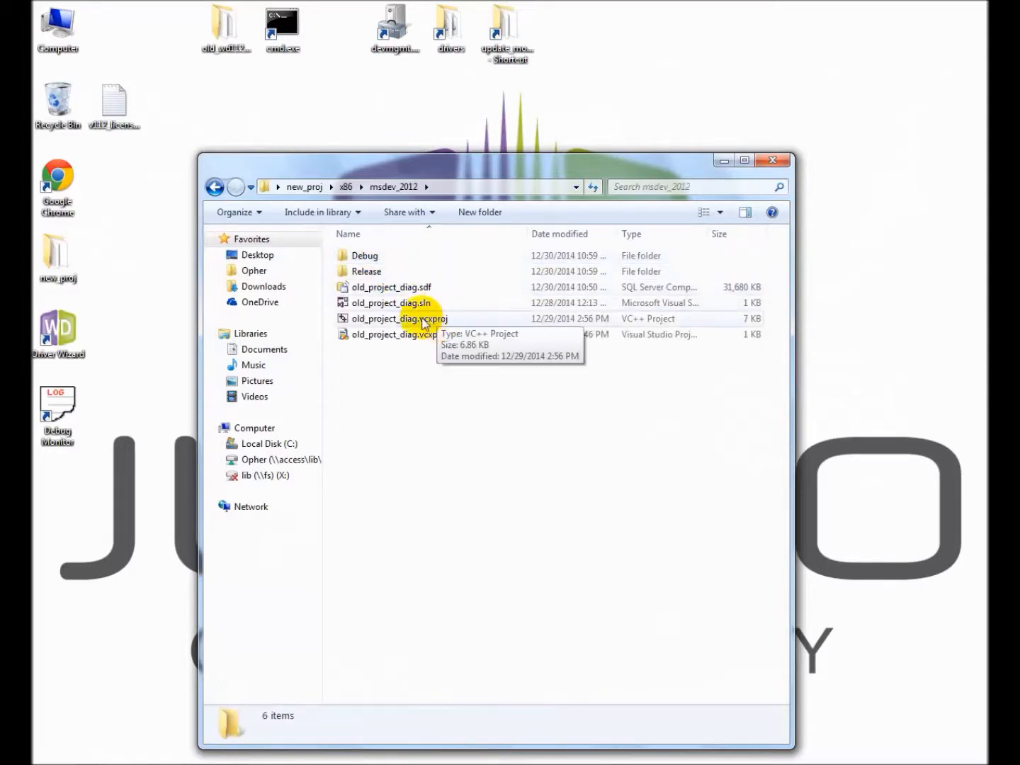
pyautogui.doubleClick(400, 318)
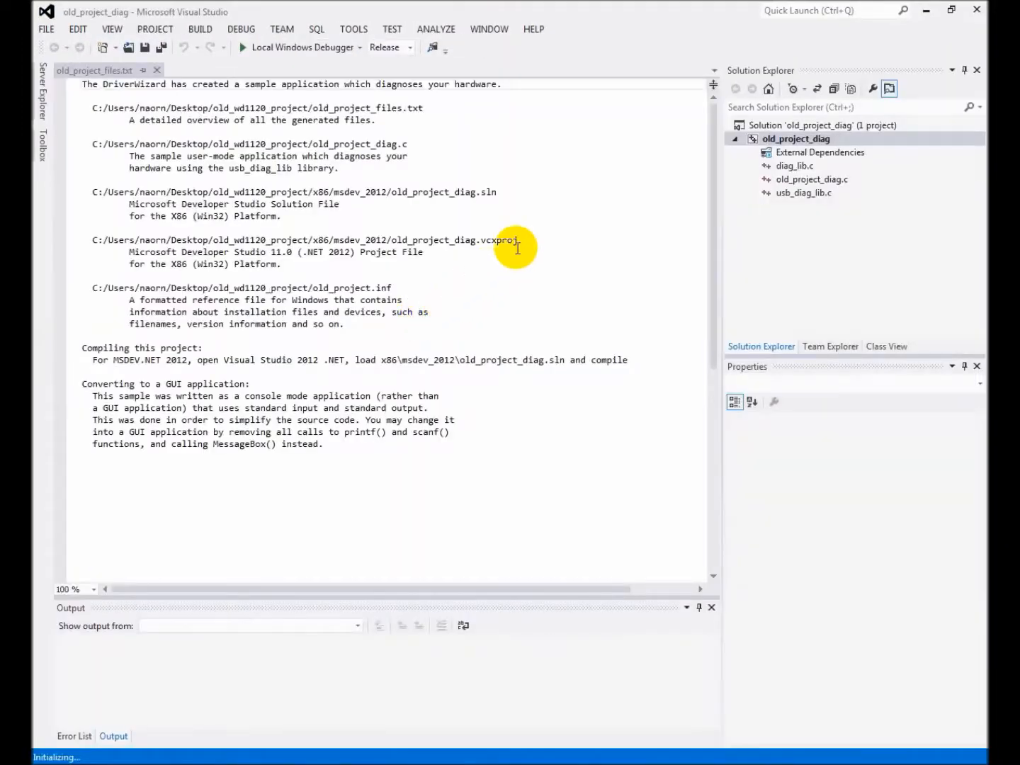
# Paste the WD1170_32_NL_Jungo license string into DEFAULT_LICENSE_STRING in old_project_diag.c
pyautogui.click(812, 178)
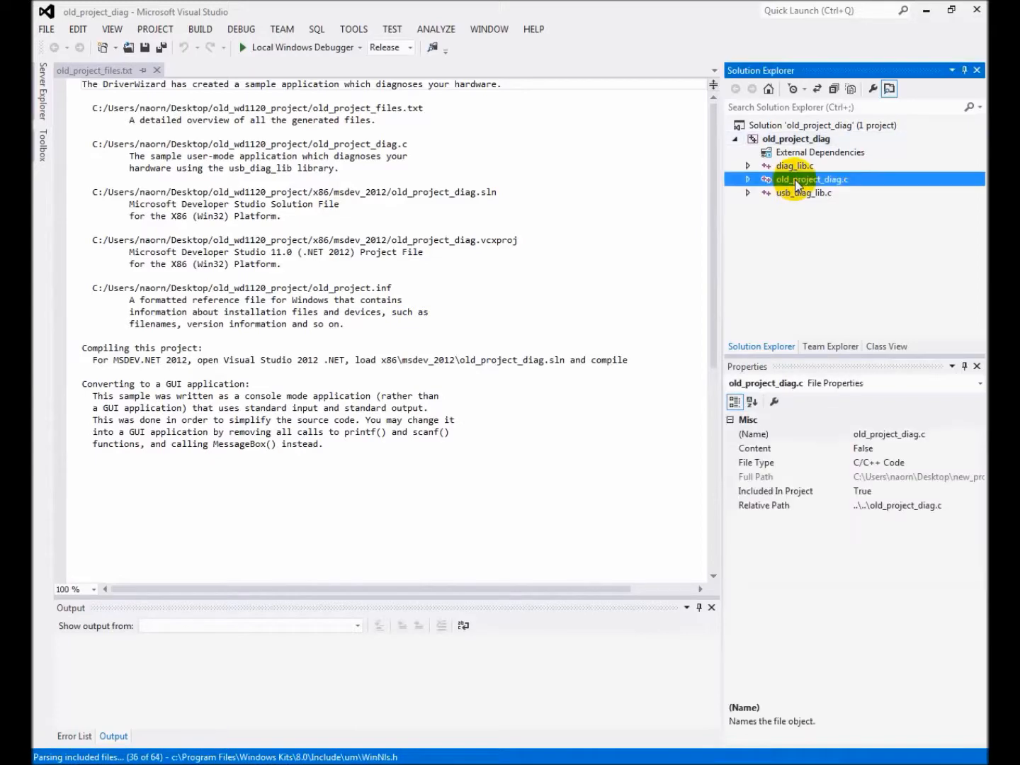
pyautogui.doubleClick(812, 178)
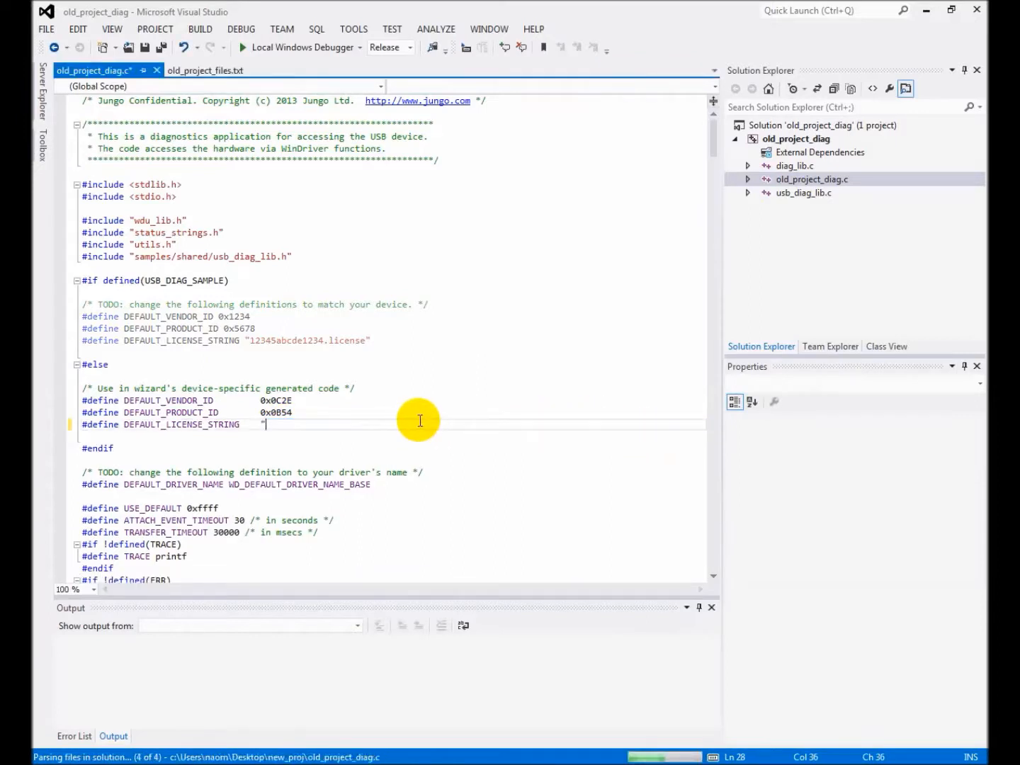
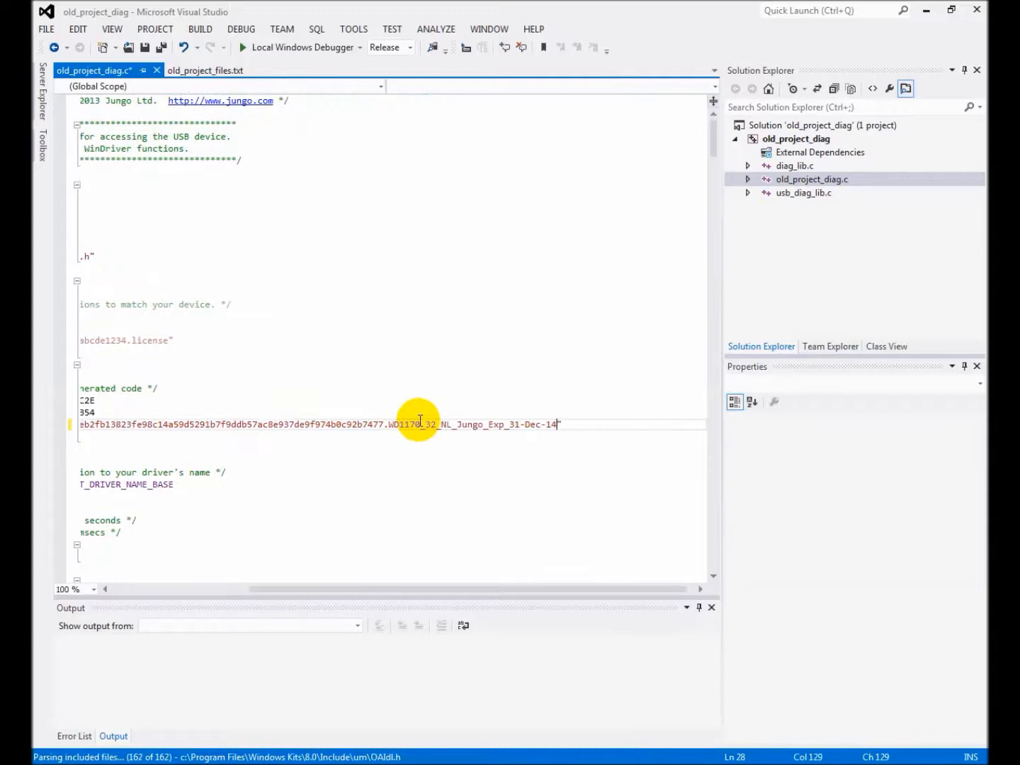
pyautogui.moveTo(354, 432)
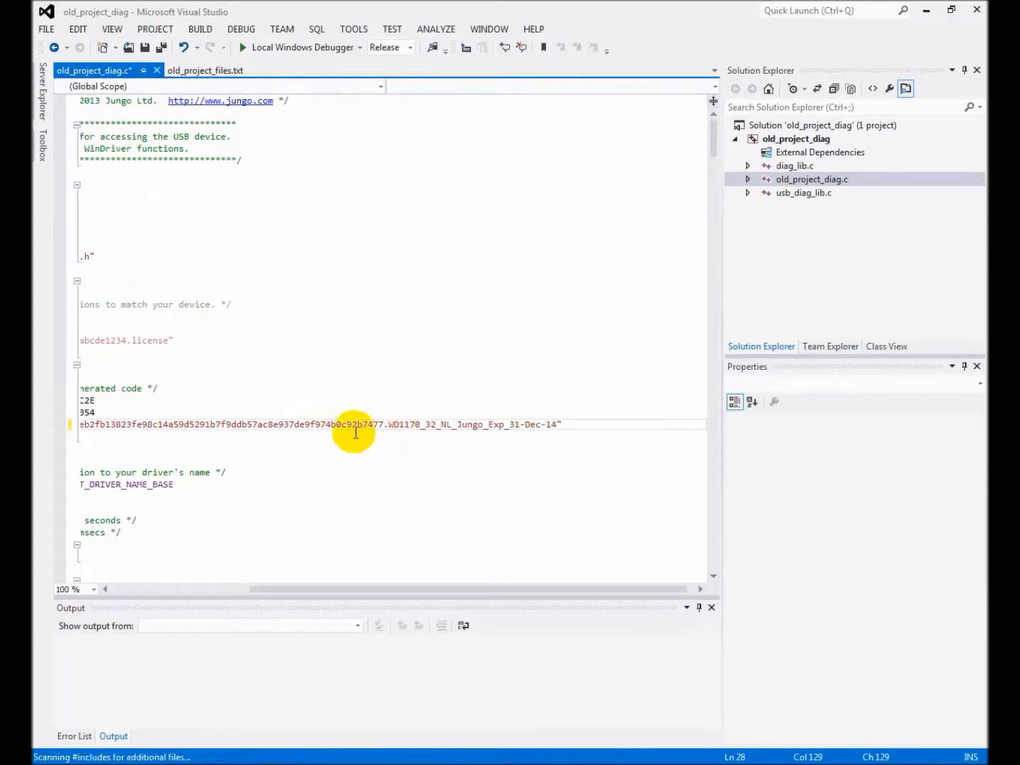
pyautogui.moveTo(764, 199)
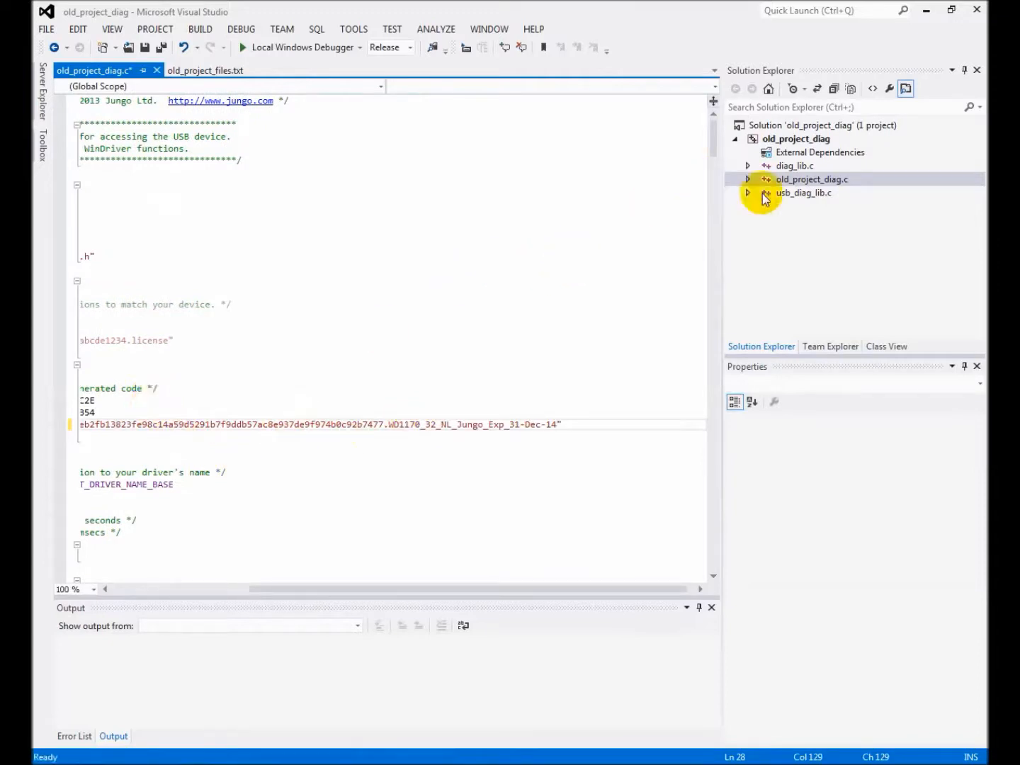
# Rename the old_project_diag solution and project to new_proj in Solution Explorer
pyautogui.click(821, 125)
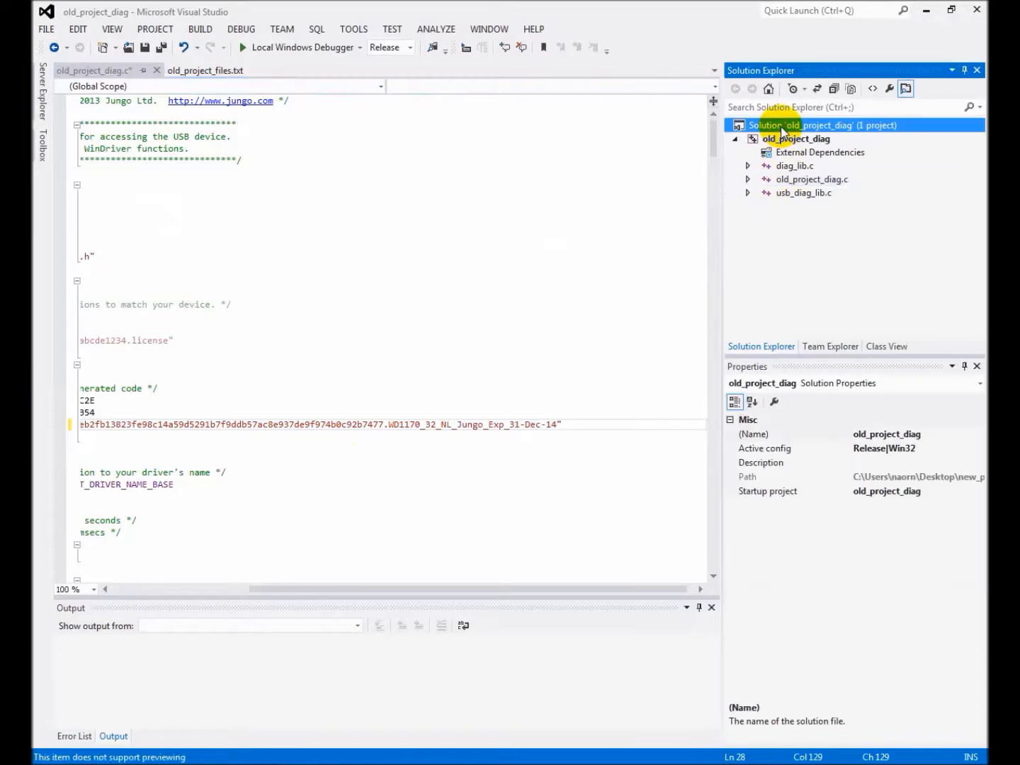
pyautogui.rightClick(800, 125)
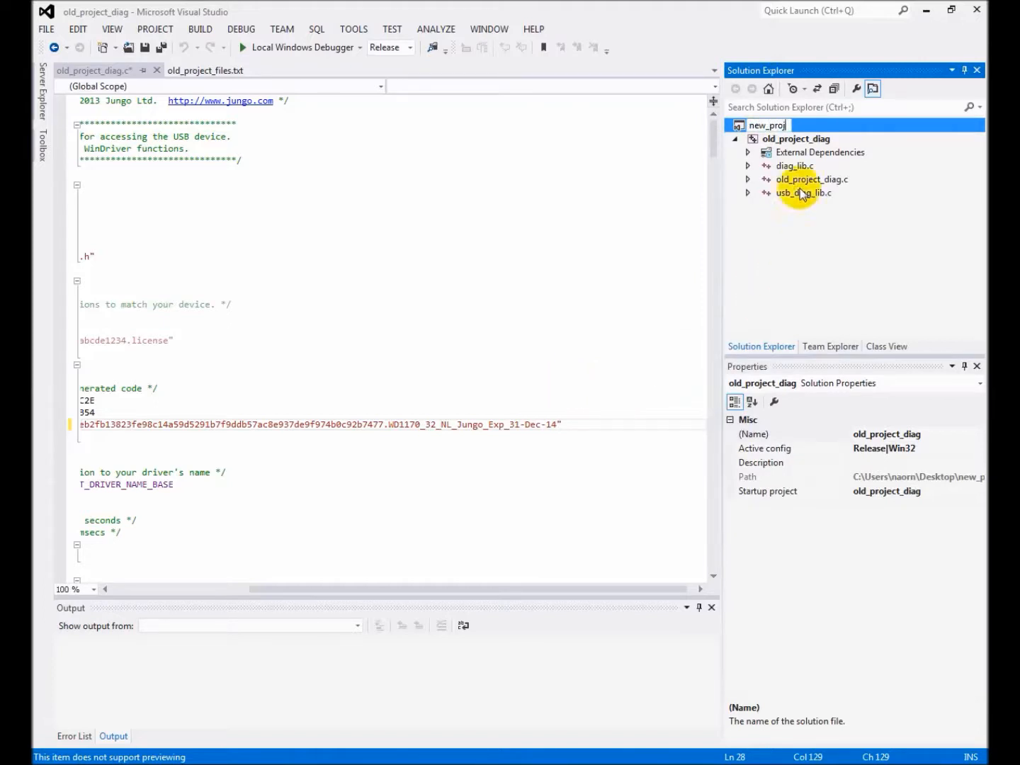
pyautogui.rightClick(797, 138)
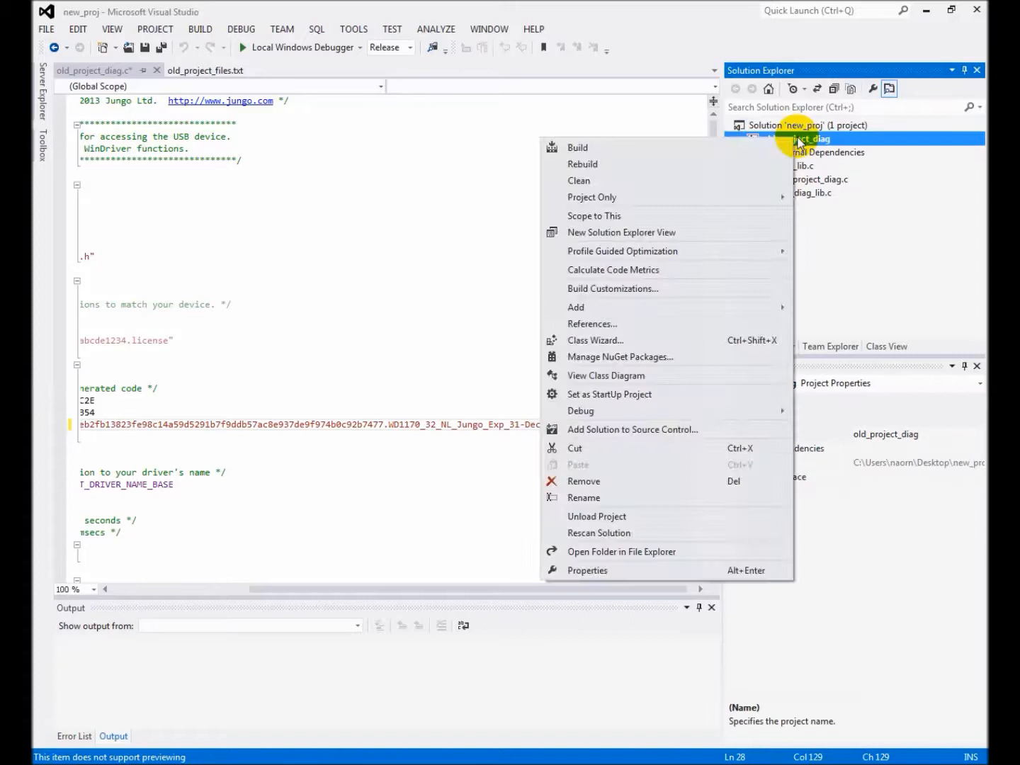
pyautogui.moveTo(584, 497)
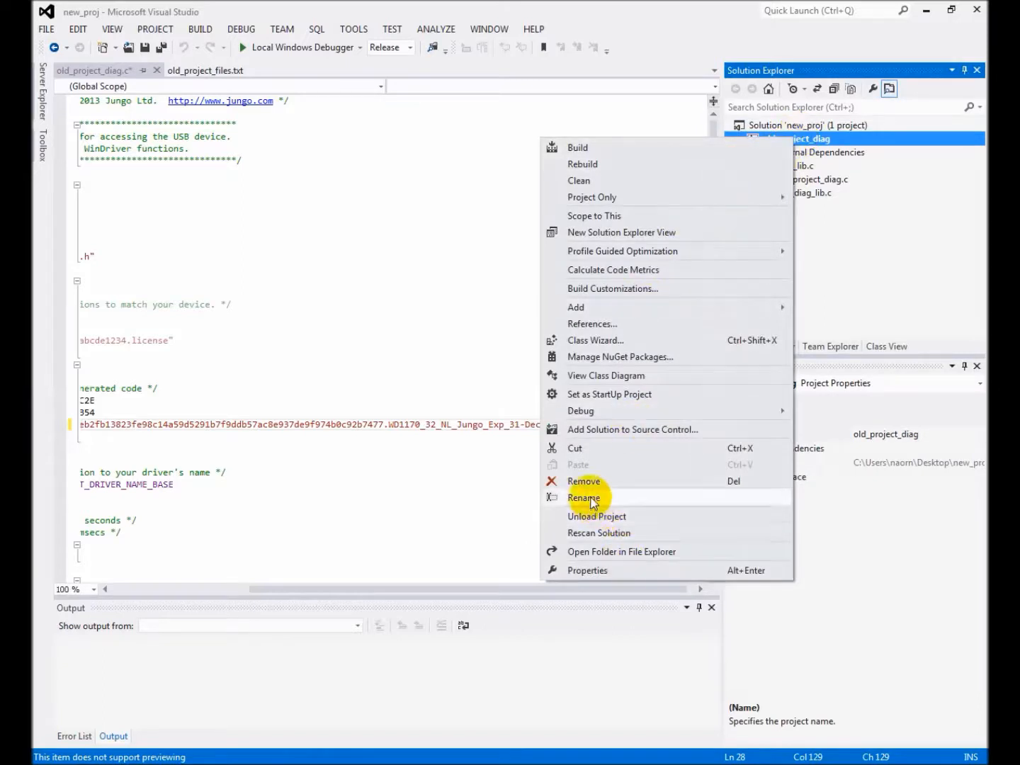
pyautogui.click(584, 497)
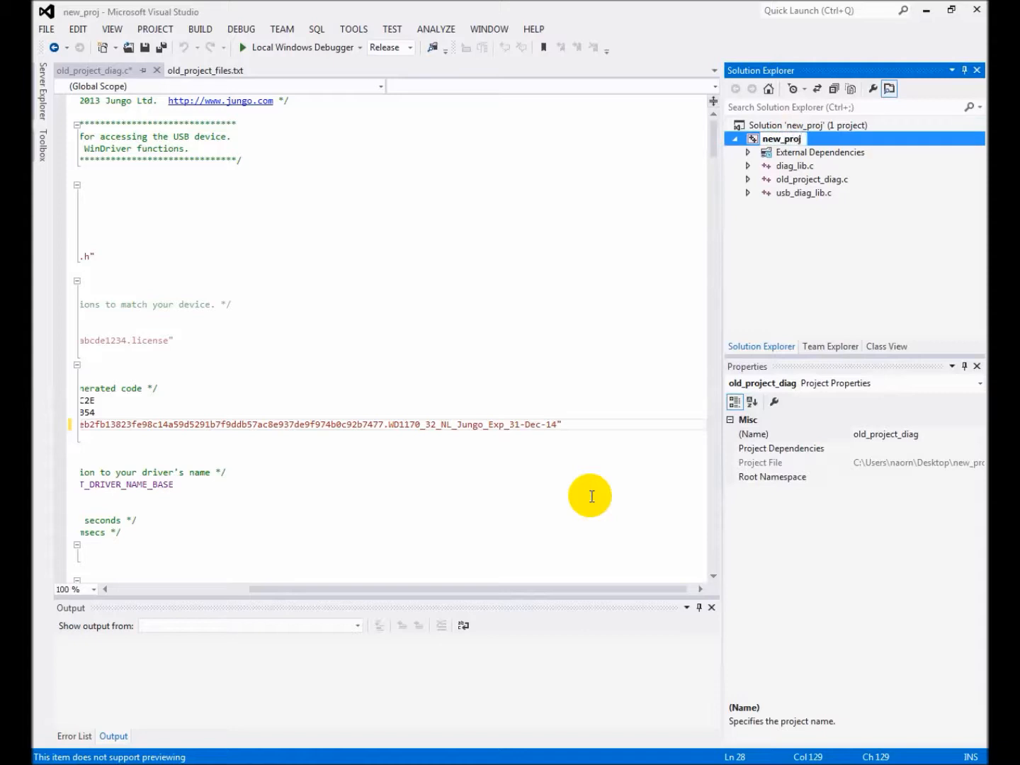
pyautogui.click(783, 139)
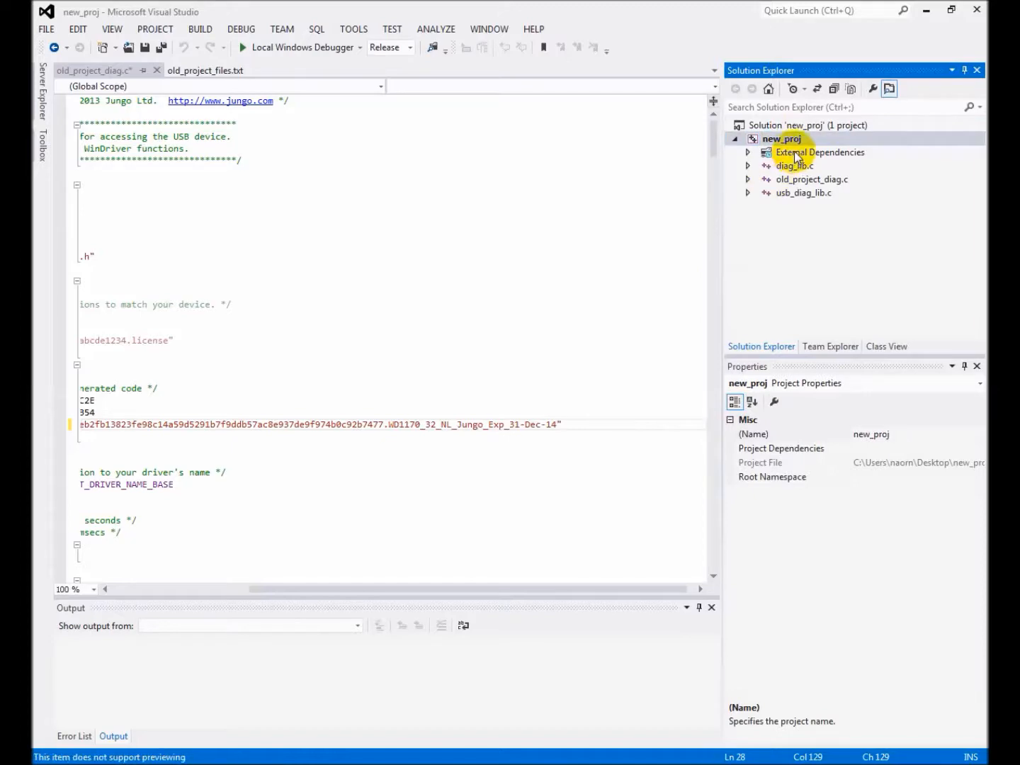
pyautogui.rightClick(782, 138)
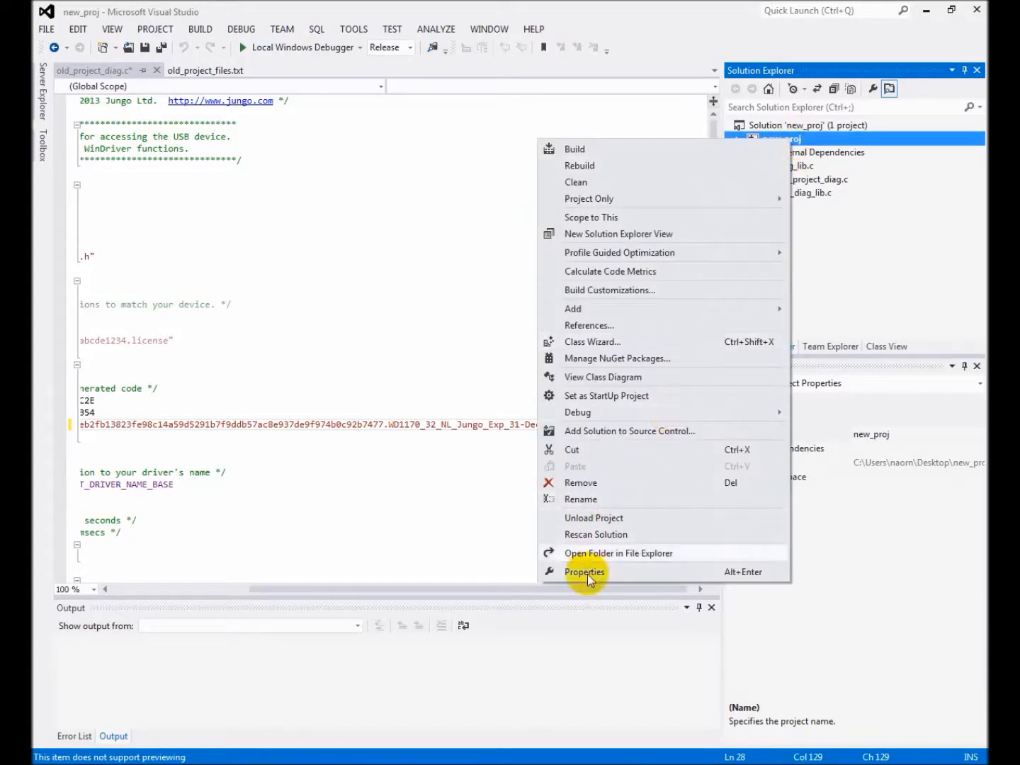
# Set the project's Linker > Input Additional Dependencies to wdapi1170.lib and accept
pyautogui.click(583, 572)
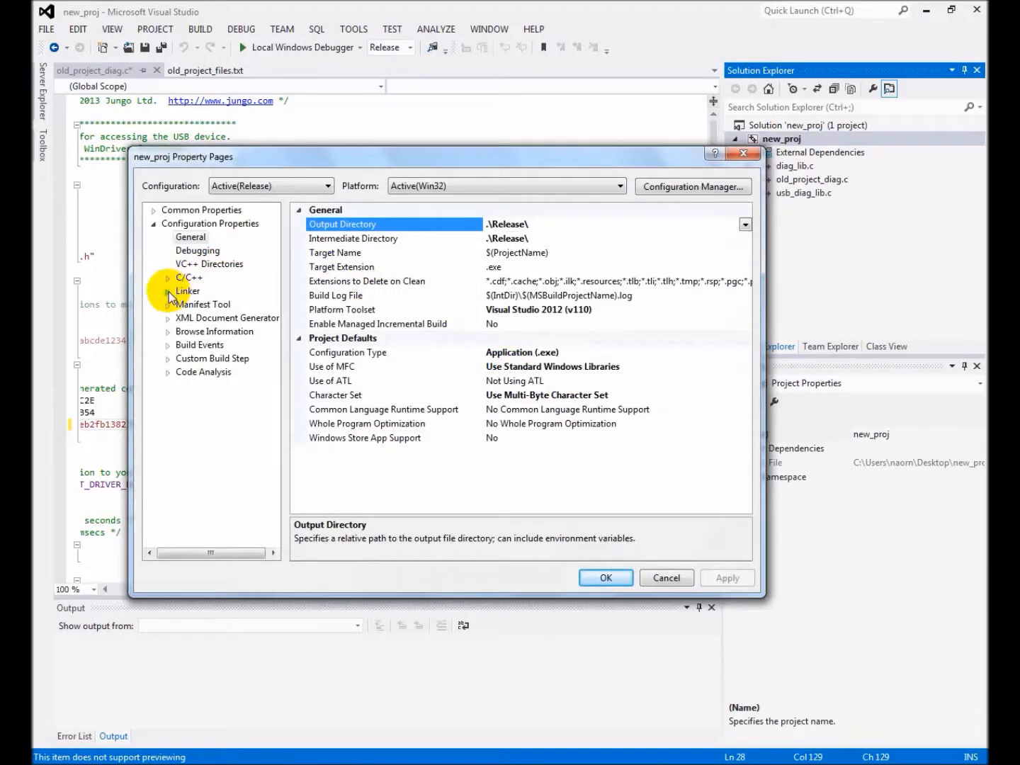
pyautogui.click(188, 291)
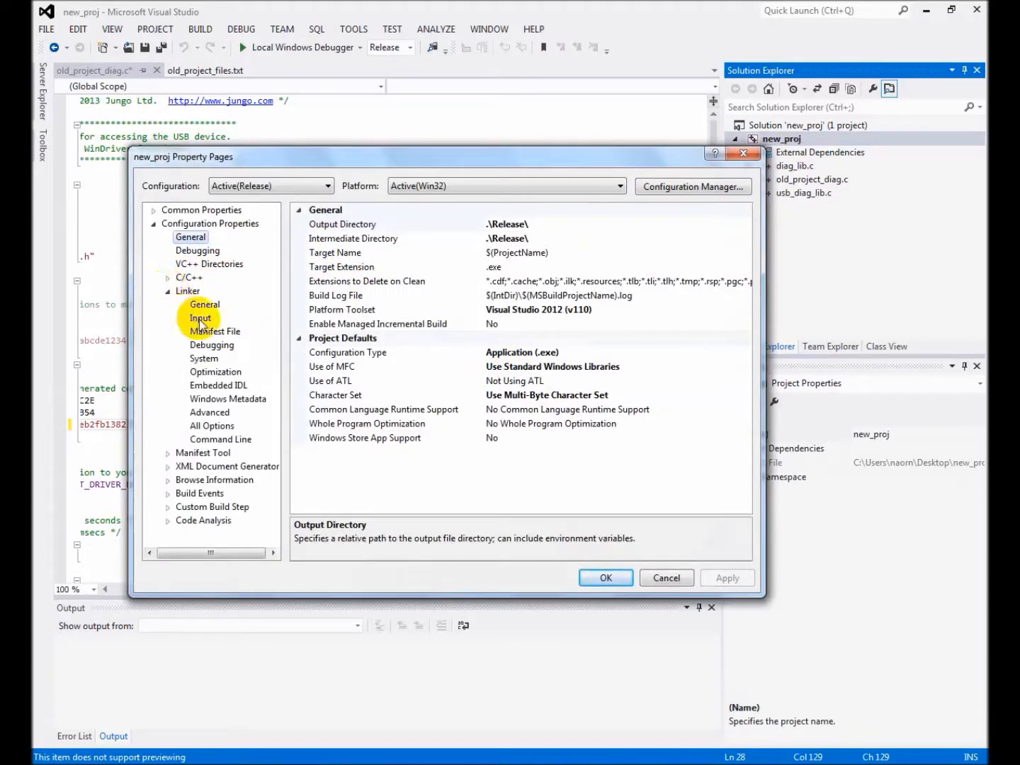
pyautogui.click(200, 318)
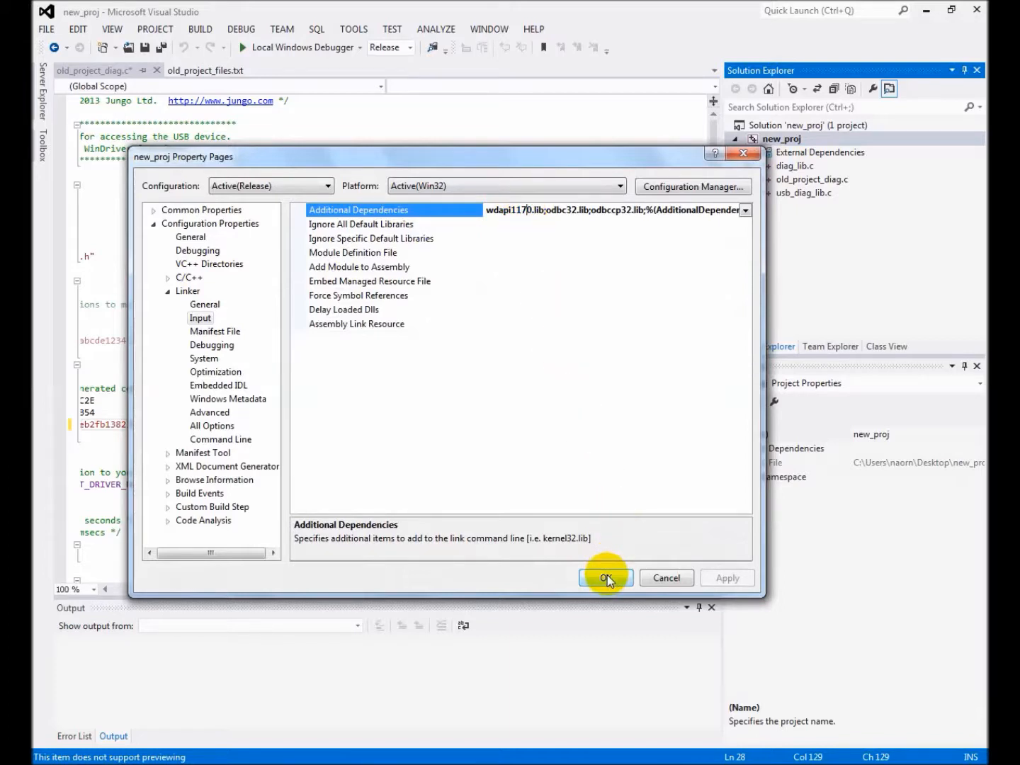
pyautogui.click(606, 577)
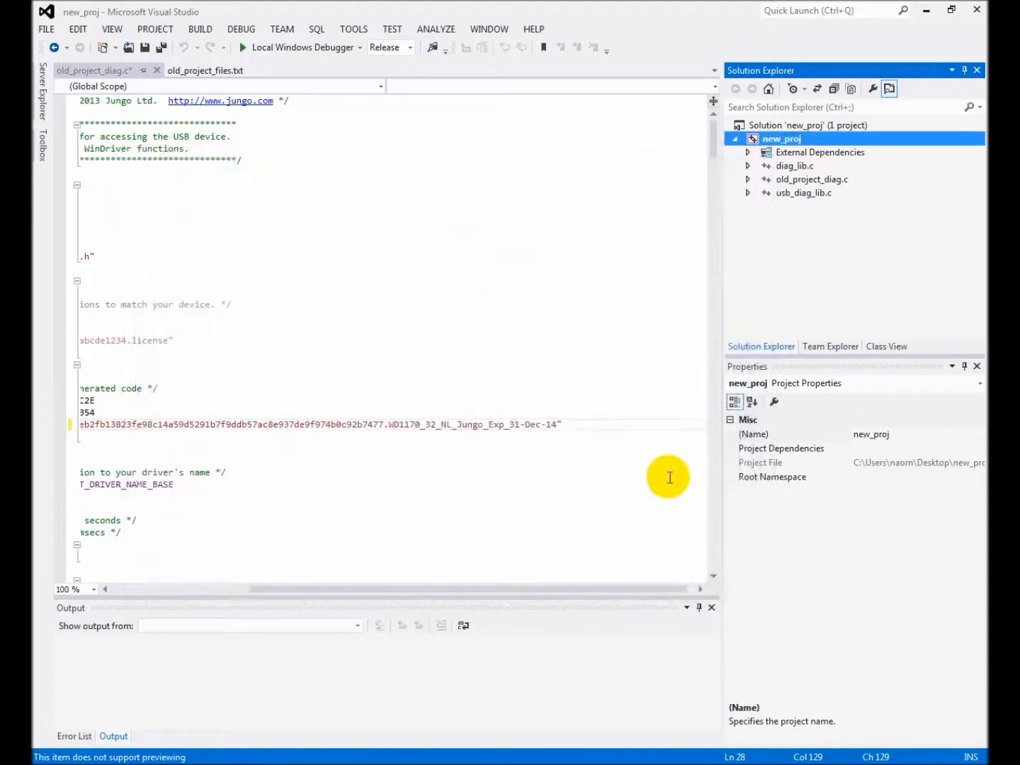
# Rebuild the solution and jump to the undeclared WD_VERSION_STR_DOTS error at line 409
pyautogui.click(807, 125)
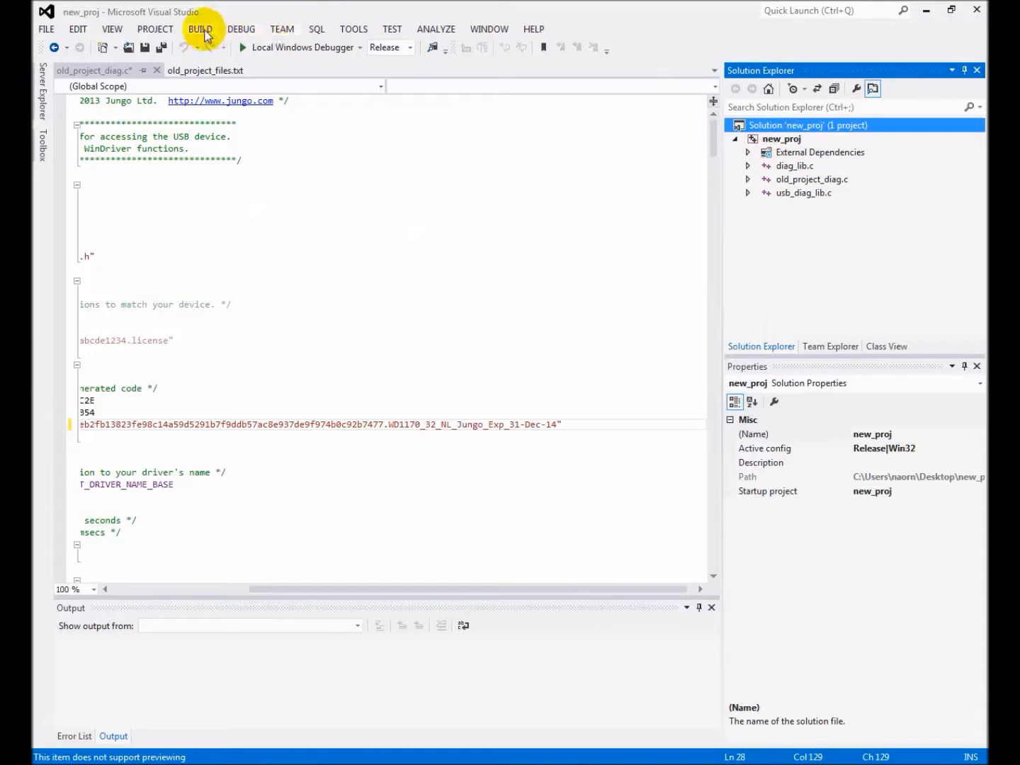
pyautogui.click(200, 29)
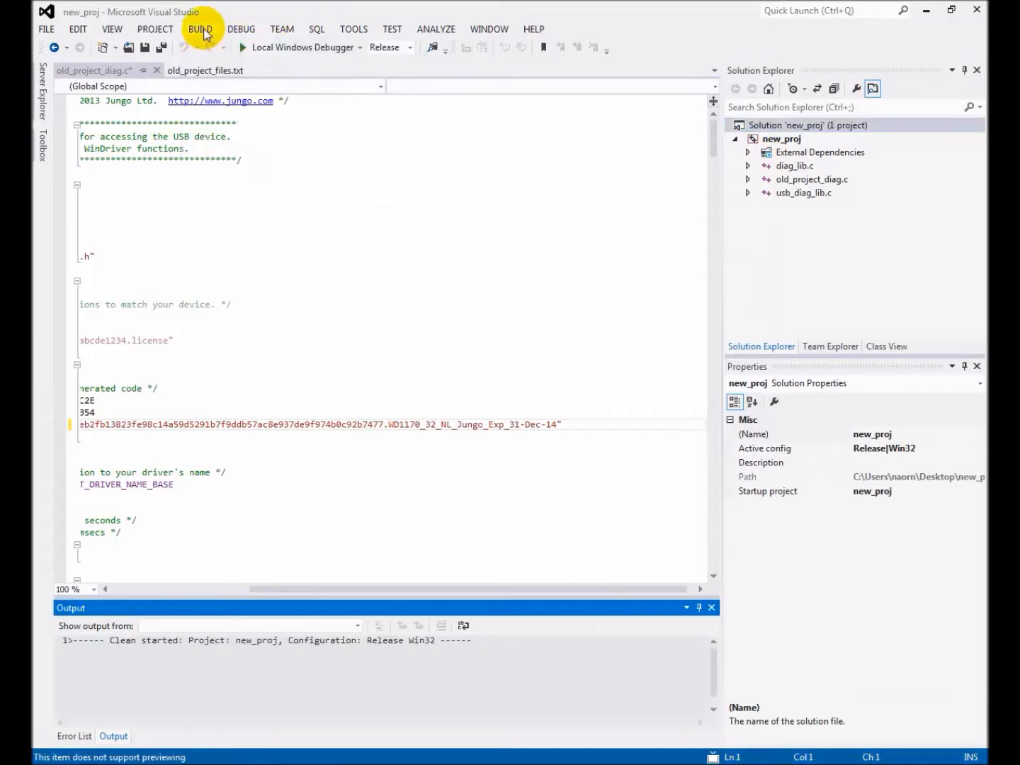
pyautogui.click(199, 29)
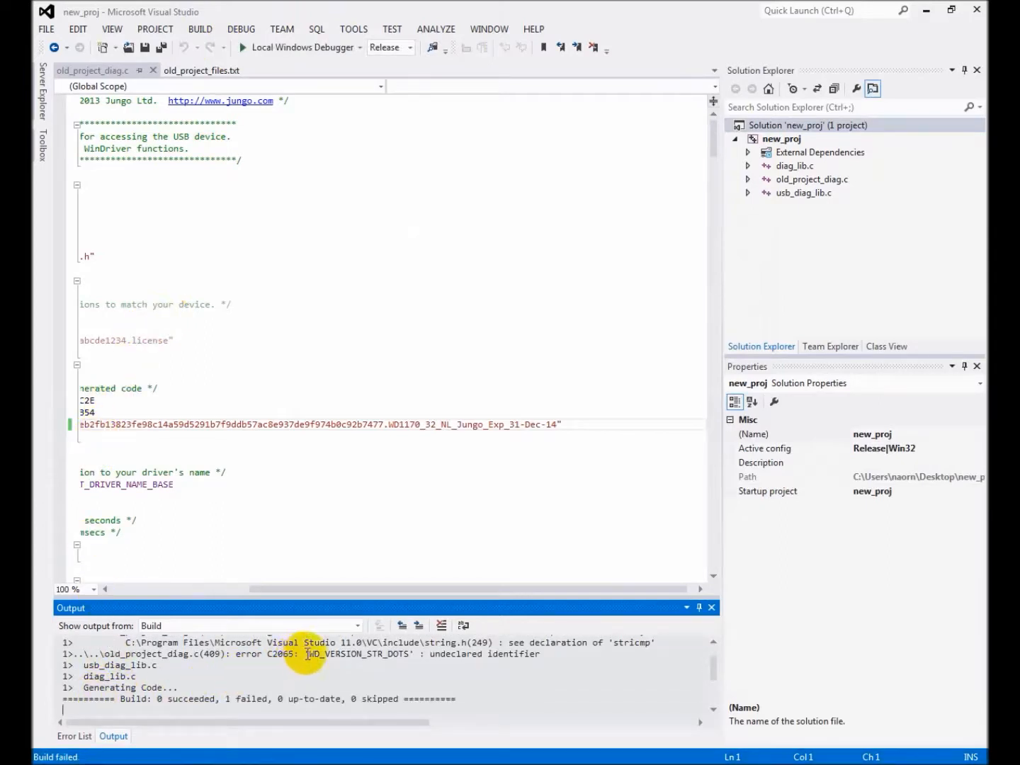
pyautogui.doubleClick(357, 653)
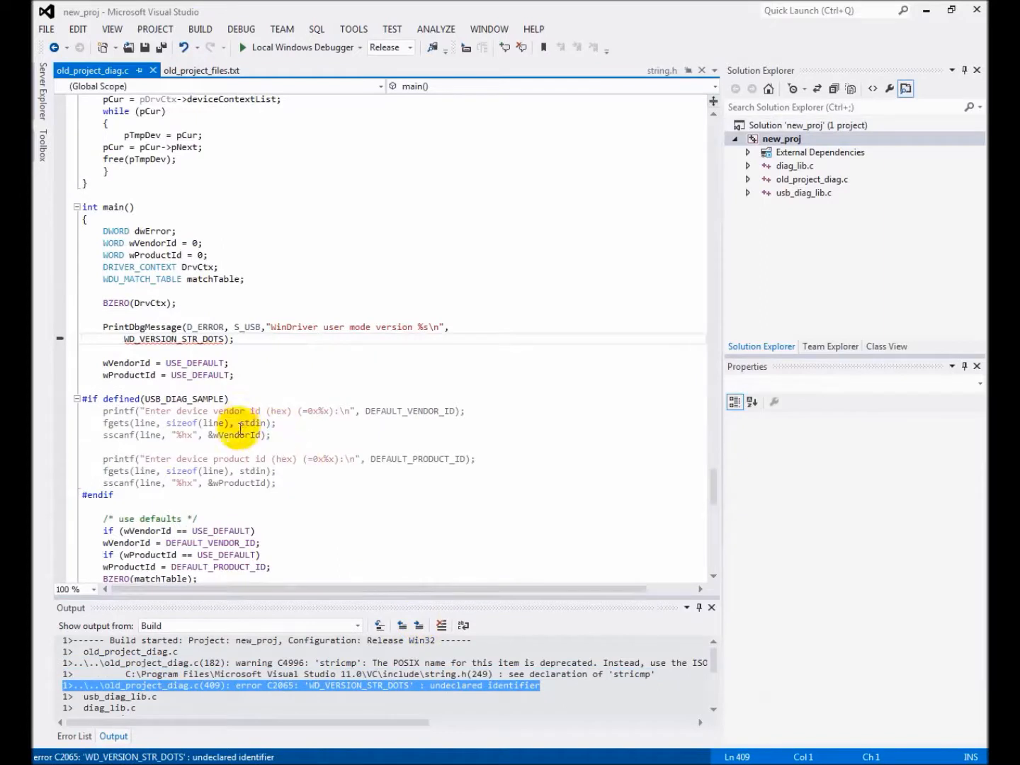
pyautogui.moveTo(195, 355)
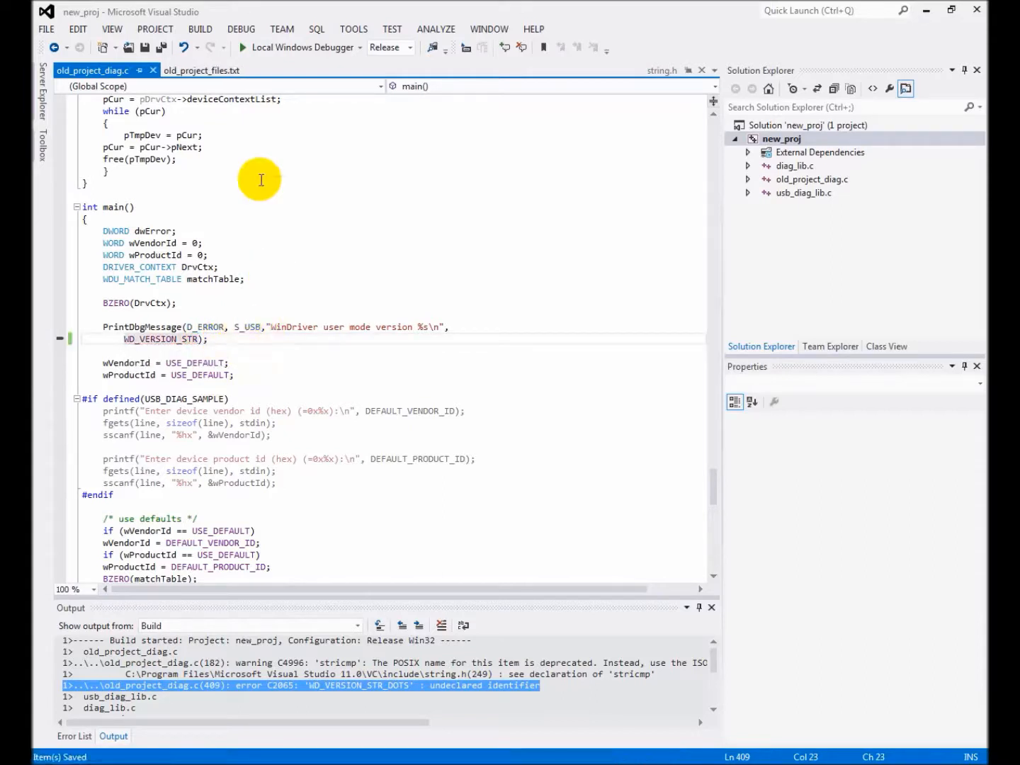
# Clean the new_proj solution after replacing WD_VERSION_STR_DOTS with WD_VERSION_STR
pyautogui.click(200, 29)
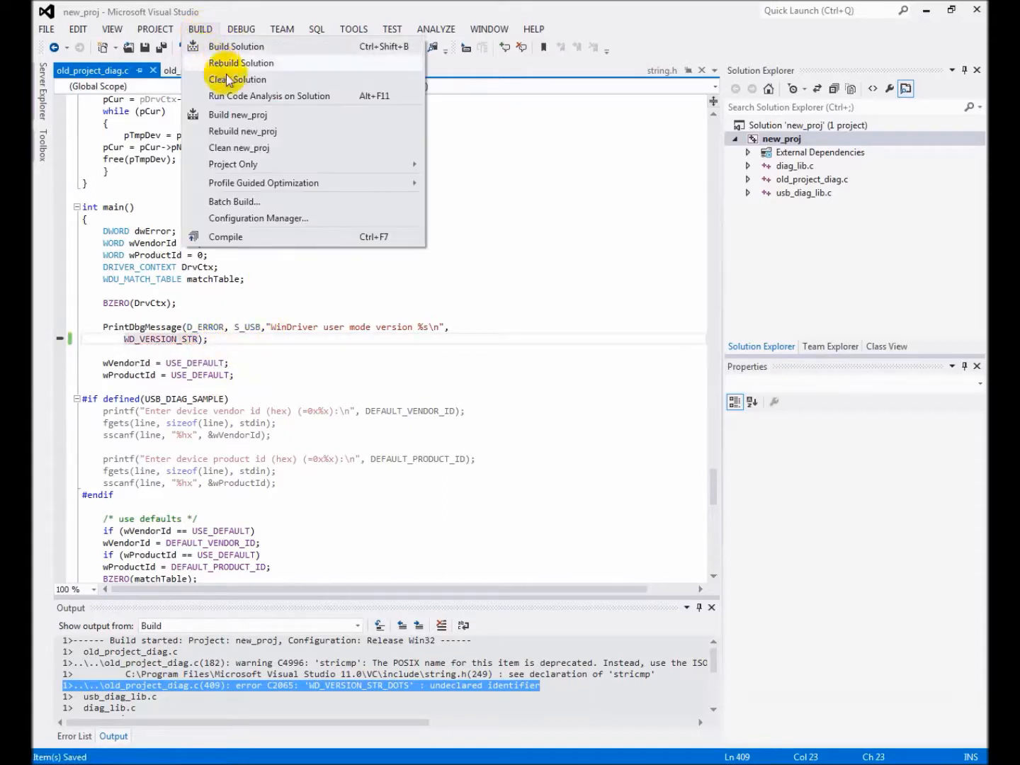
pyautogui.click(237, 79)
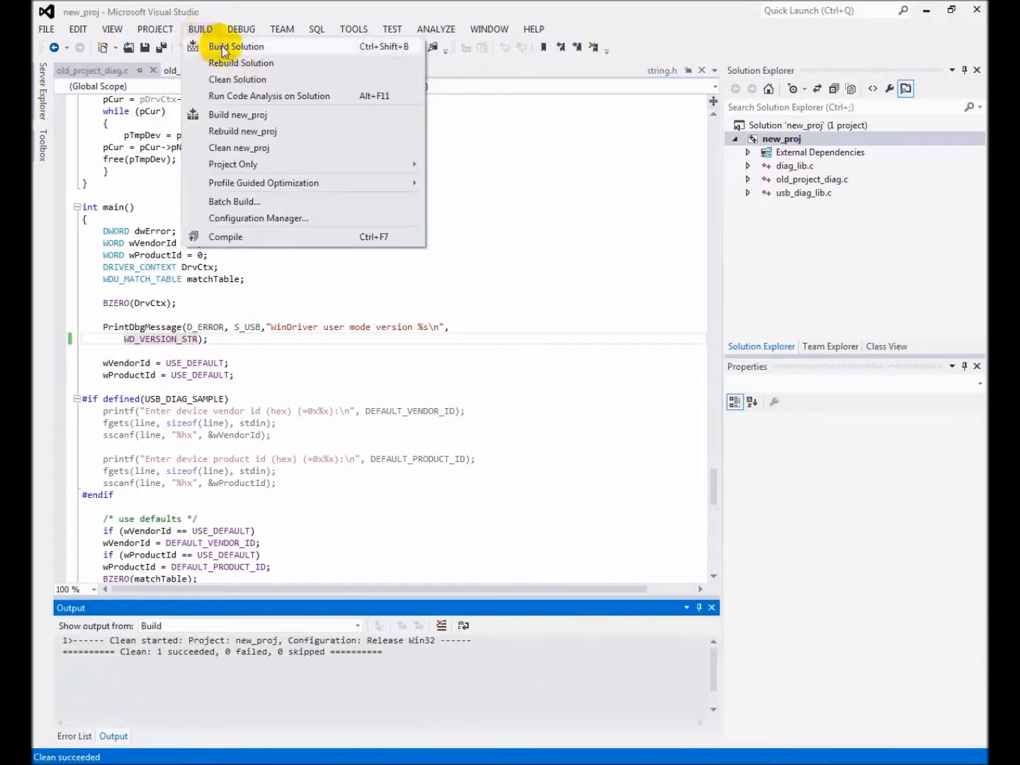
# Build and run new_proj.exe, read NGM data from pipe 0x81 via options 6 and 3, exit with 99
pyautogui.click(236, 46)
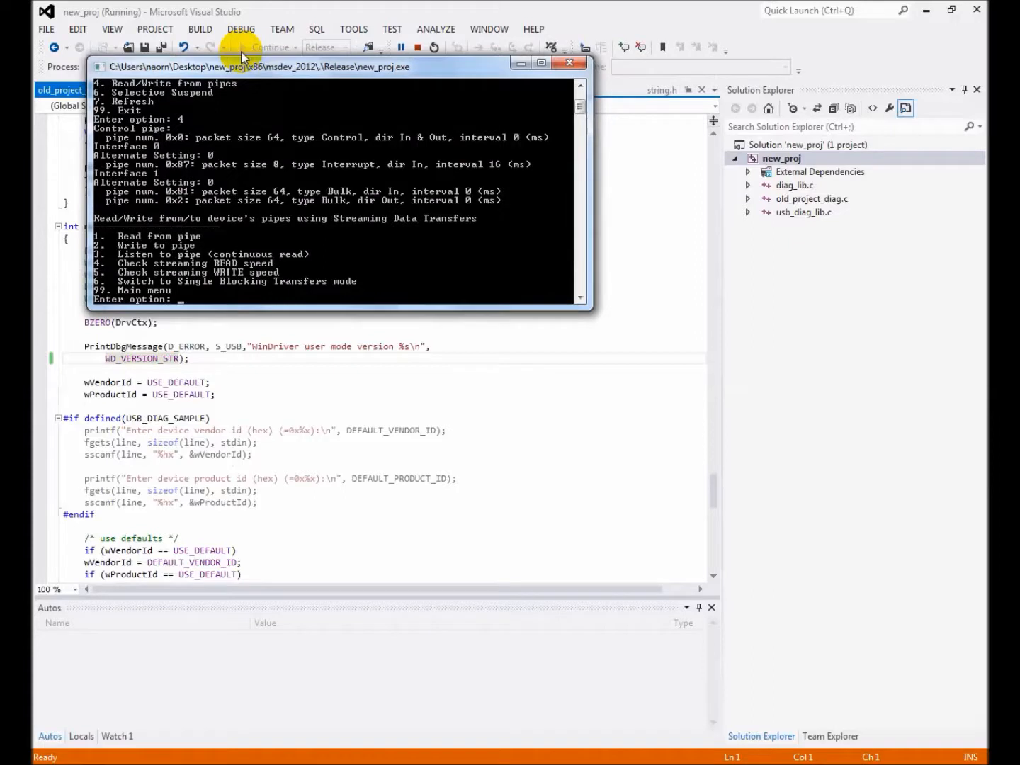
pyautogui.write('6')
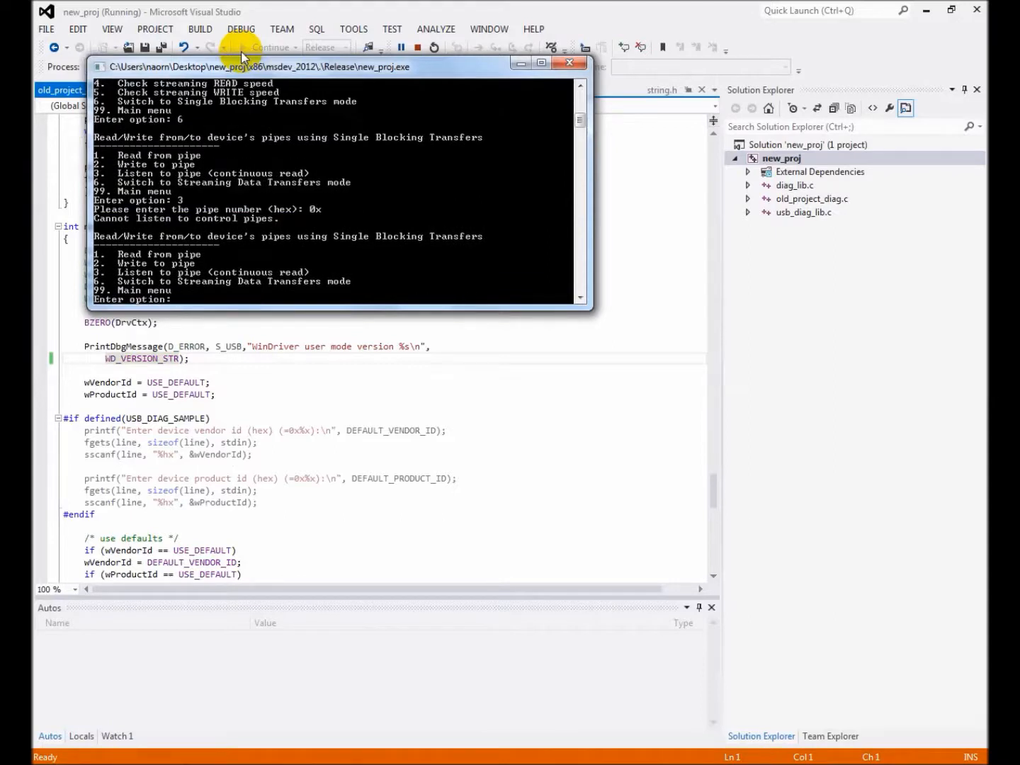
pyautogui.write('3')
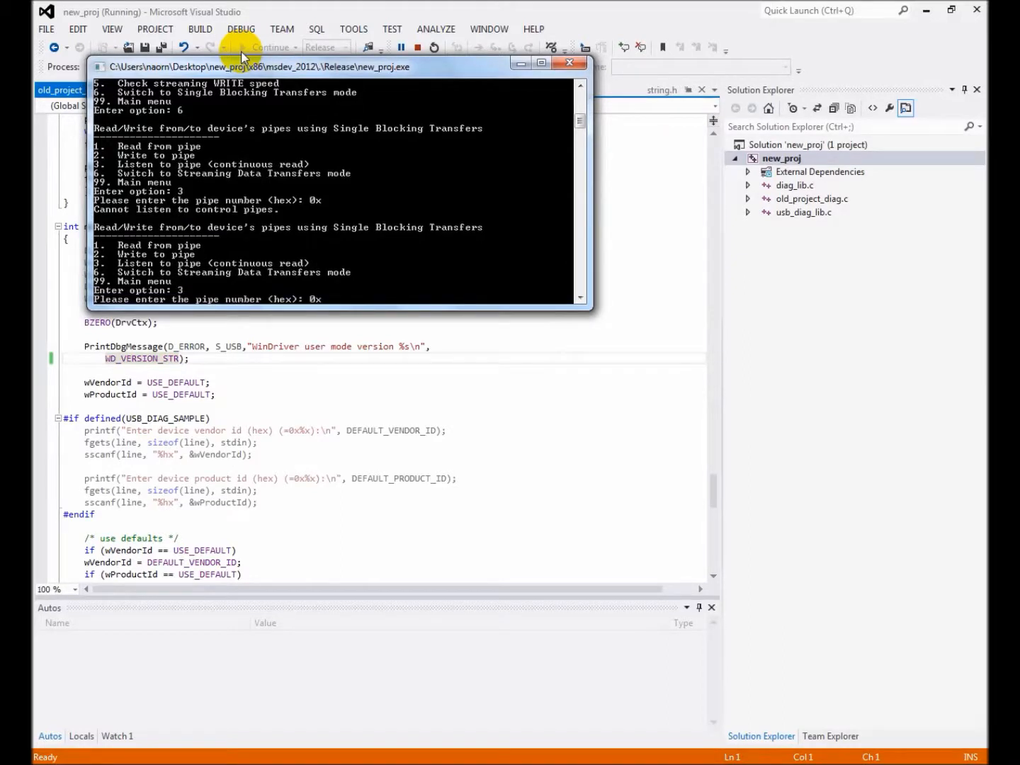
pyautogui.write('81')
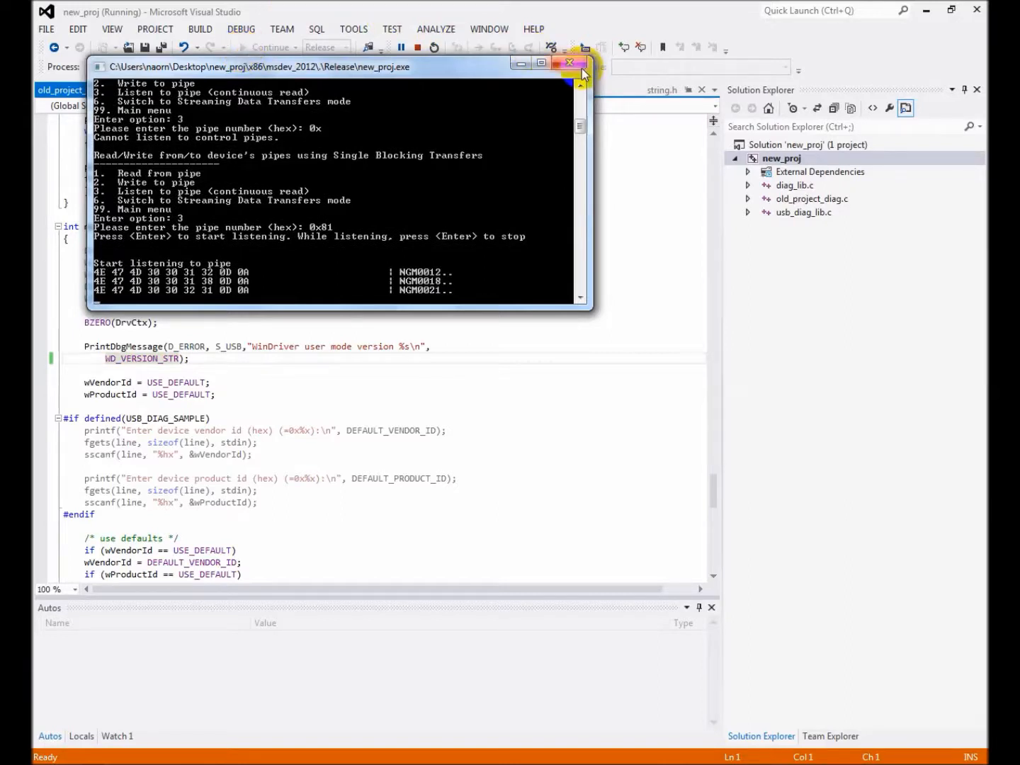
pyautogui.press('enter')
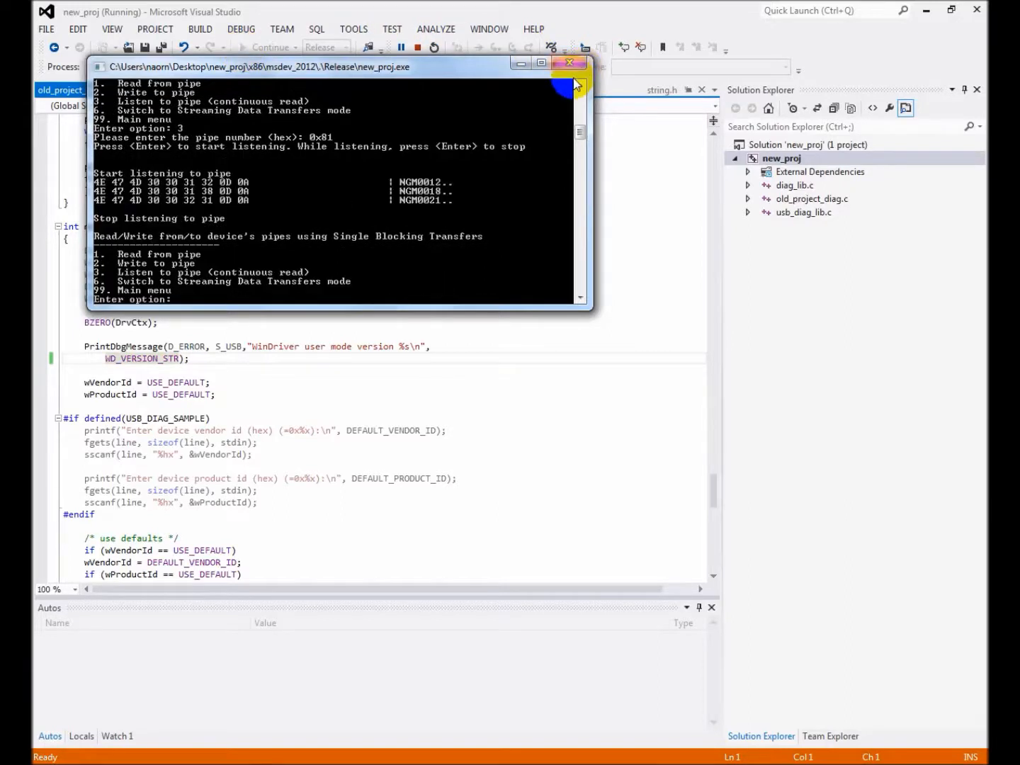
pyautogui.write('99')
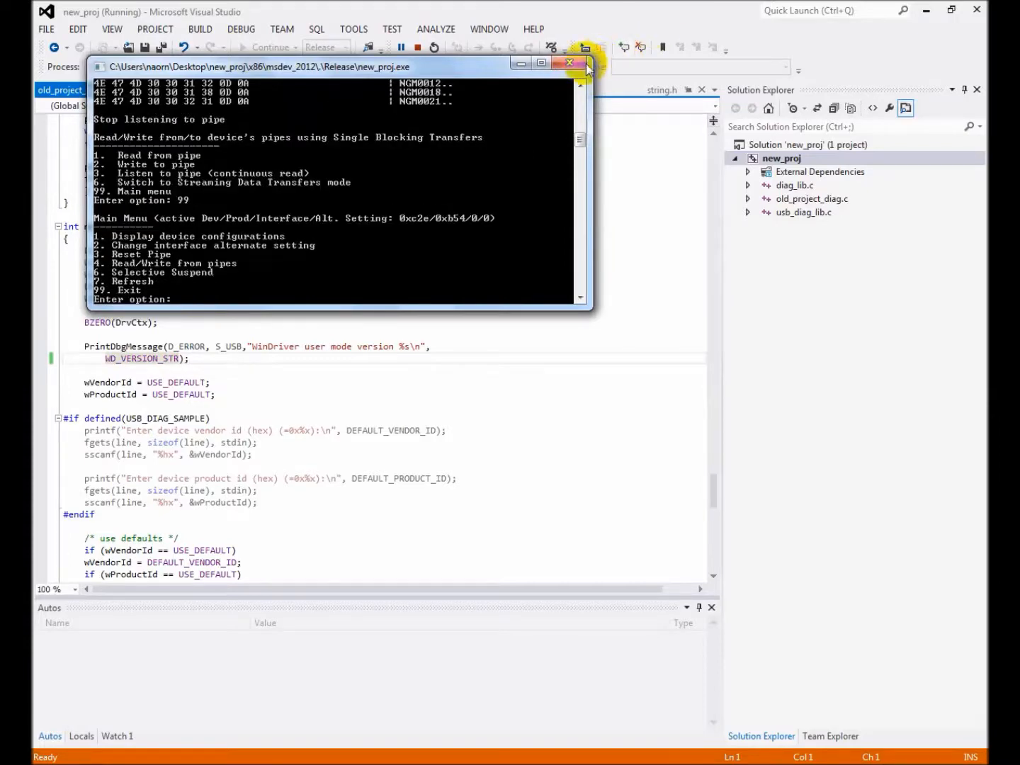
pyautogui.click(570, 63)
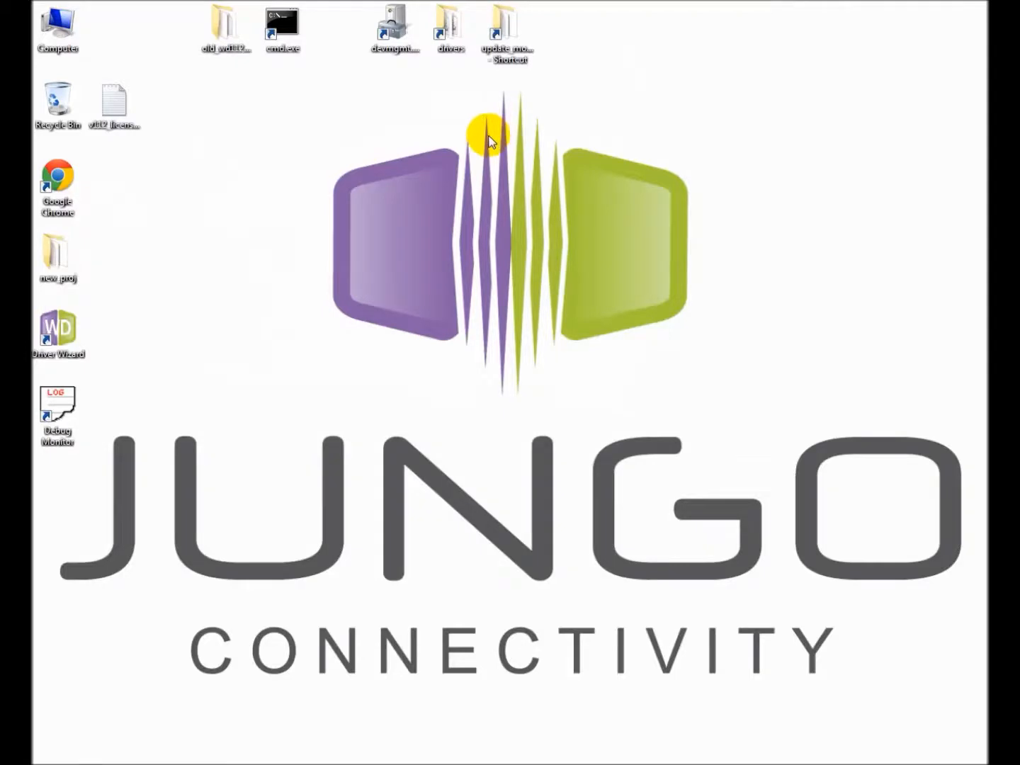
# Select all five redistributable files in C:\WinDriver117\redist, including wdapi1170.dll and windrvr6.sys
pyautogui.doubleClick(57, 28)
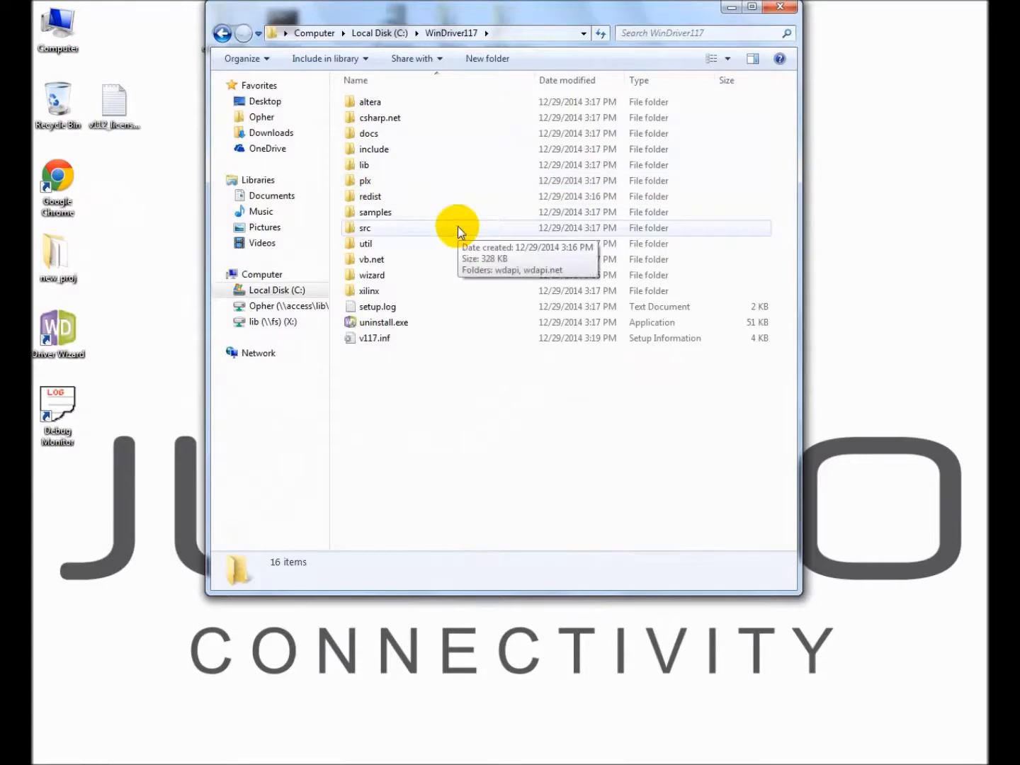
pyautogui.doubleClick(370, 196)
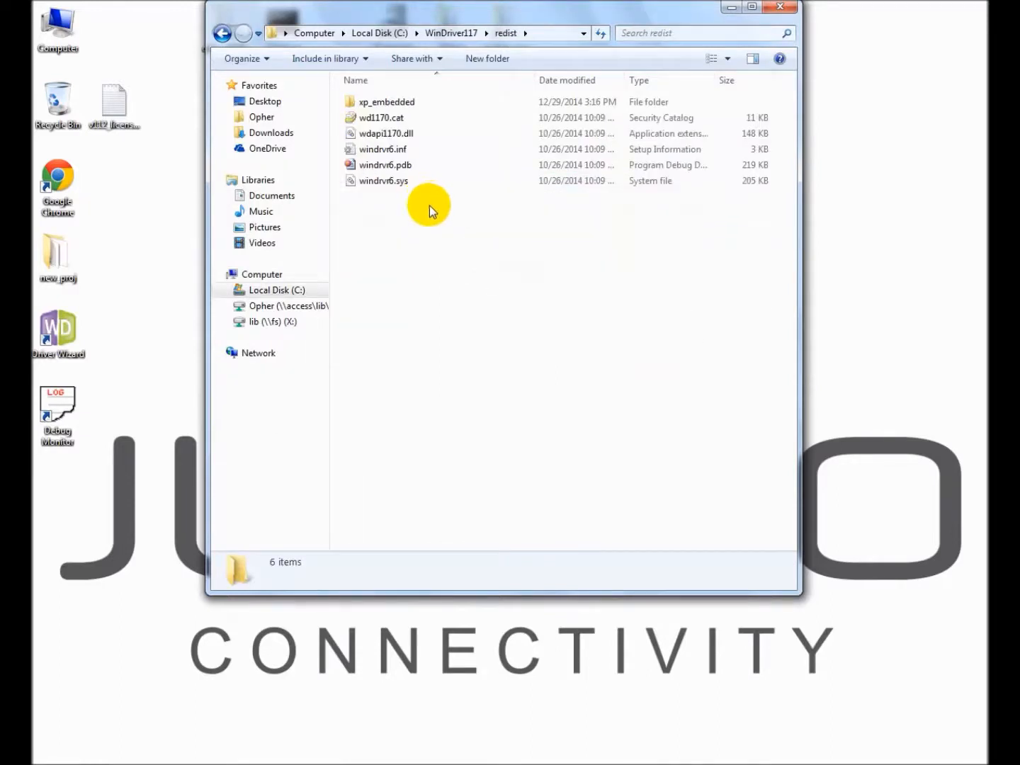
pyautogui.press('ctrl+a')
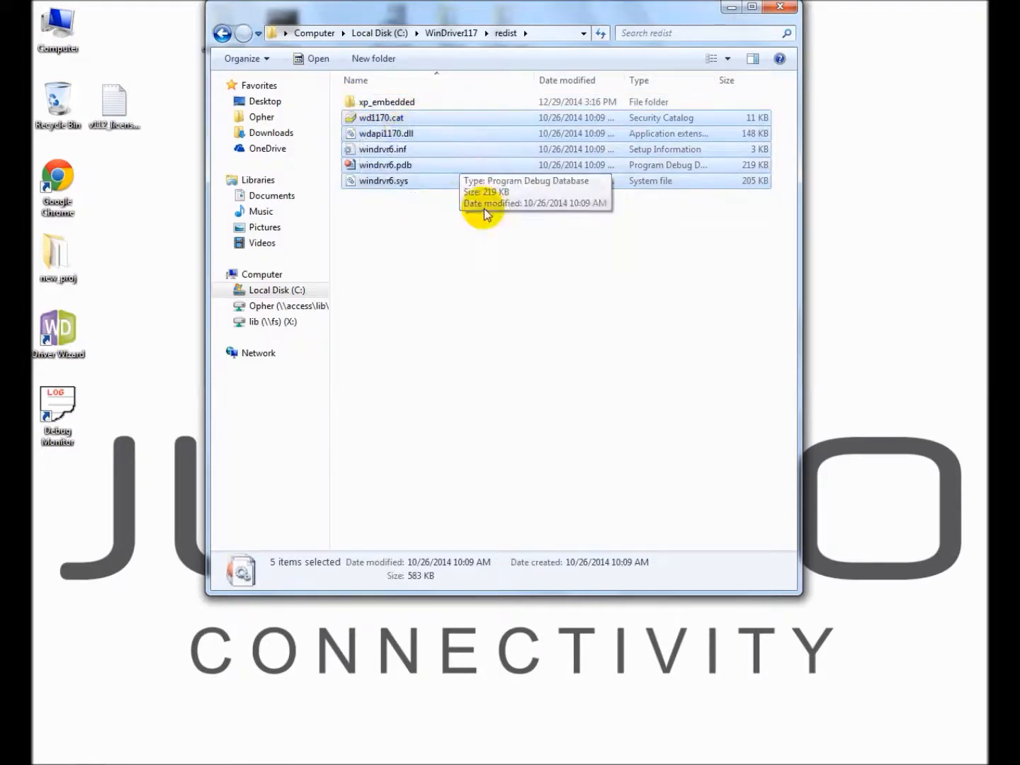
pyautogui.moveTo(443, 137)
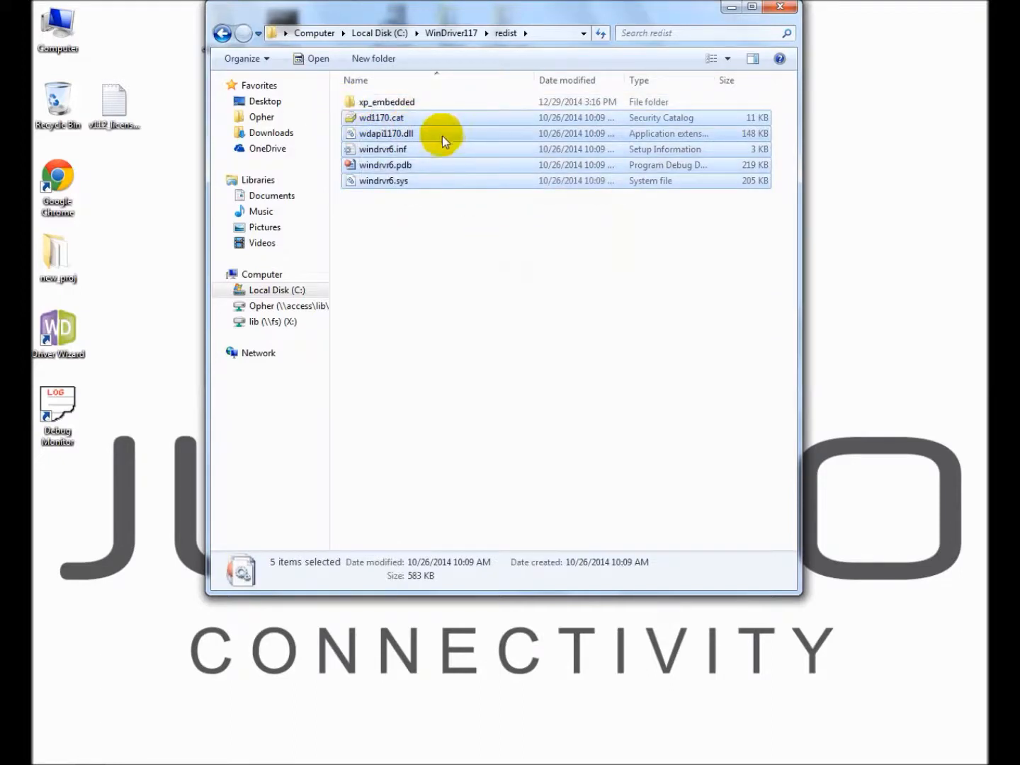